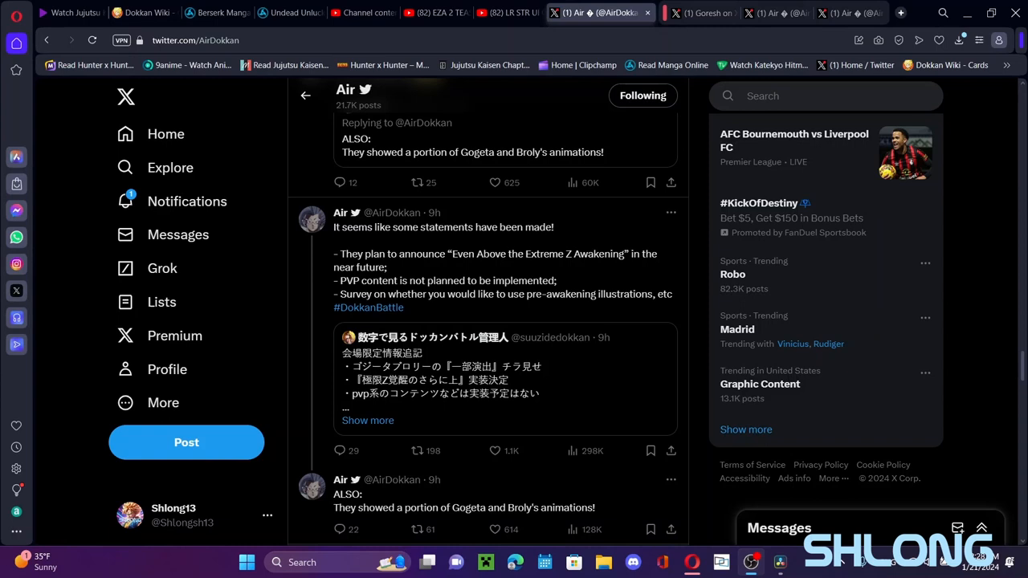
mouse_move(931, 170)
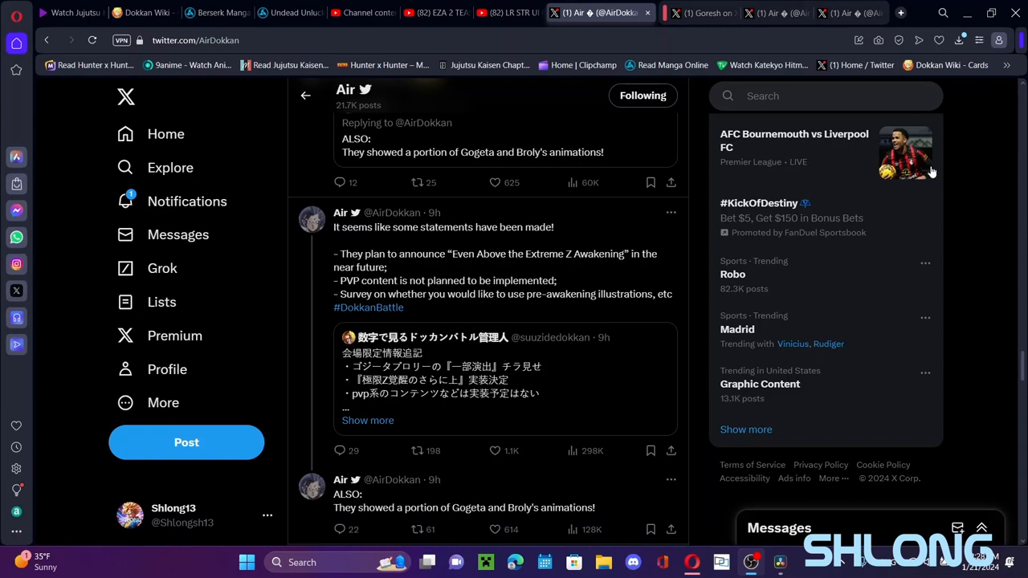
mouse_move(495, 267)
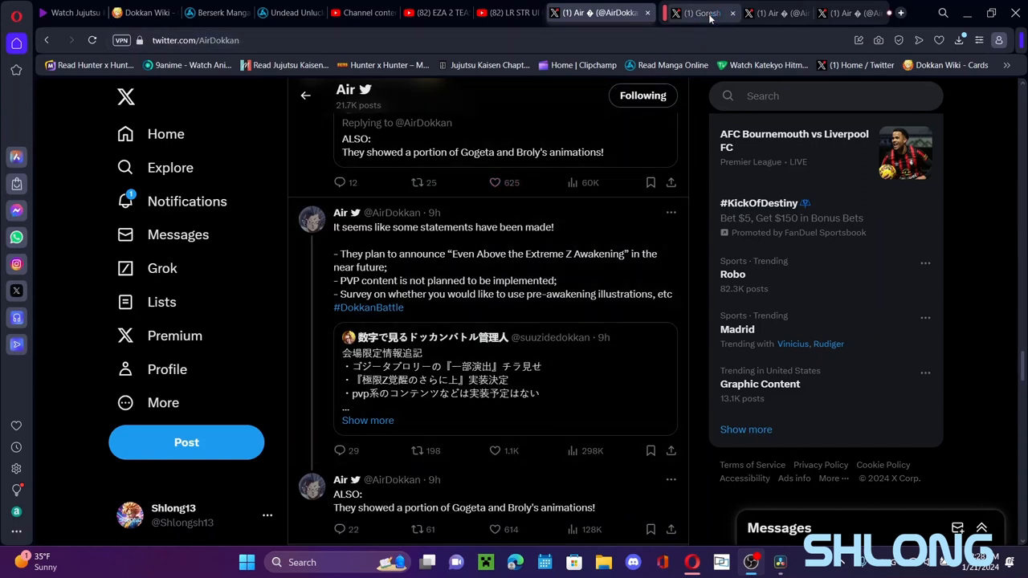
Flip between Goresh's Fan Meeting post and Air's 9th Anniversary announcement, reading down the latter.
click(698, 13)
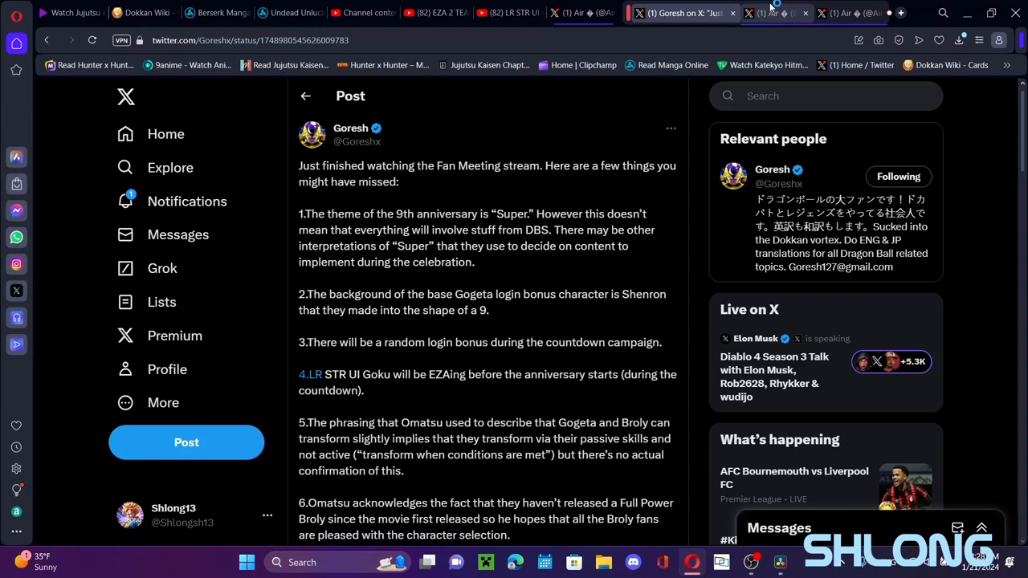
click(578, 13)
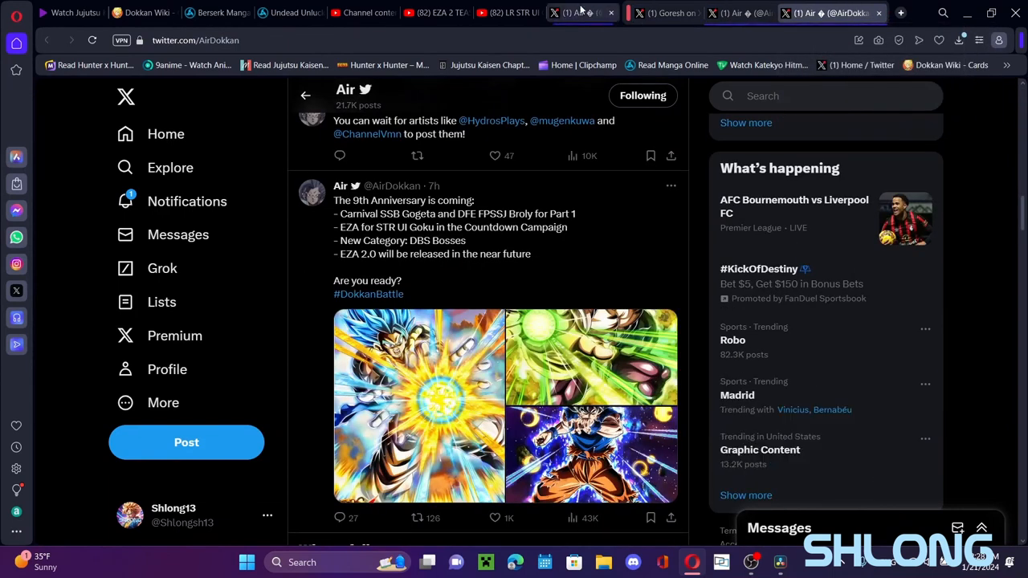
scroll(down, 3)
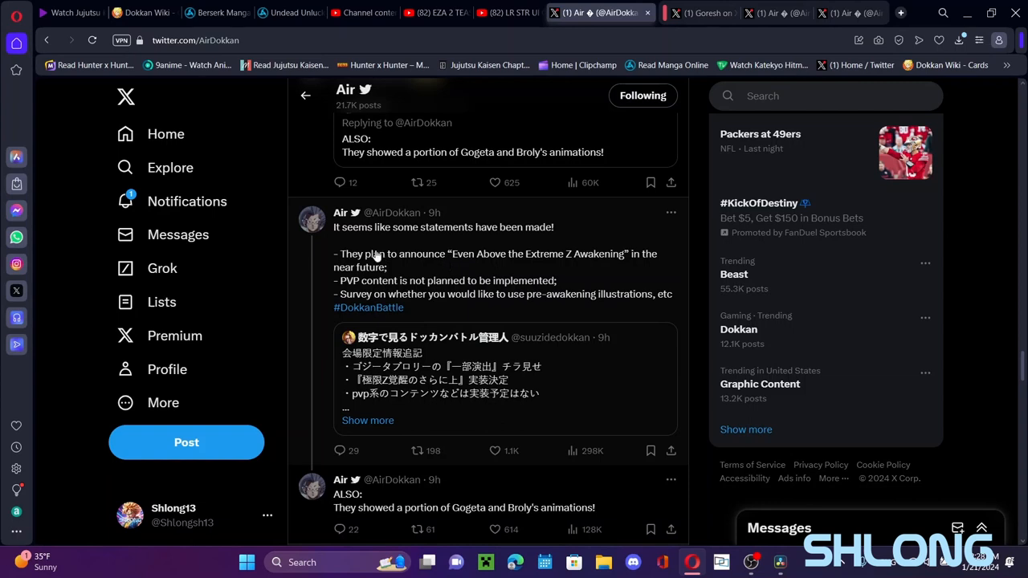
scroll(down, 3)
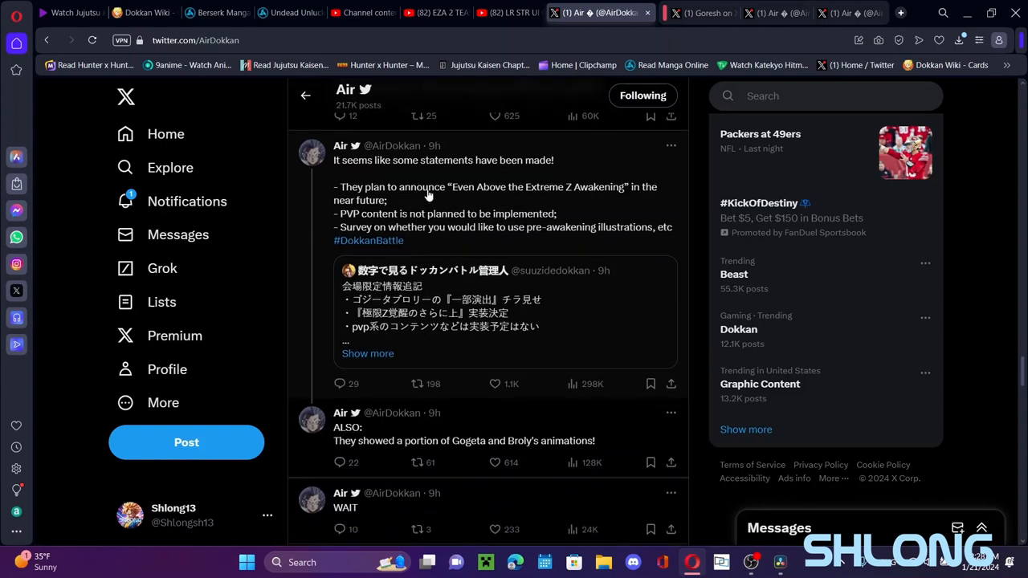
mouse_move(639, 167)
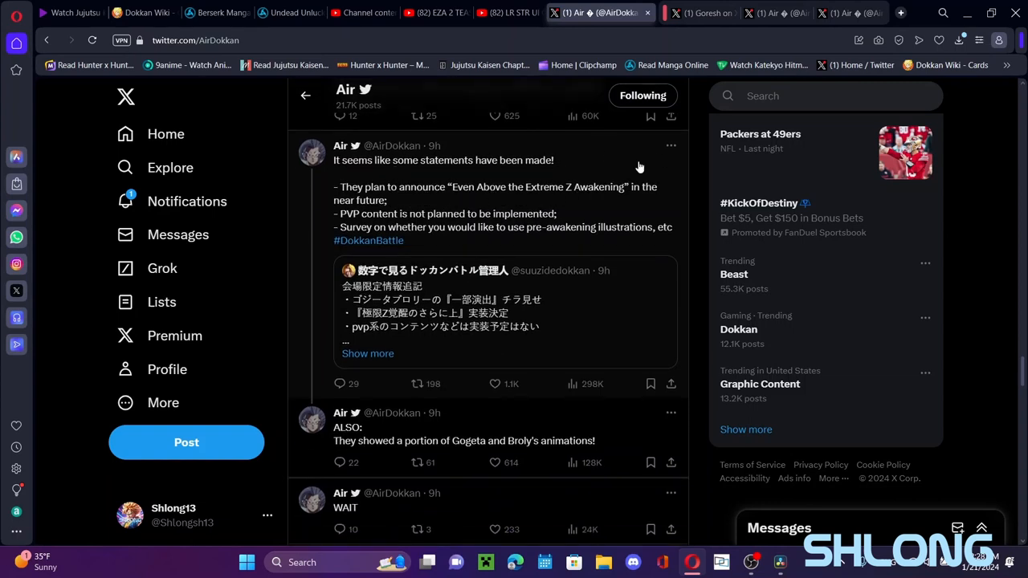
mouse_move(516, 148)
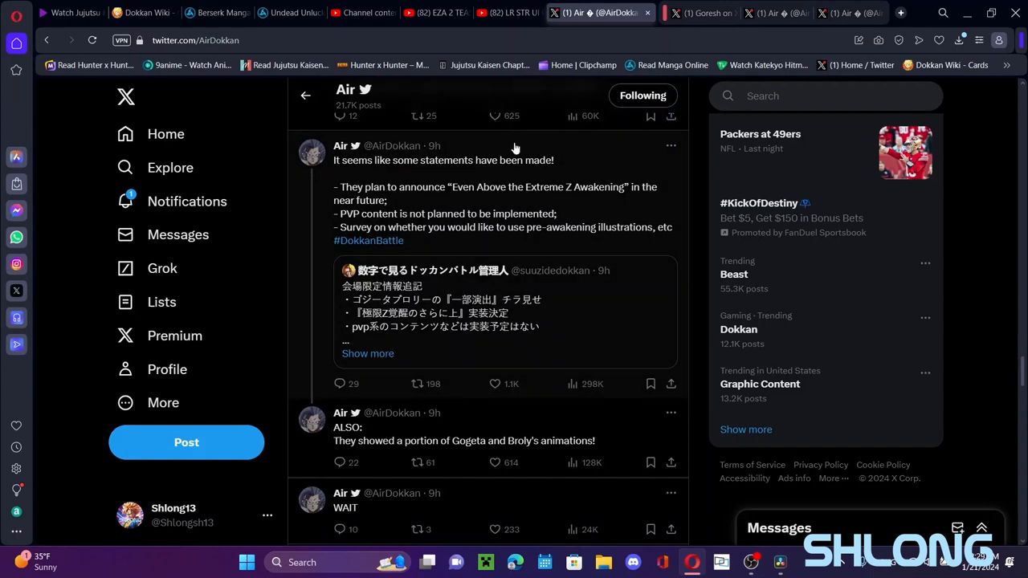
mouse_move(590, 199)
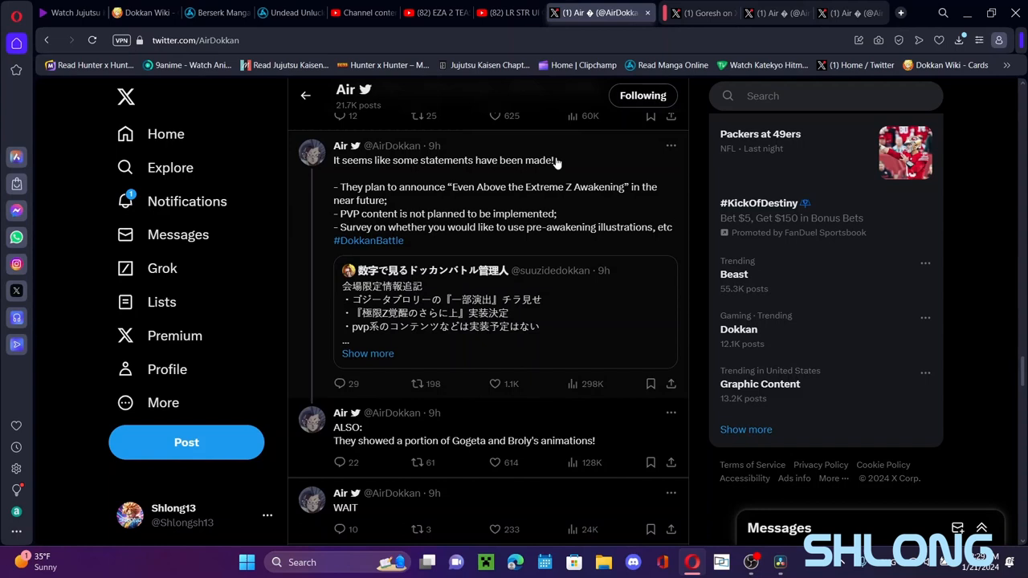
mouse_move(433, 189)
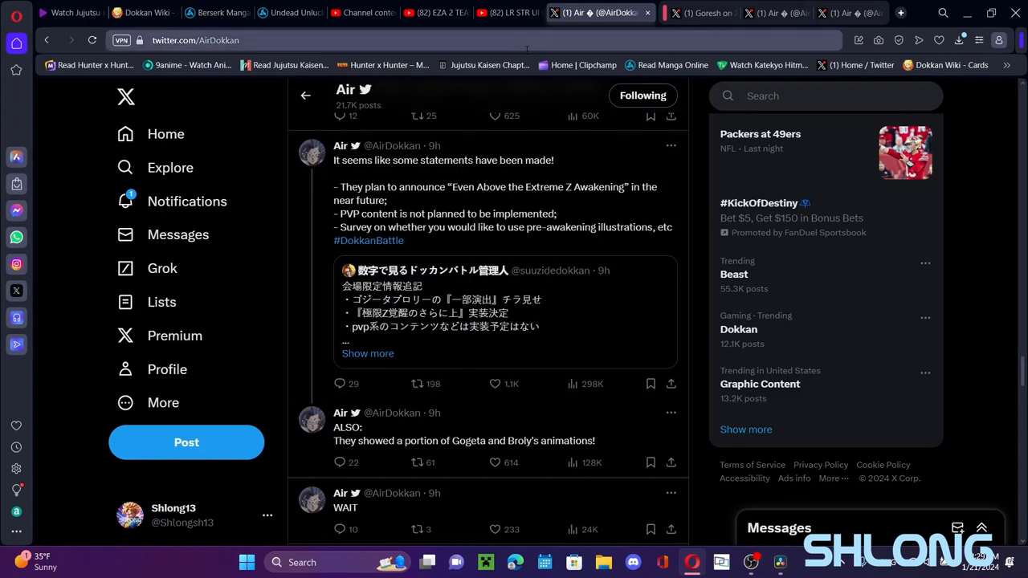
Search Dokkan Wiki cards for 'super gogeta' and bring up the STR Super Gogeta card page.
click(144, 13)
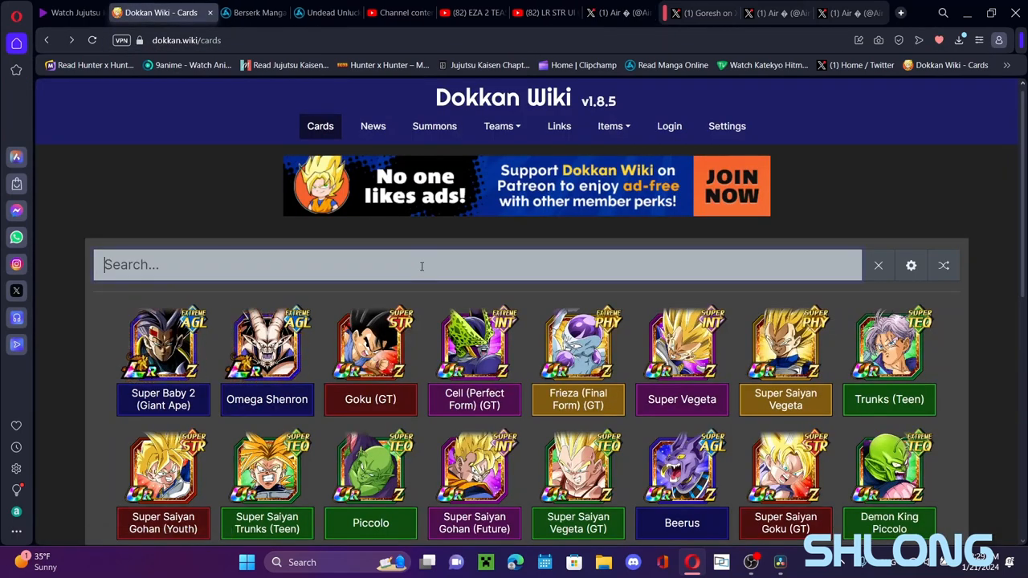
text(super gogeta)
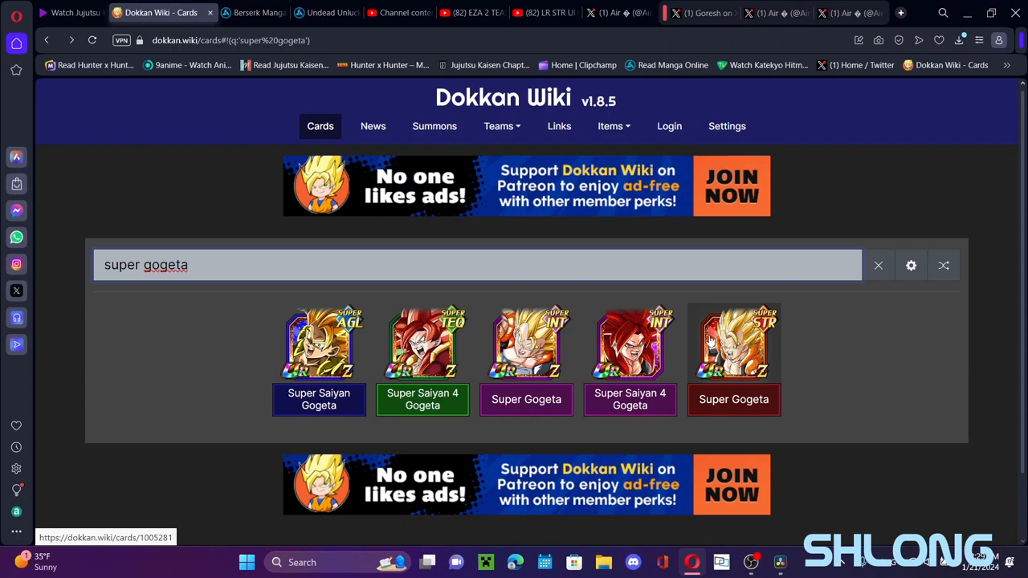
click(734, 343)
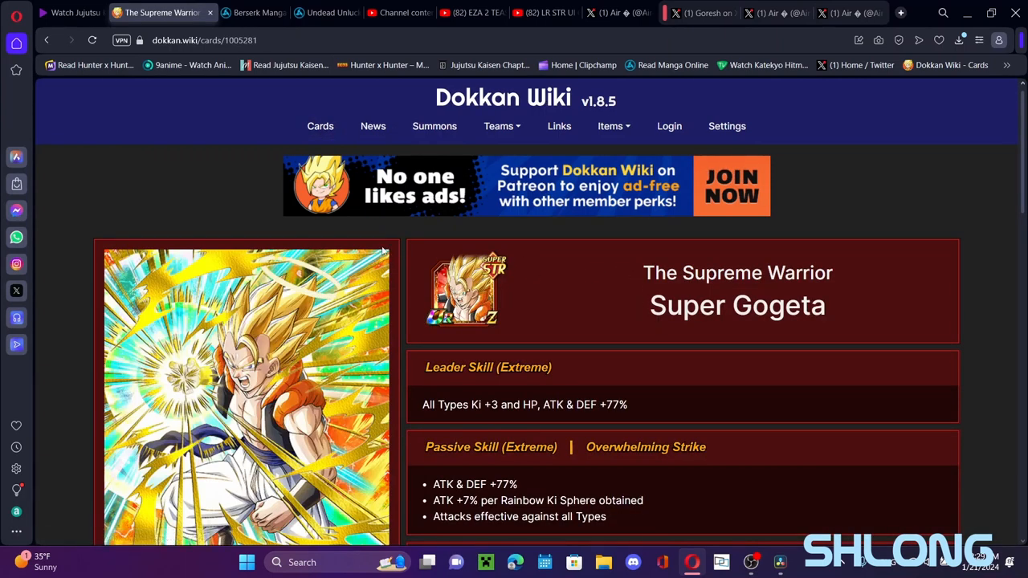
Look over the card details and include Z-Awakenings in its awakenings view.
scroll(down, 3)
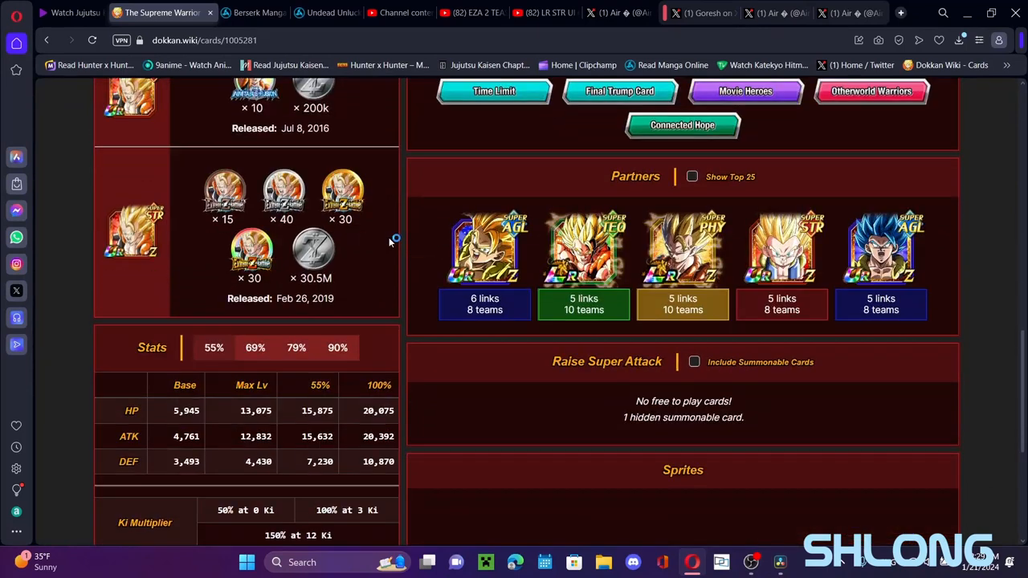
scroll(down, 3)
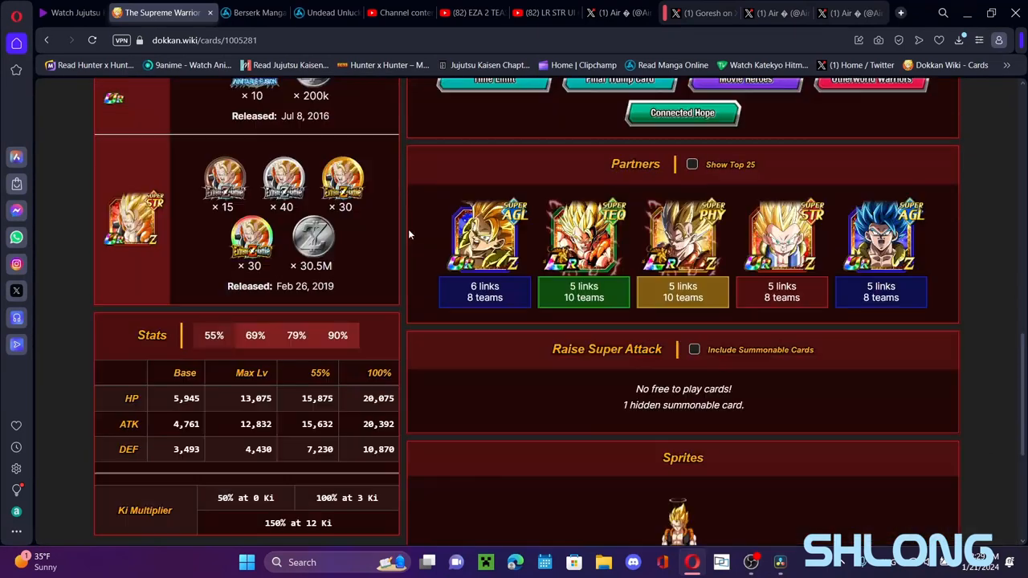
scroll(up, 3)
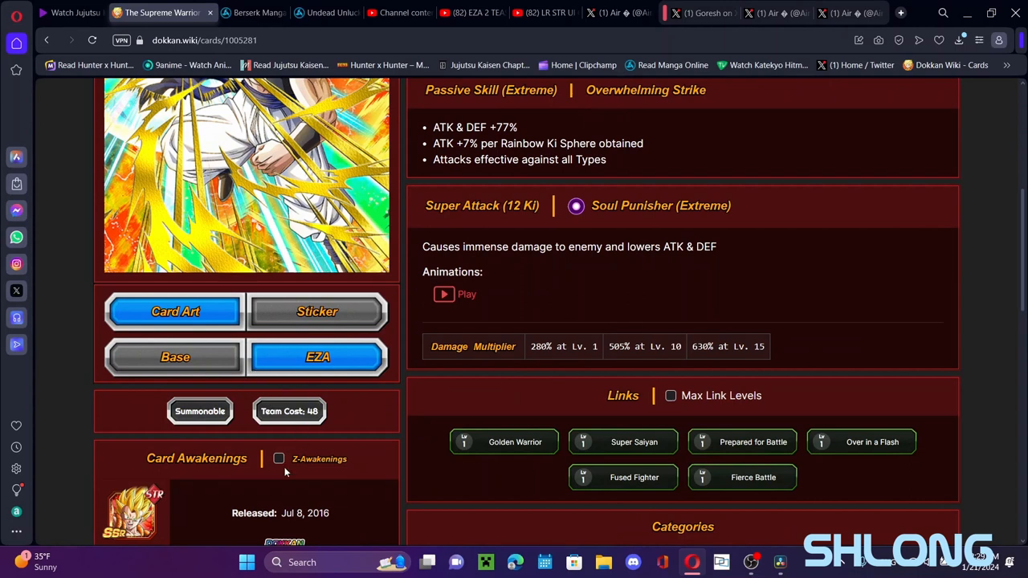
click(279, 459)
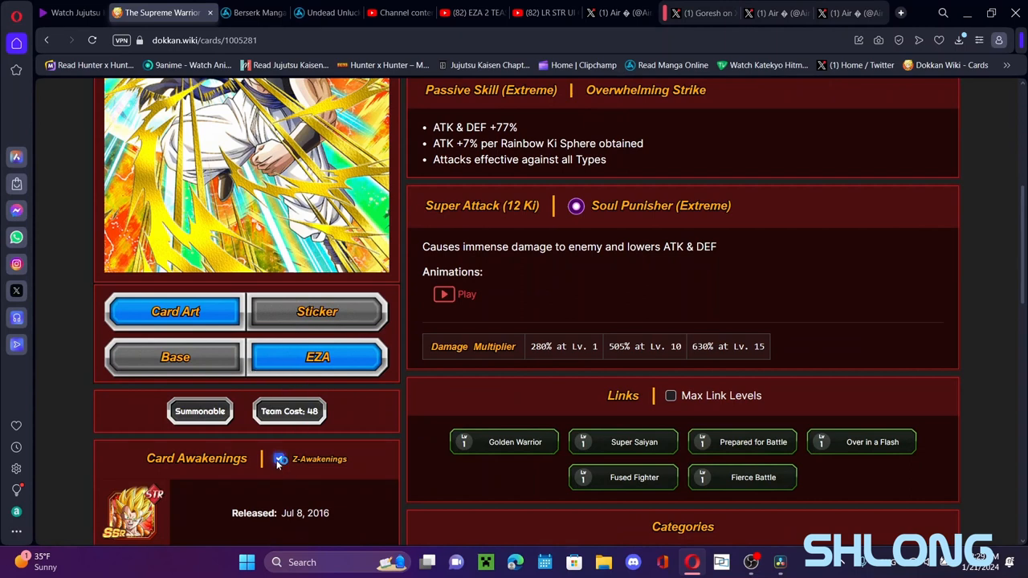
scroll(up, 3)
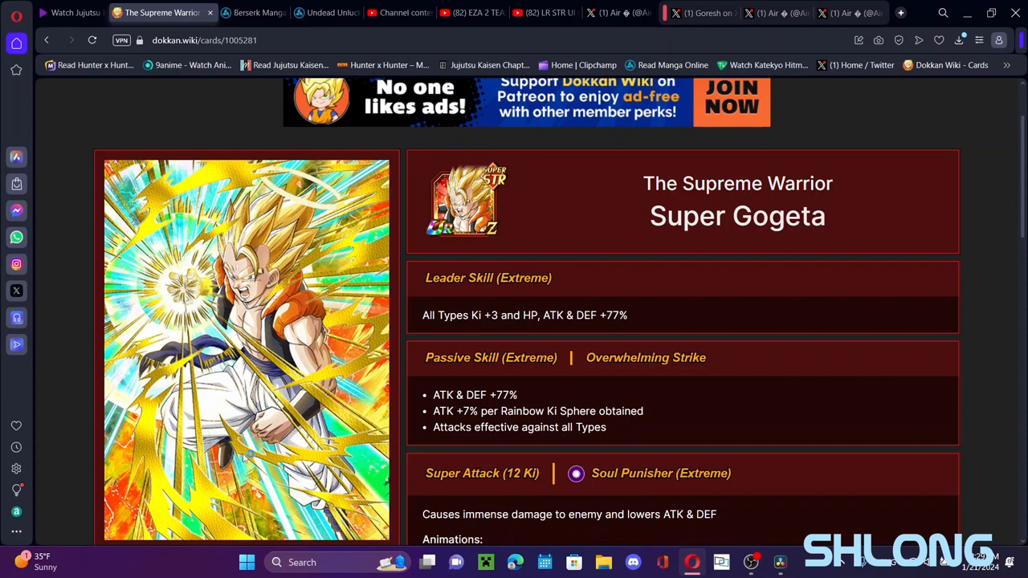
mouse_move(321, 167)
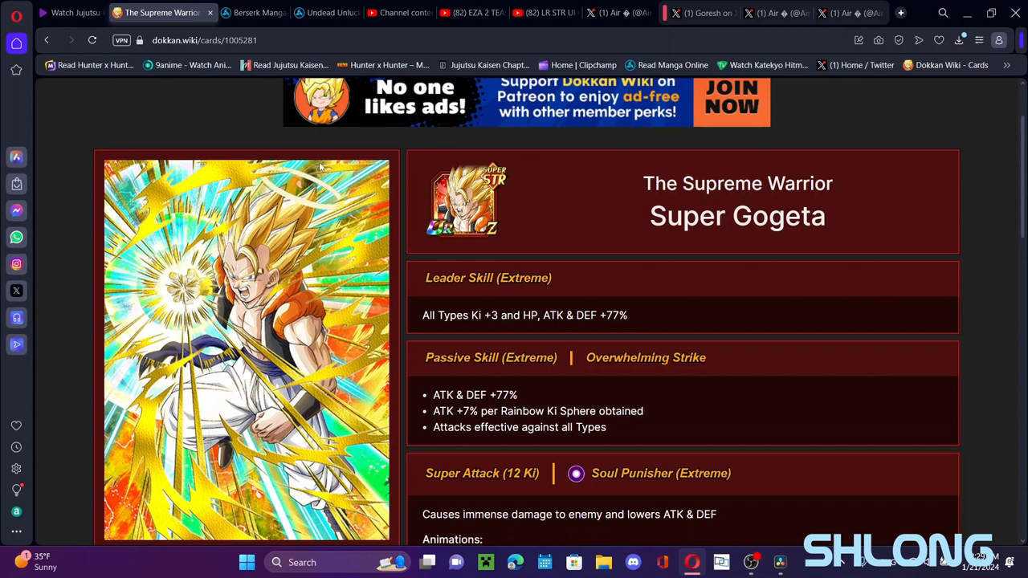
mouse_move(526, 159)
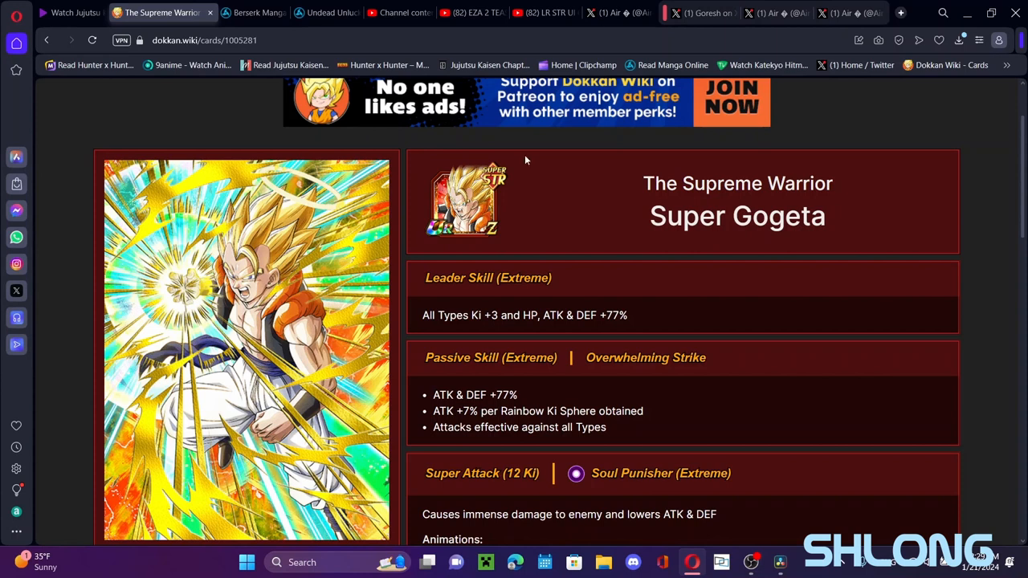
Highlight the ATK & DEF +77% passive lines, clear the highlight and return to the top.
scroll(down, 3)
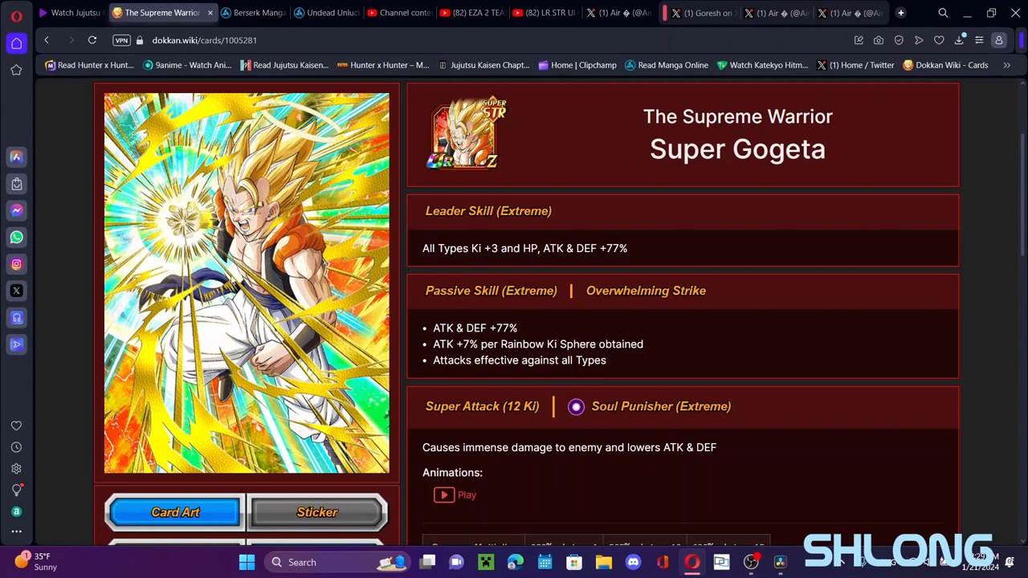
scroll(down, 3)
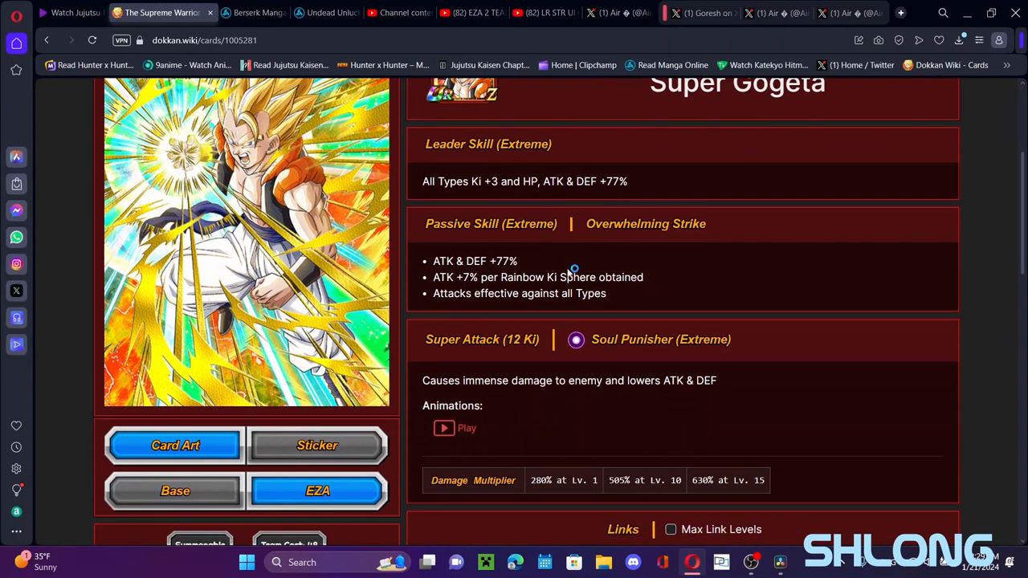
drag(433, 260, 508, 276)
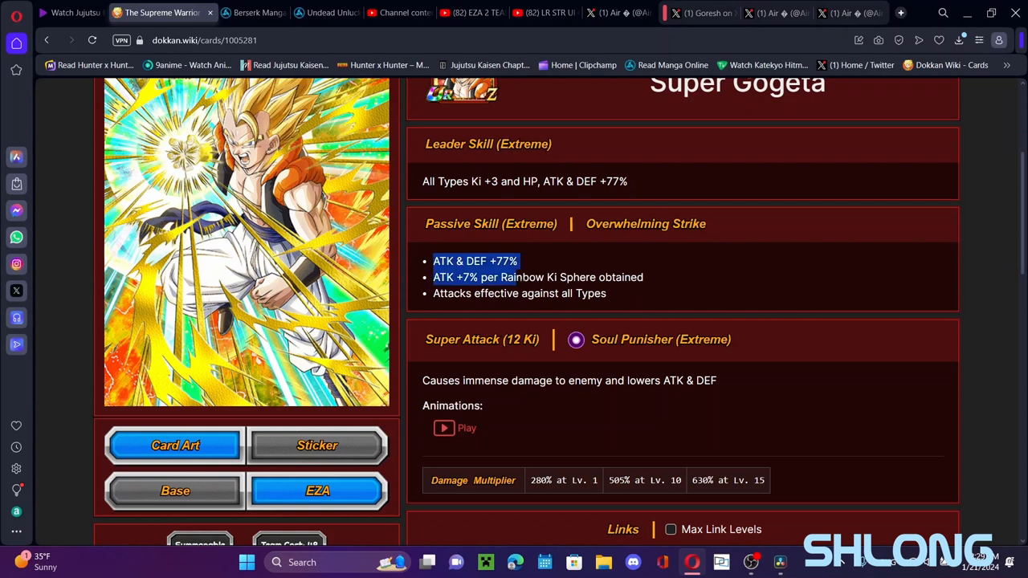
click(448, 329)
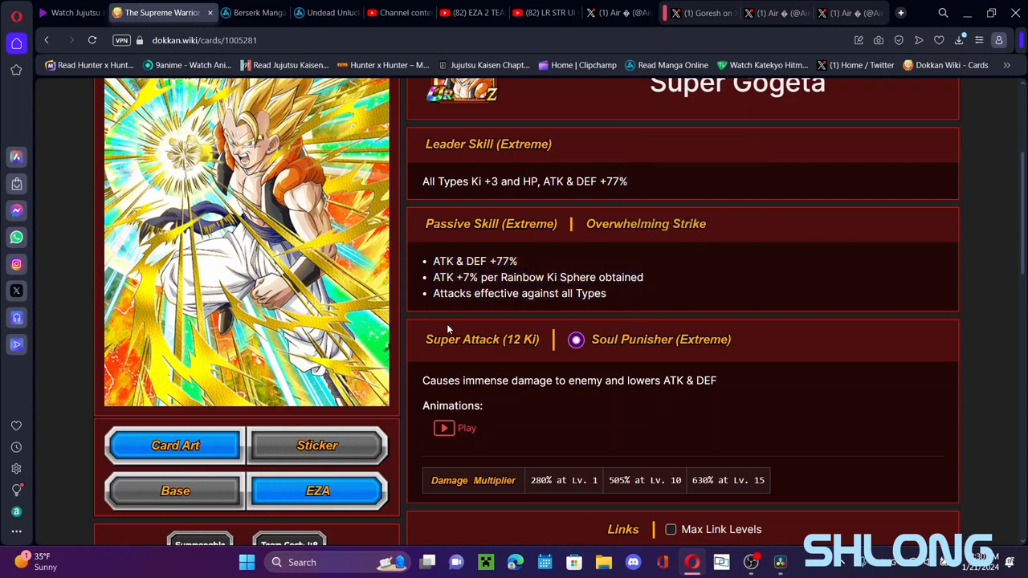
scroll(up, 3)
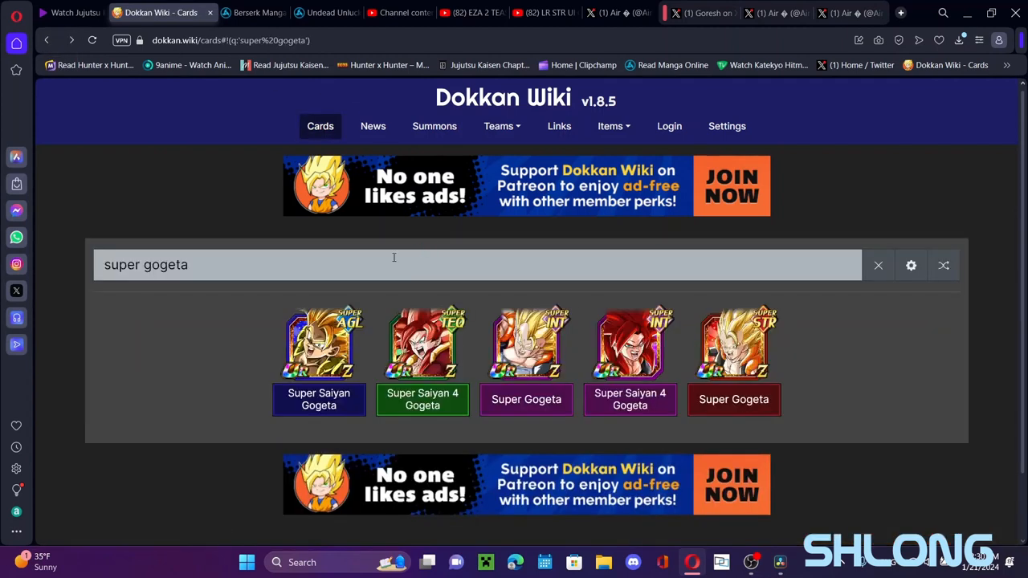
click(877, 265)
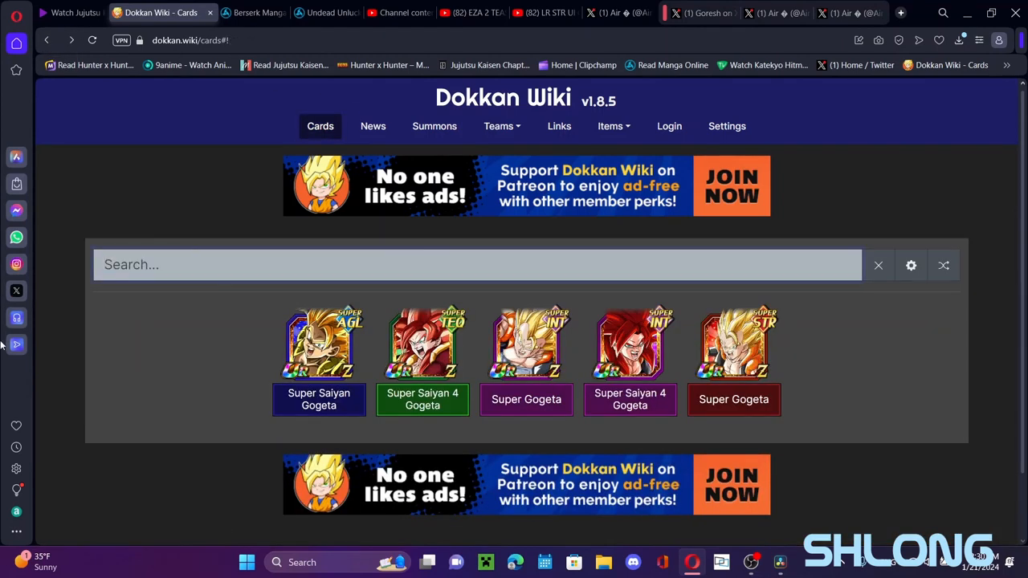
text(jane)
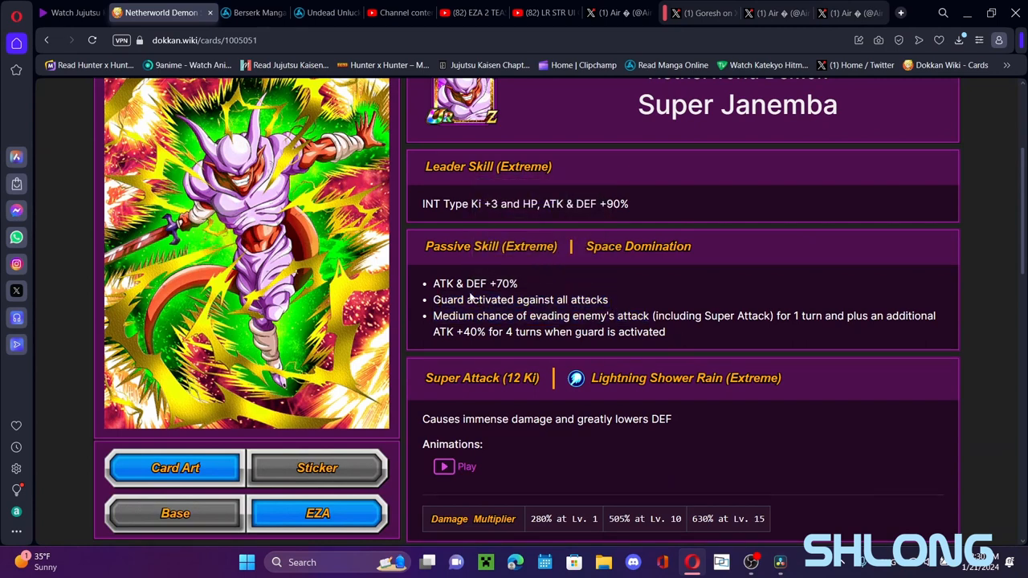
scroll(down, 3)
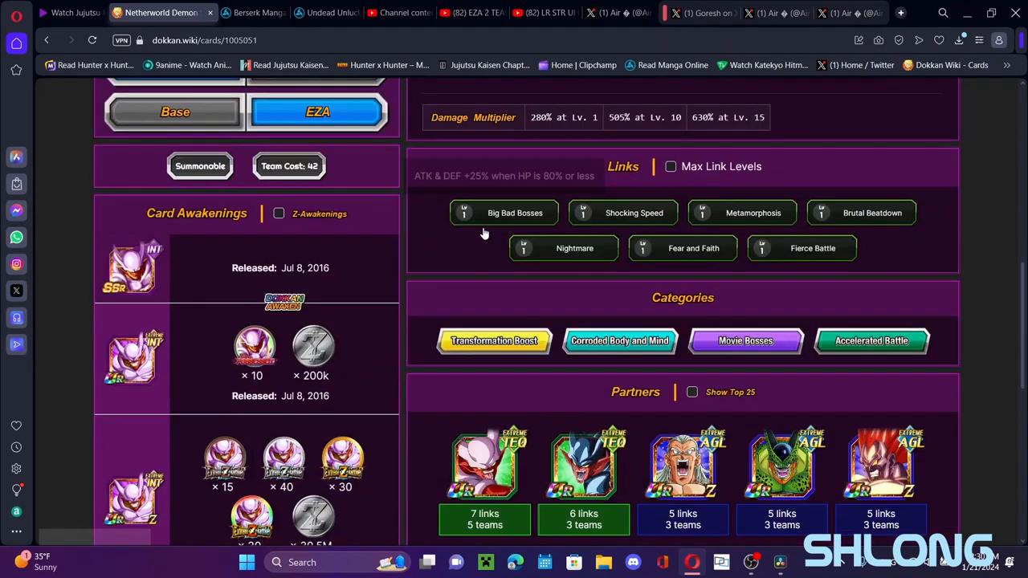
scroll(down, 3)
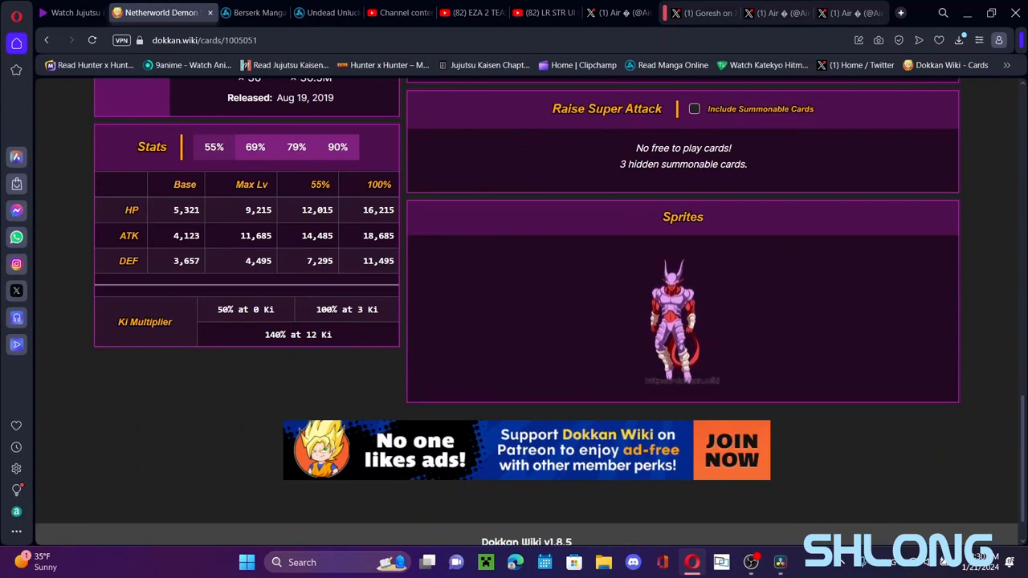
mouse_move(403, 141)
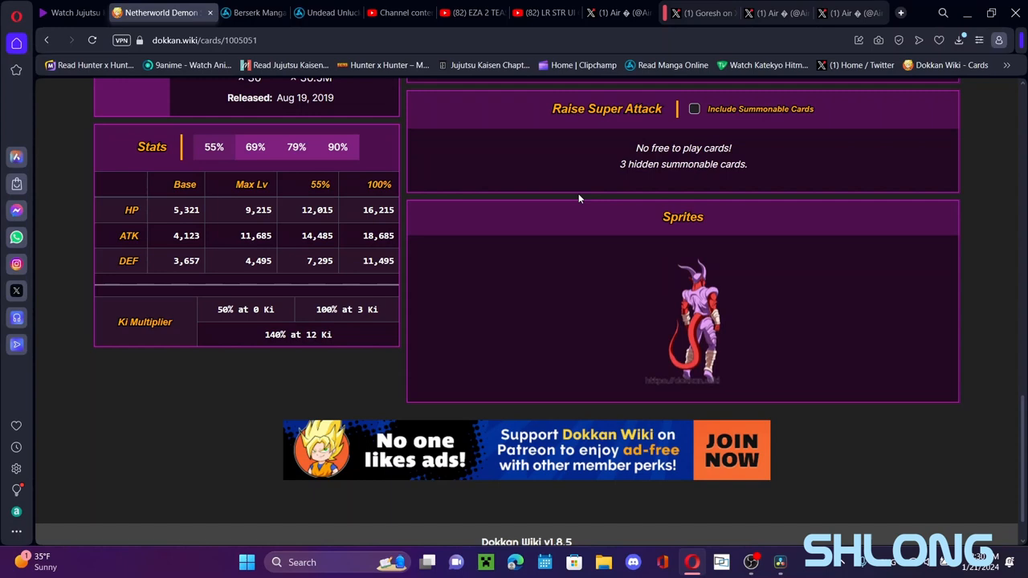
scroll(up, 3)
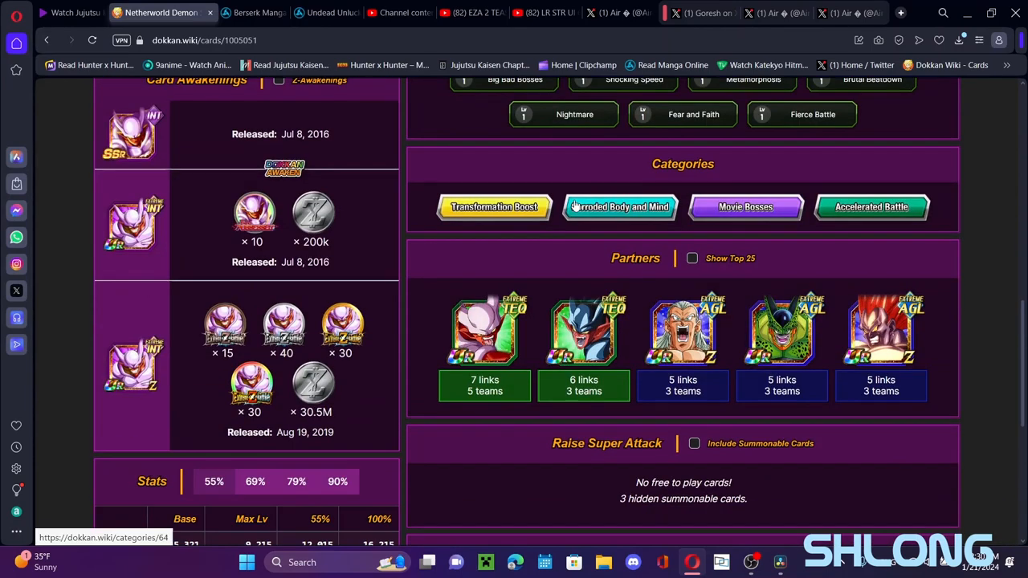
scroll(up, 3)
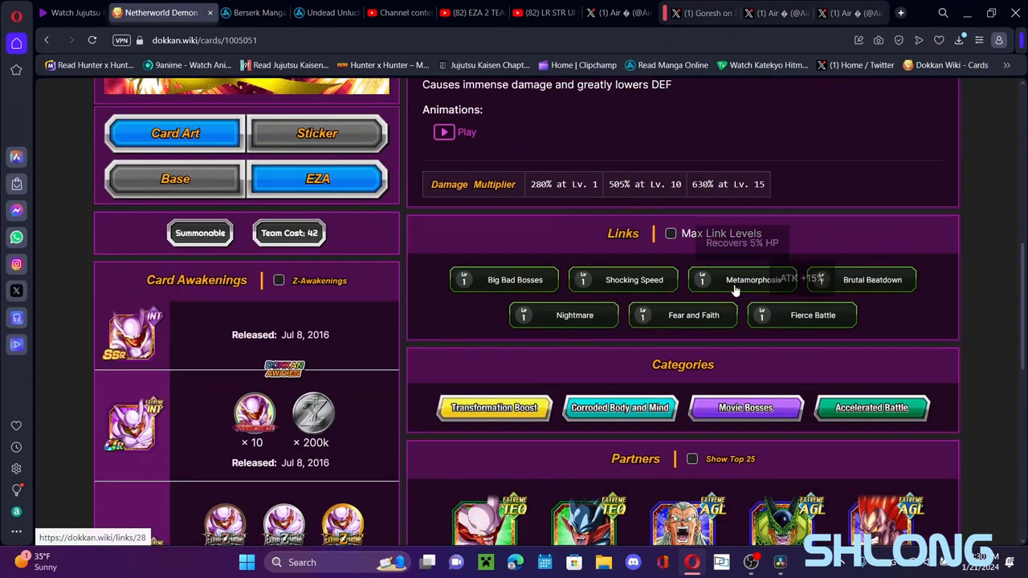
scroll(down, 3)
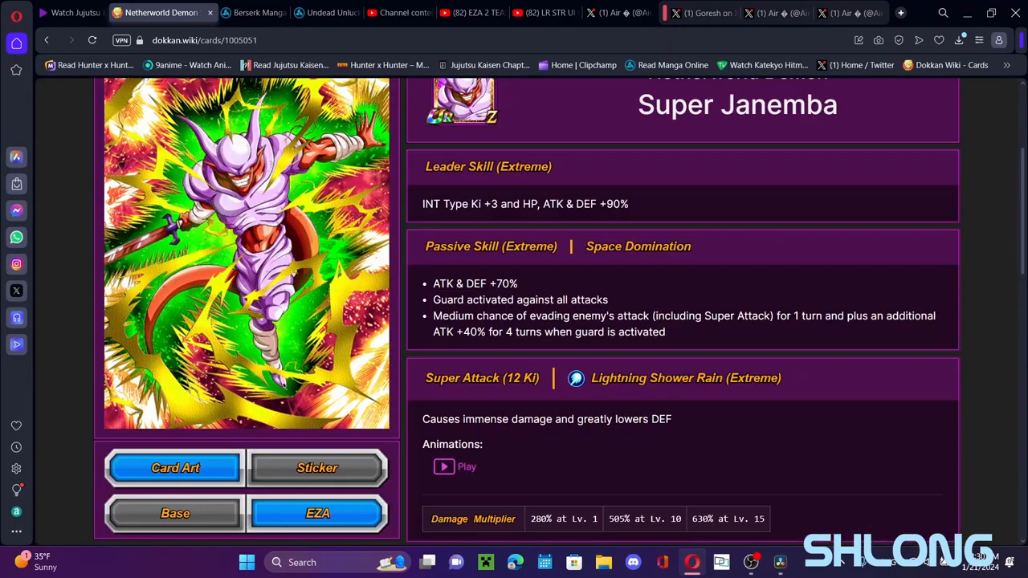
scroll(up, 3)
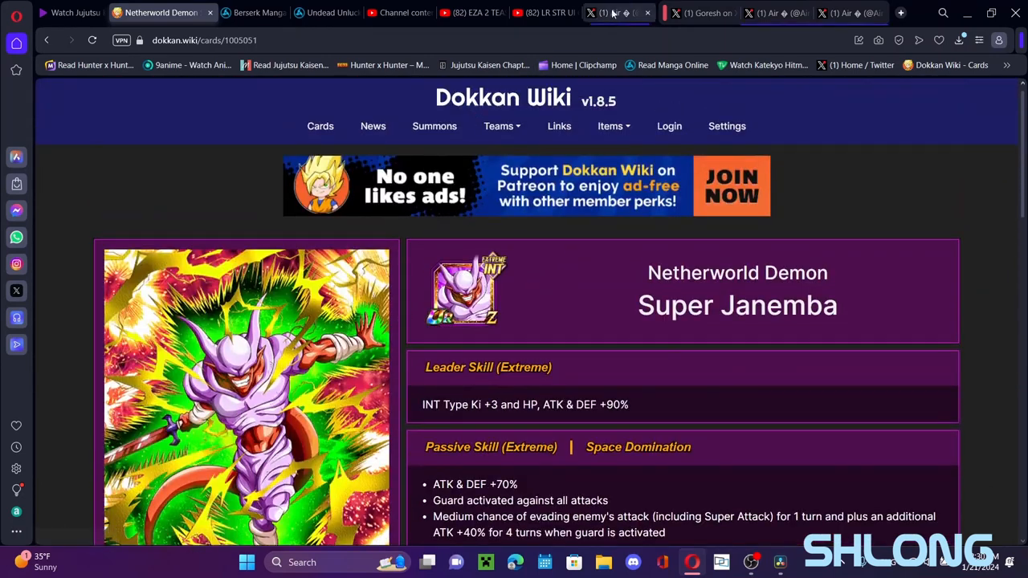
Return to Air's post on Extreme Z Awakening, PvP content and pre-awakening illustrations.
click(613, 13)
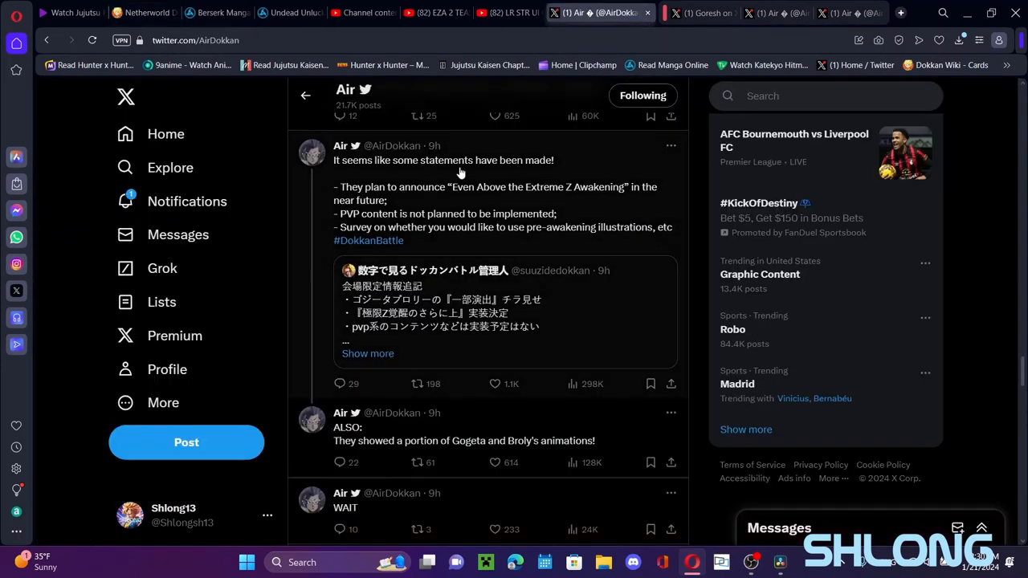
mouse_move(504, 190)
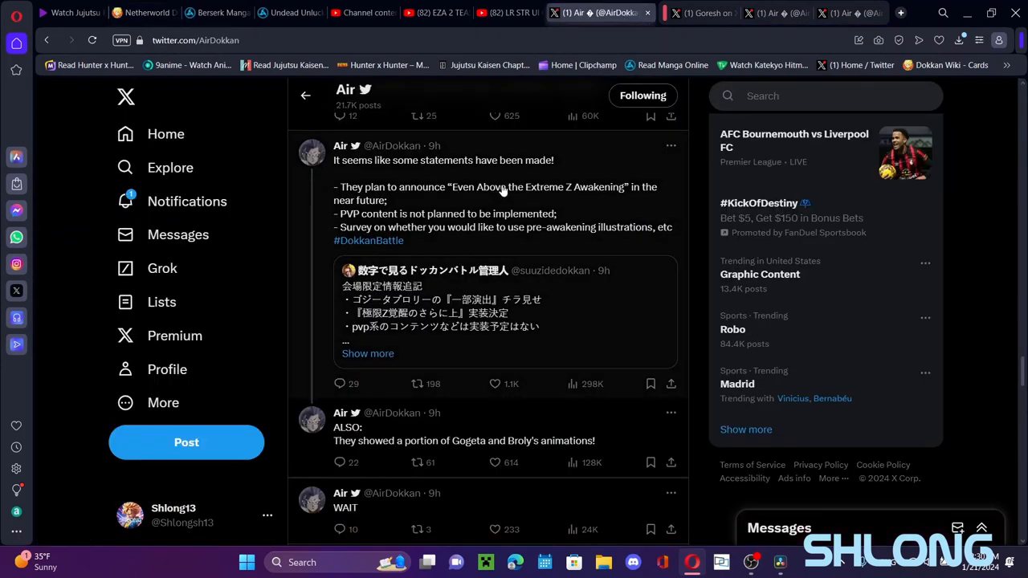
mouse_move(422, 212)
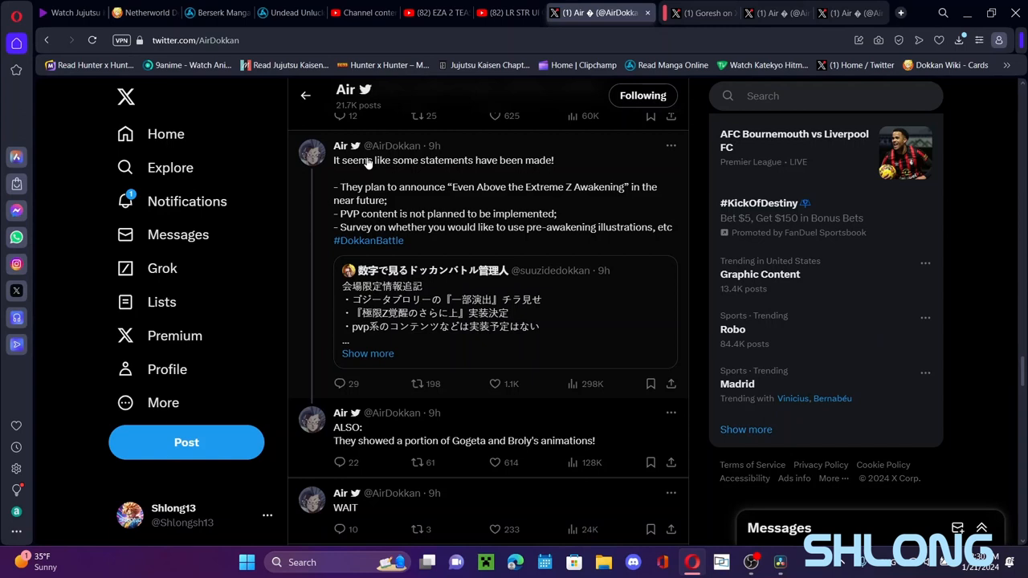
mouse_move(456, 180)
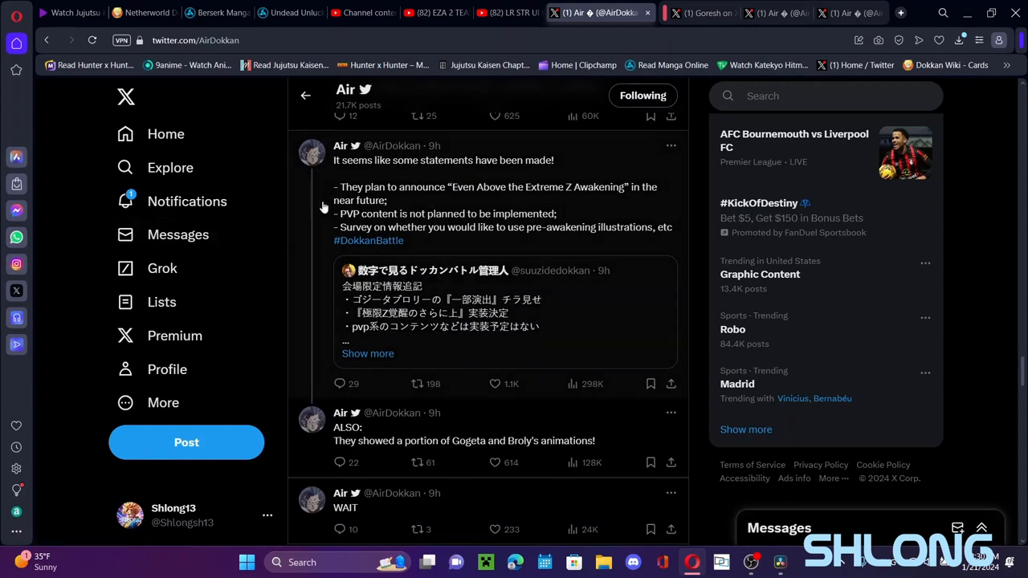
mouse_move(493, 219)
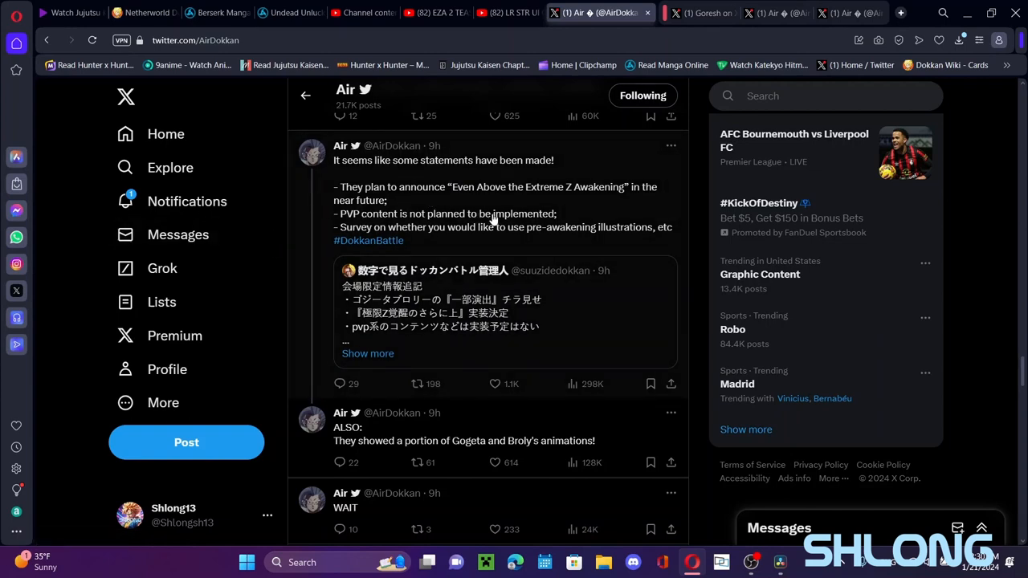
mouse_move(446, 189)
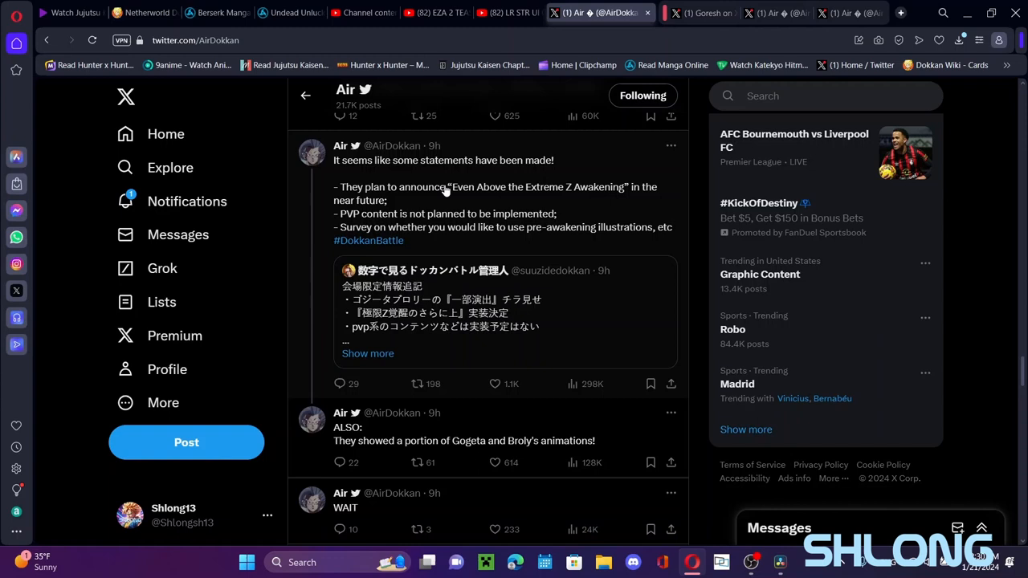
mouse_move(485, 175)
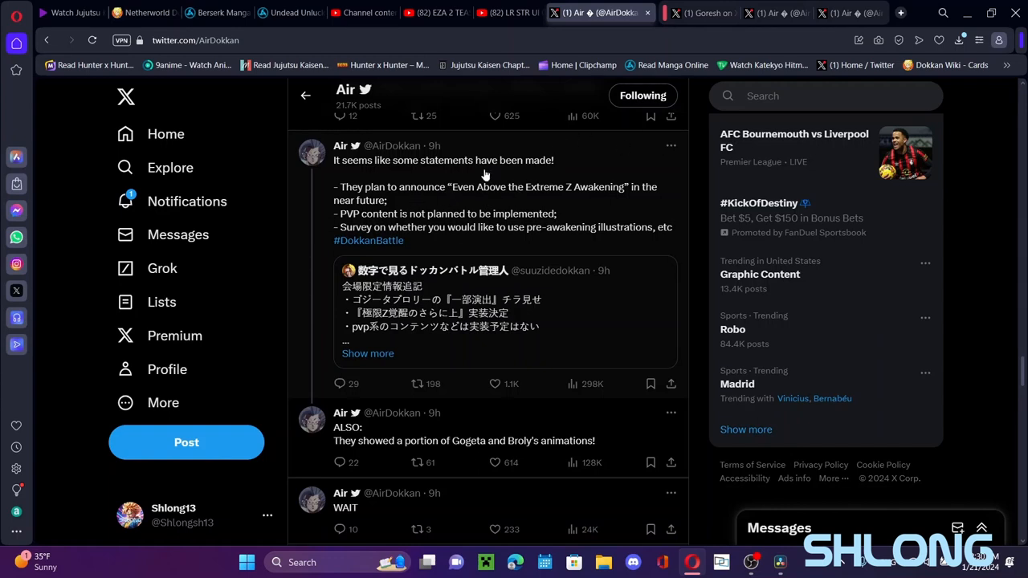
mouse_move(533, 202)
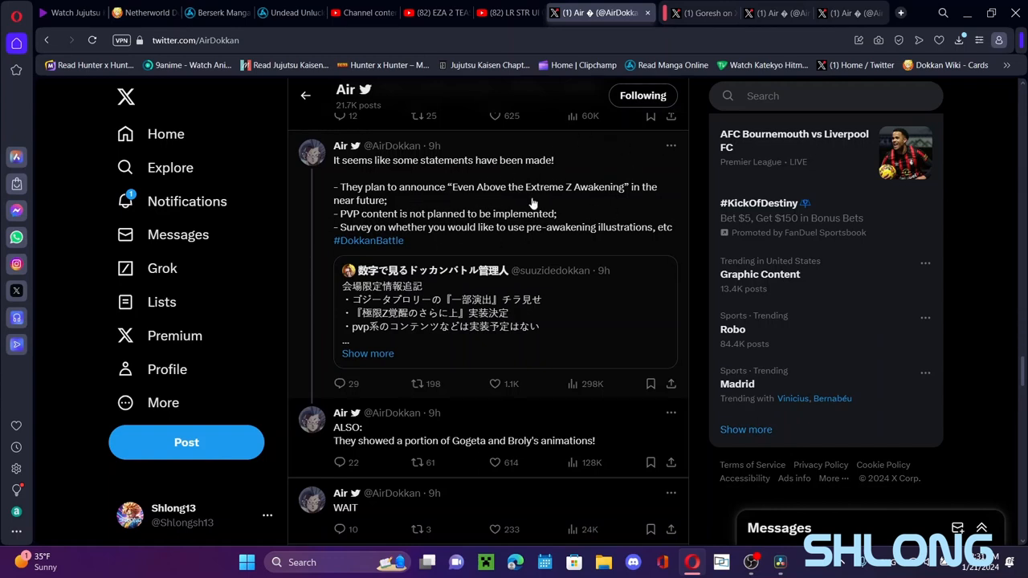
mouse_move(475, 218)
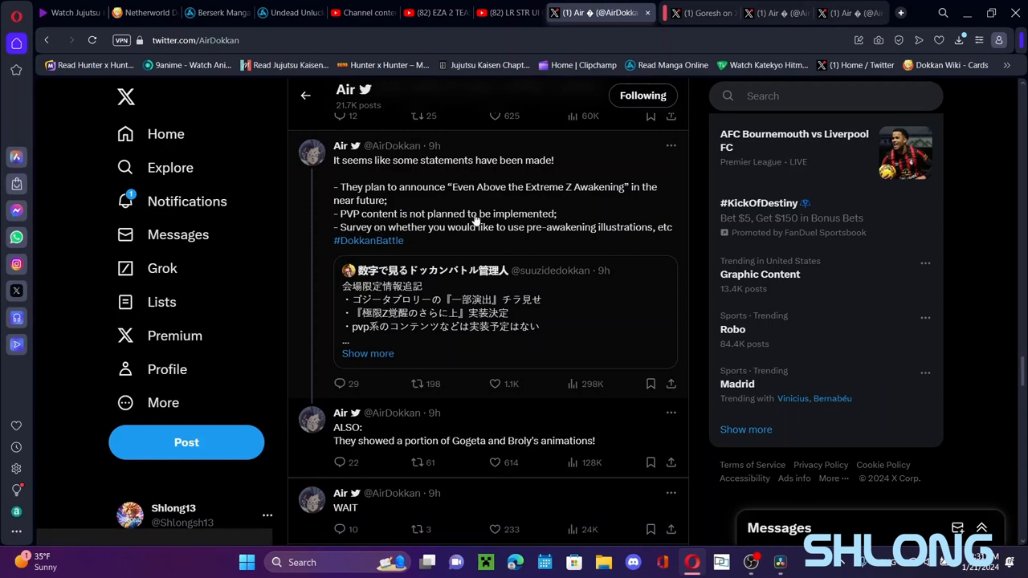
mouse_move(382, 216)
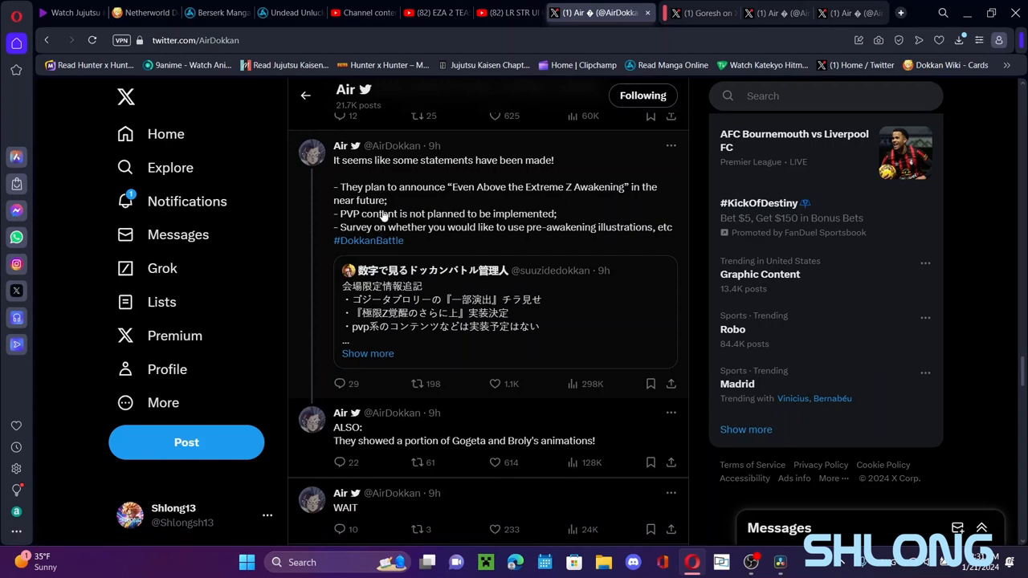
mouse_move(411, 186)
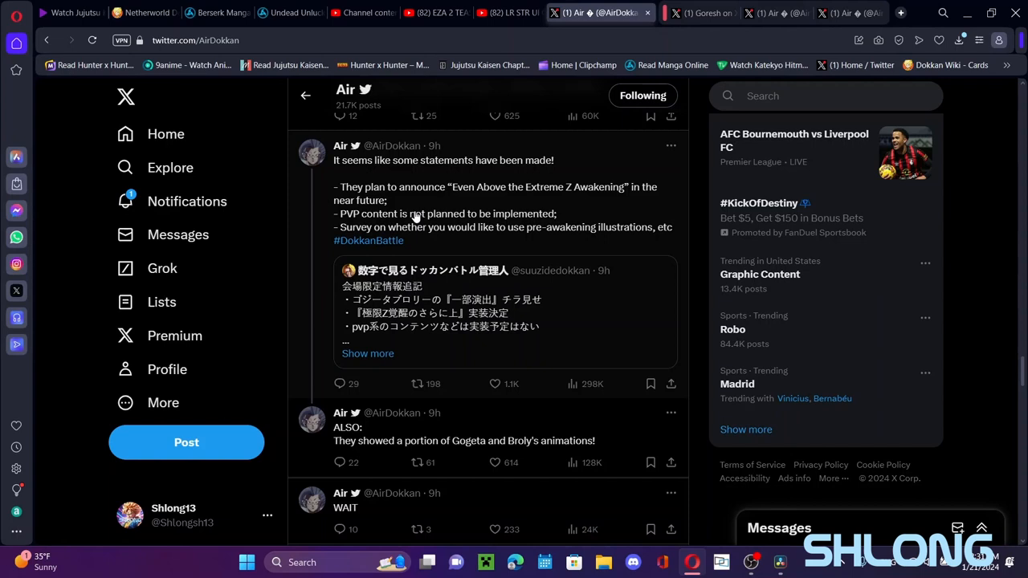
mouse_move(439, 228)
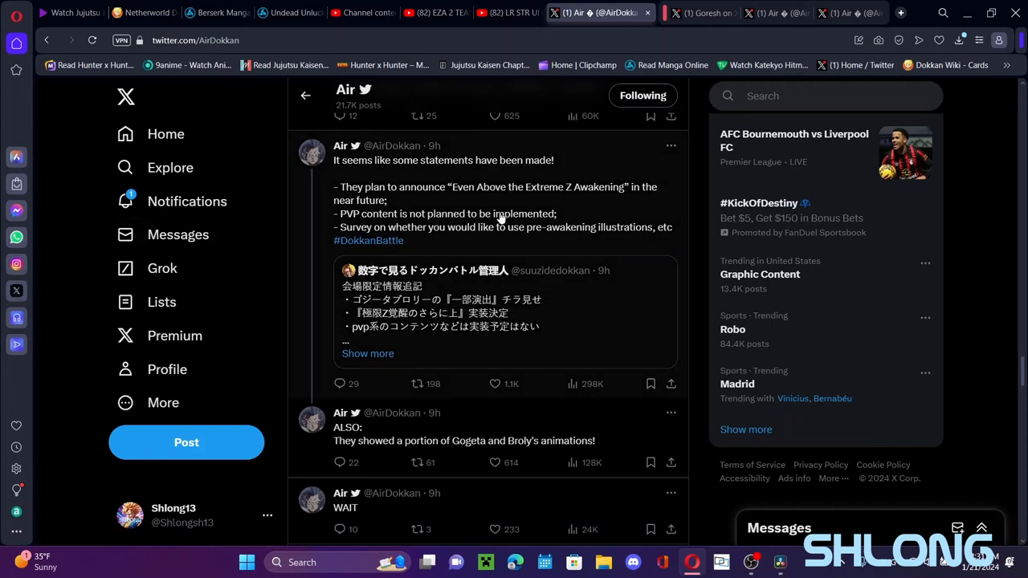
mouse_move(482, 189)
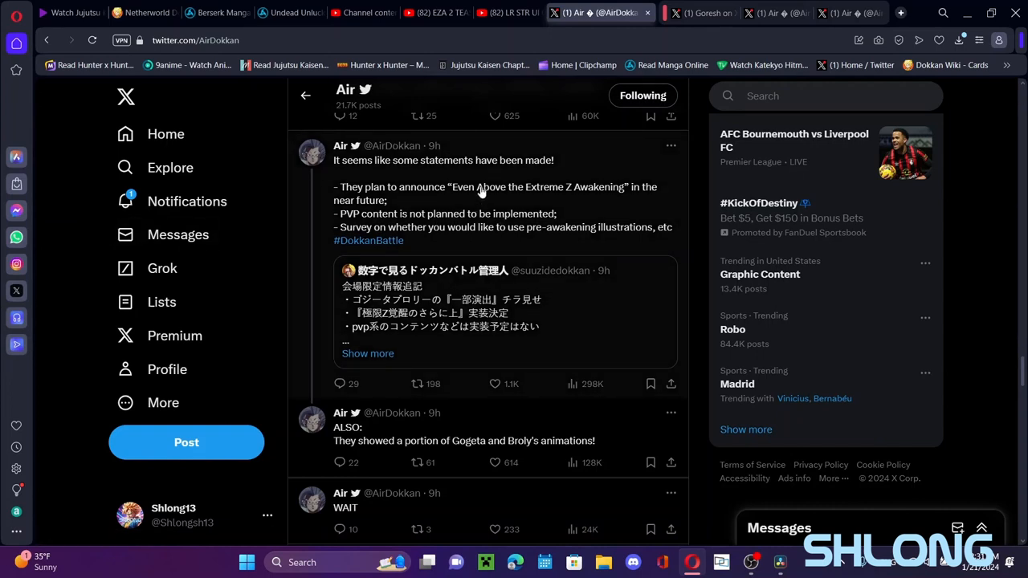
mouse_move(490, 193)
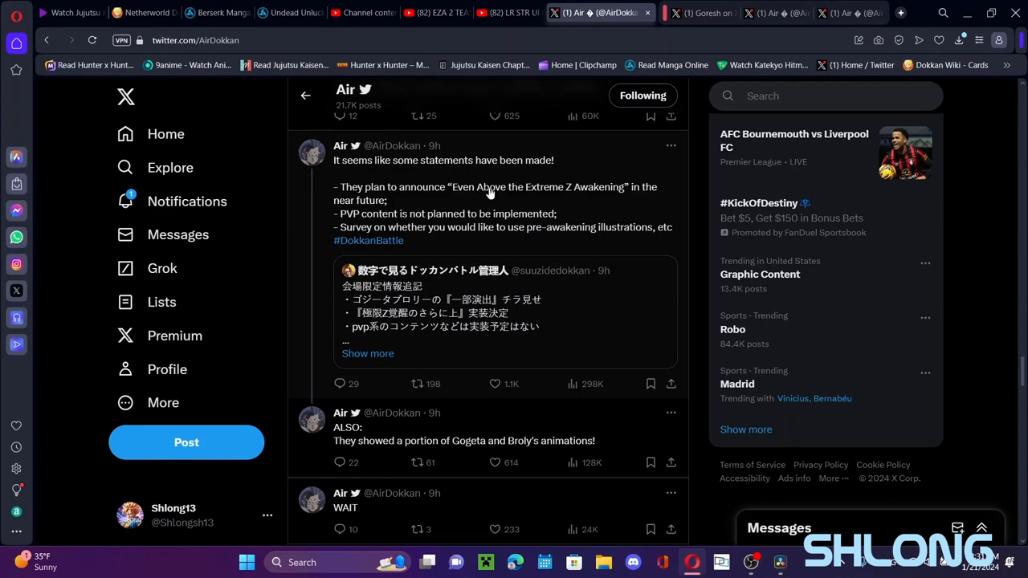
mouse_move(442, 196)
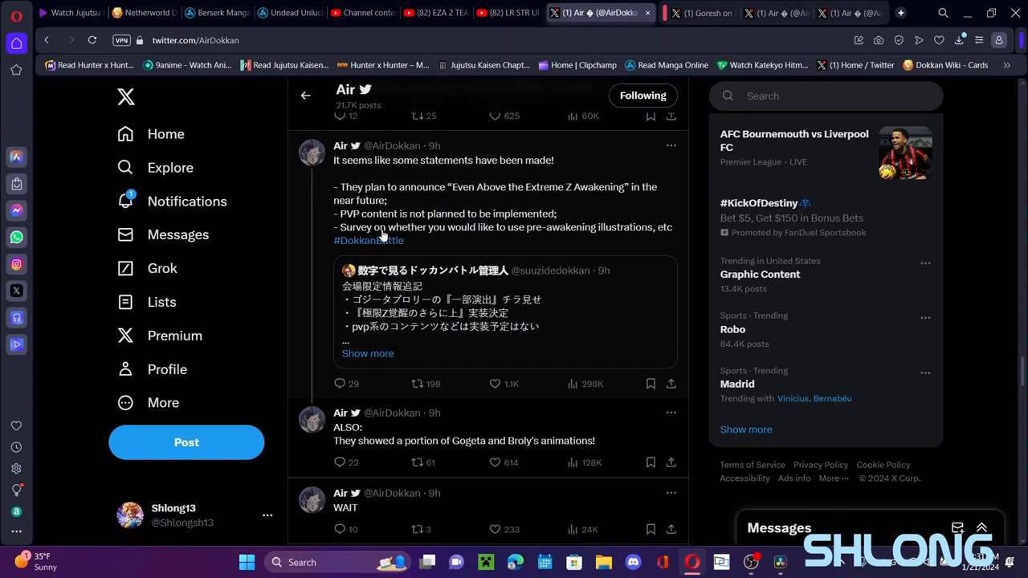
mouse_move(634, 251)
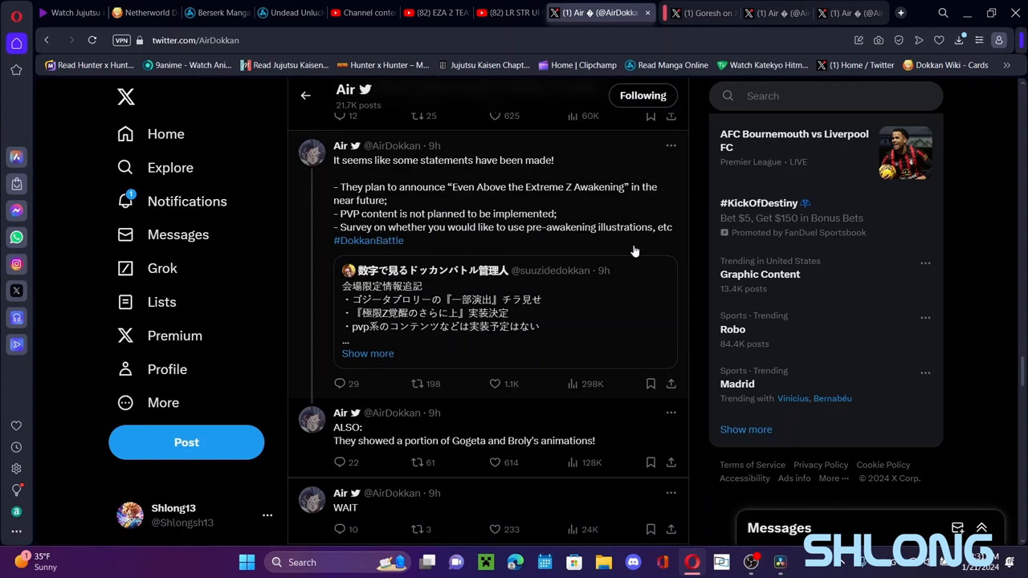
mouse_move(533, 231)
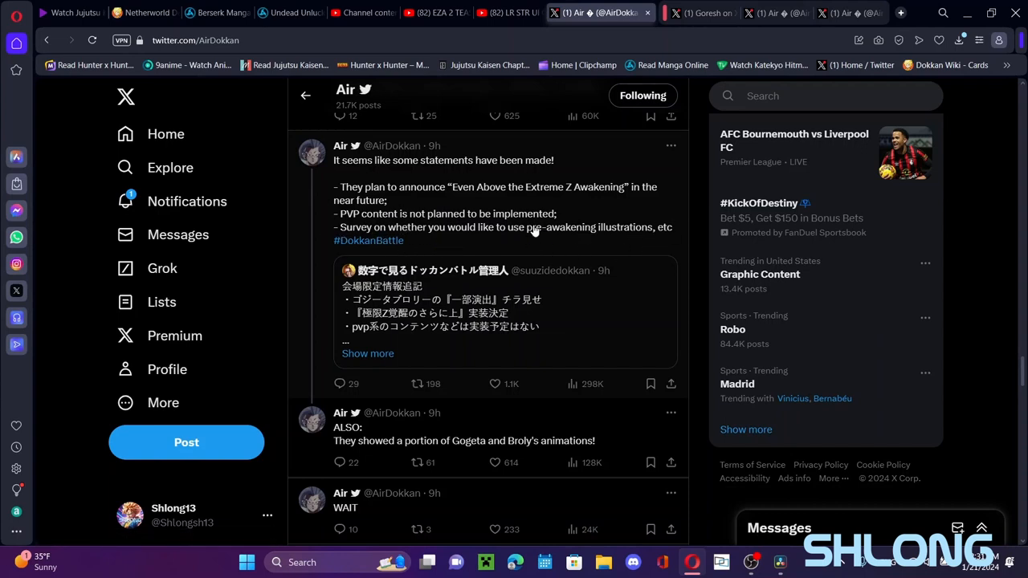
mouse_move(384, 228)
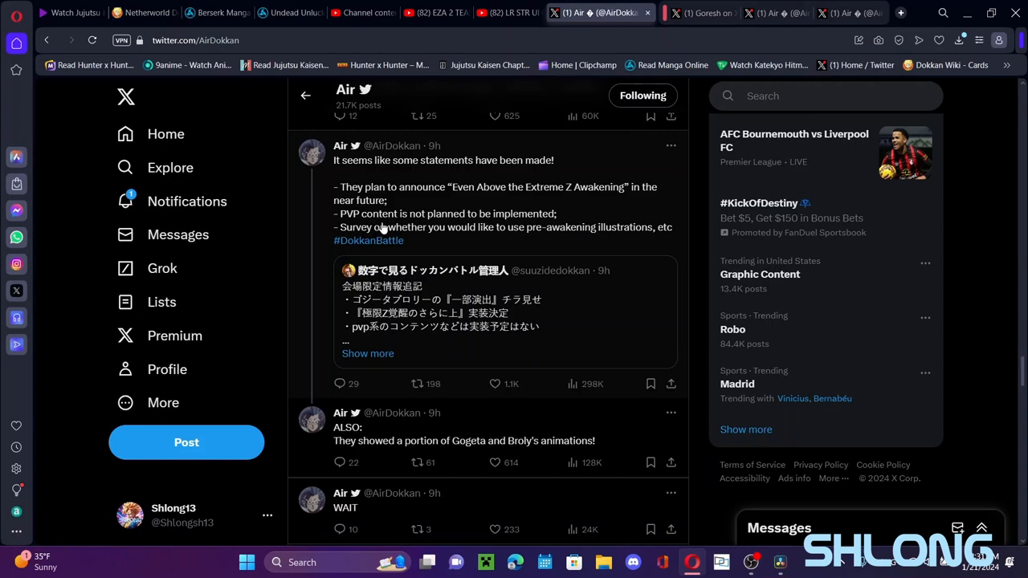
mouse_move(613, 227)
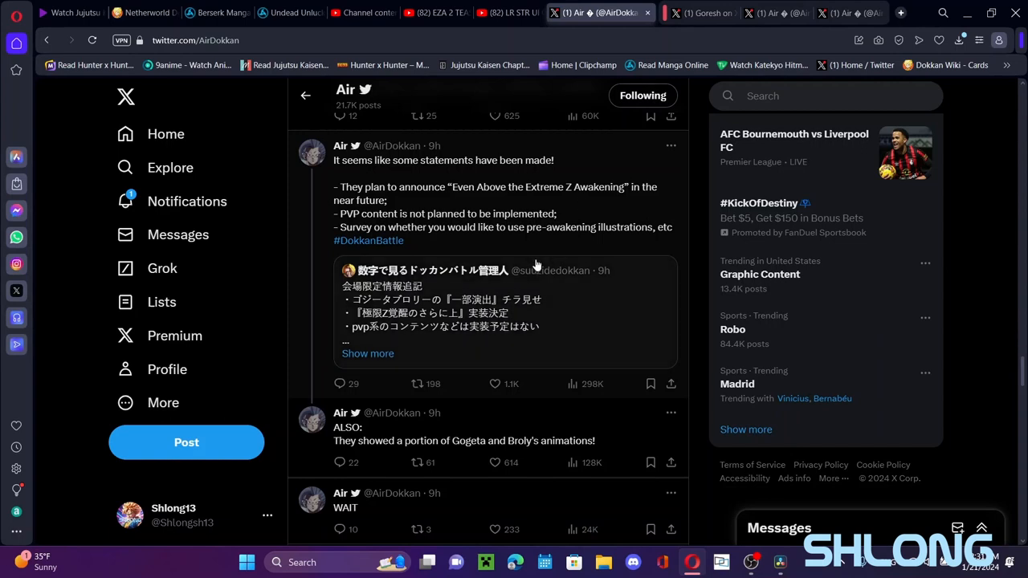
mouse_move(495, 234)
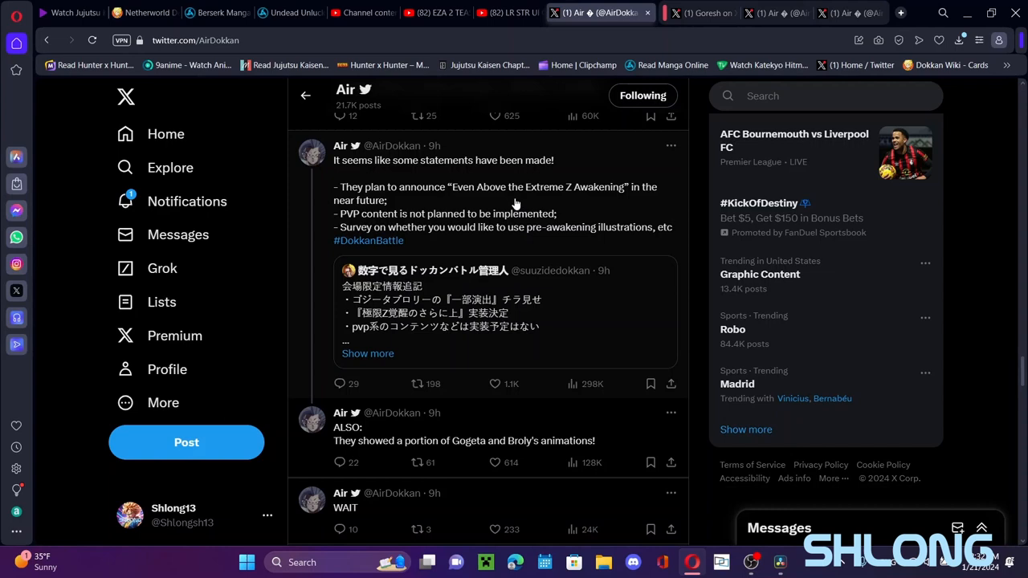
mouse_move(570, 224)
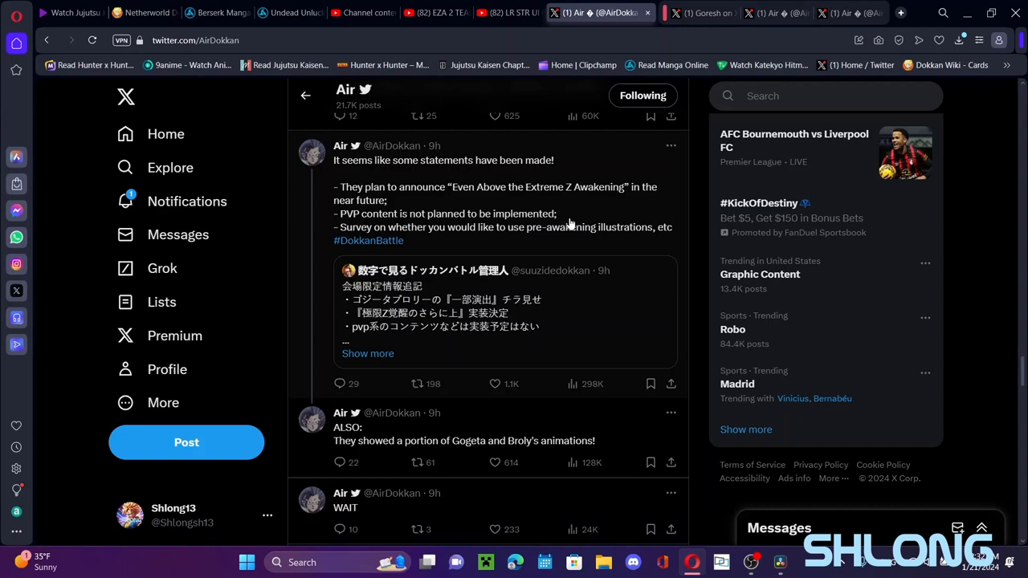
mouse_move(581, 241)
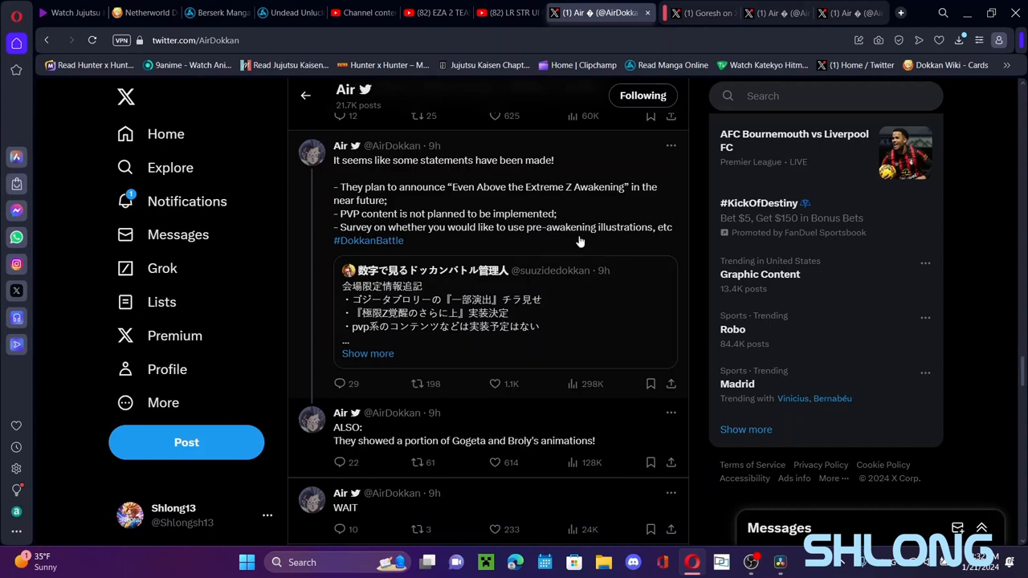
mouse_move(518, 234)
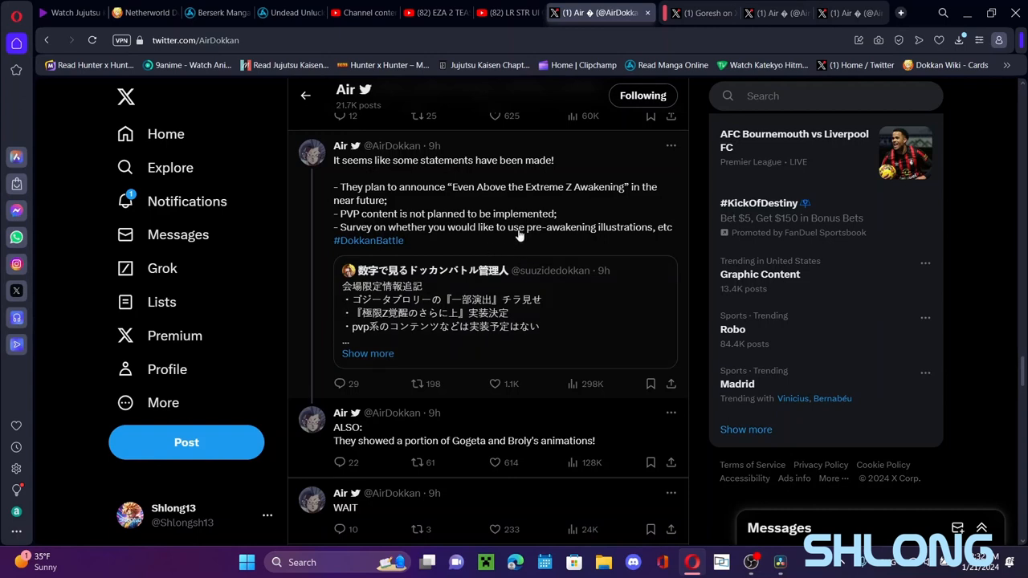
mouse_move(661, 238)
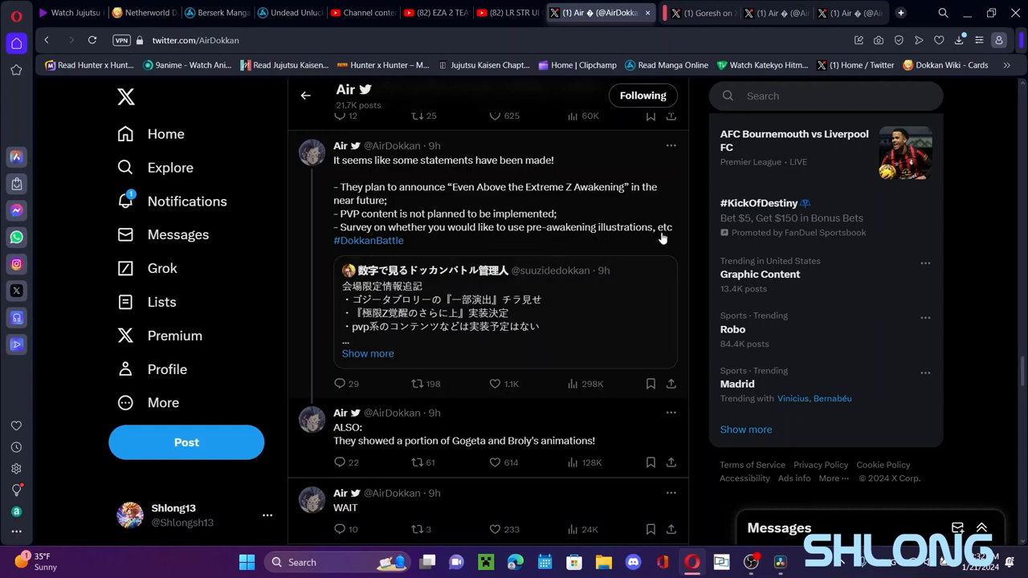
mouse_move(647, 204)
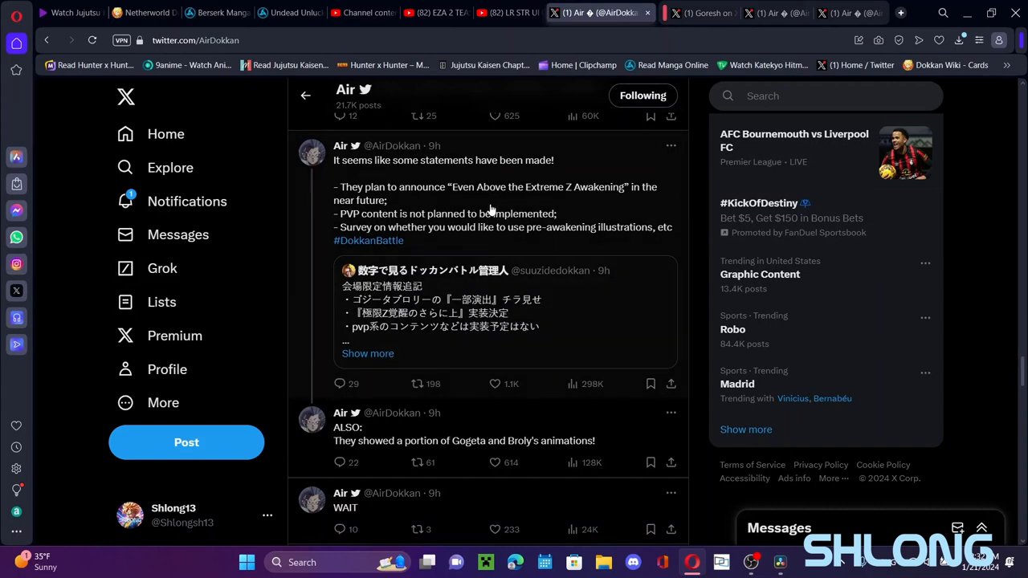
scroll(down, 3)
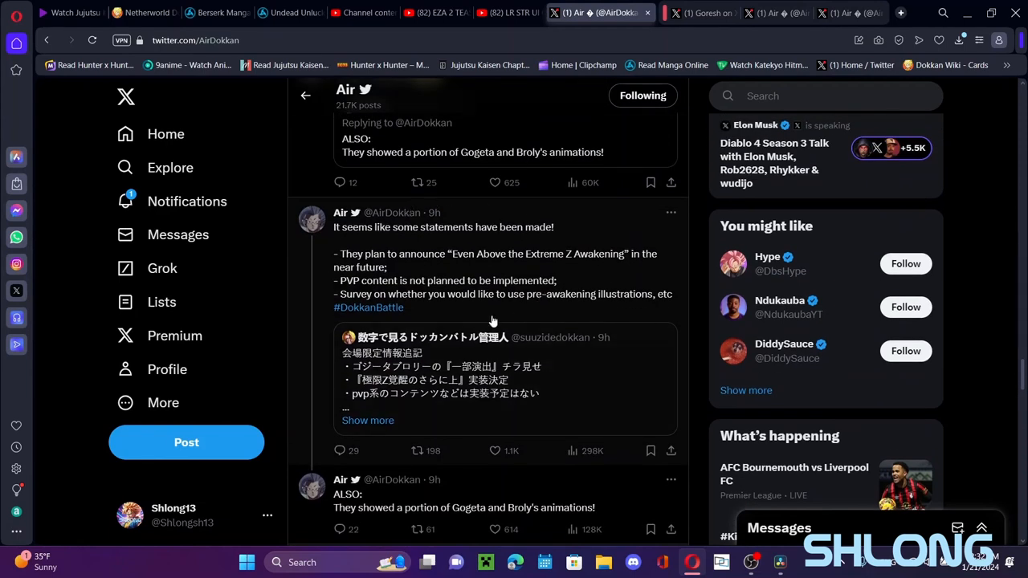
Move down the timeline, then switch to Goresh's Fan Meeting stream summary post.
scroll(down, 3)
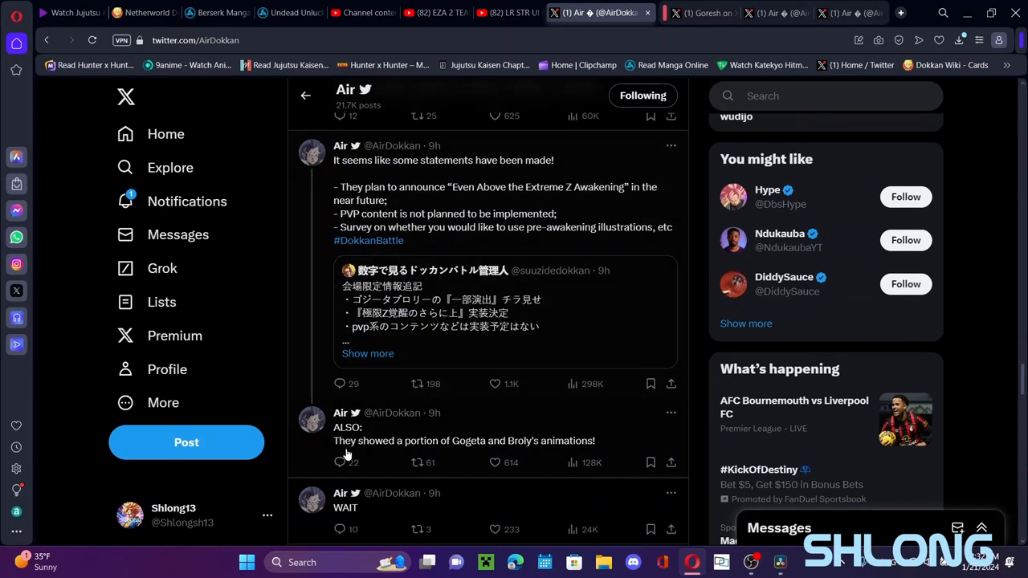
mouse_move(378, 443)
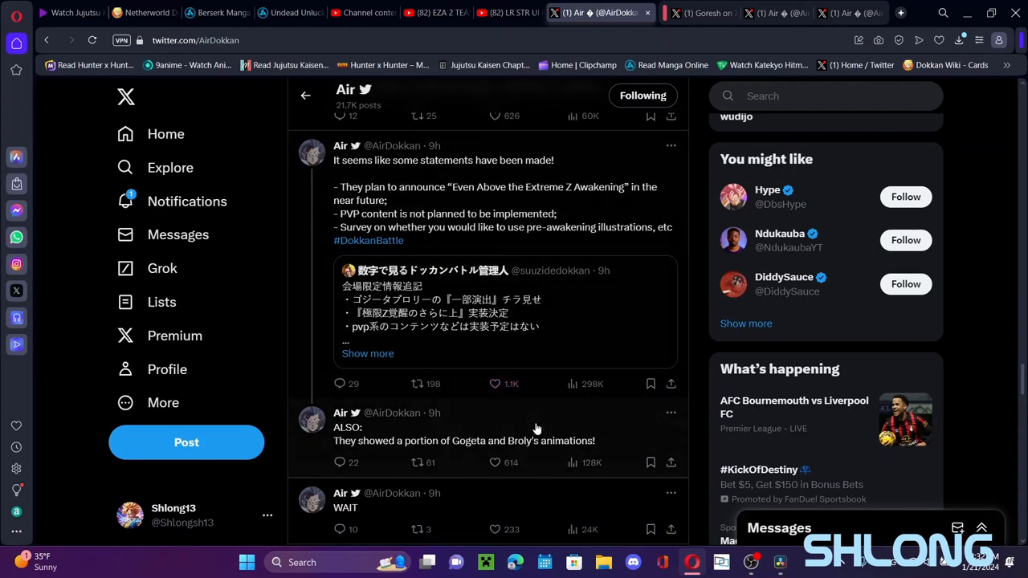
mouse_move(266, 450)
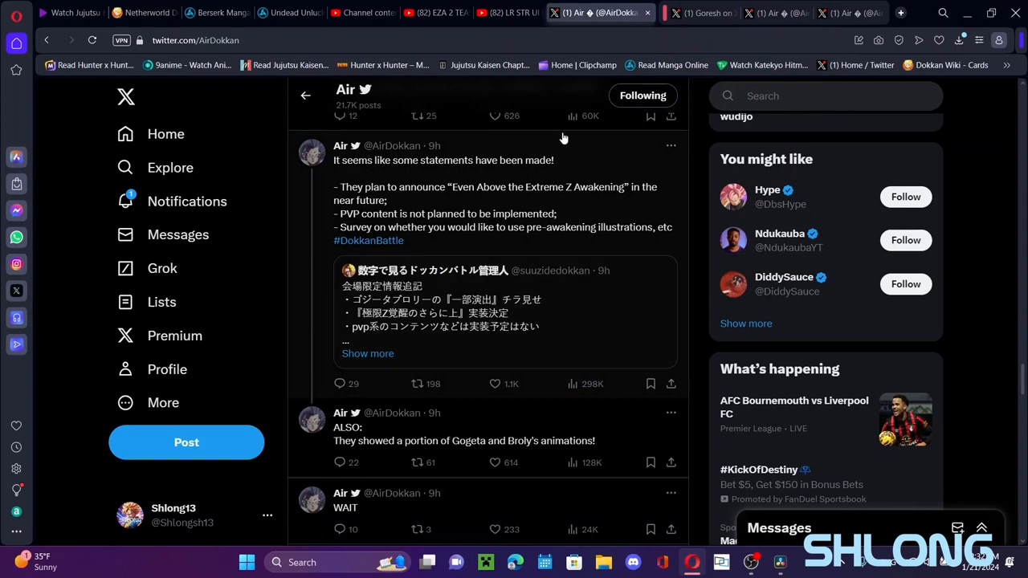
mouse_move(705, 195)
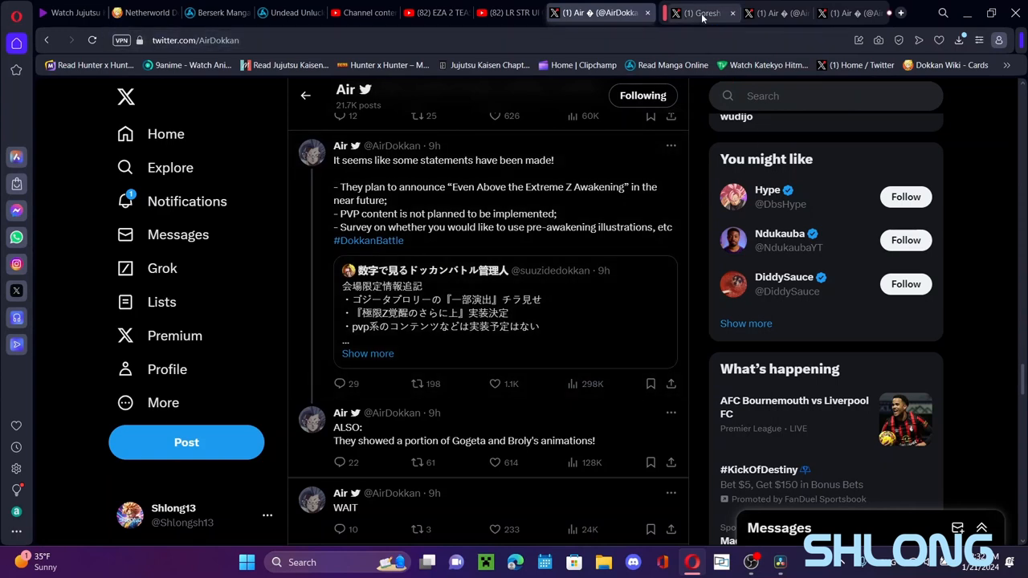
mouse_move(680, 13)
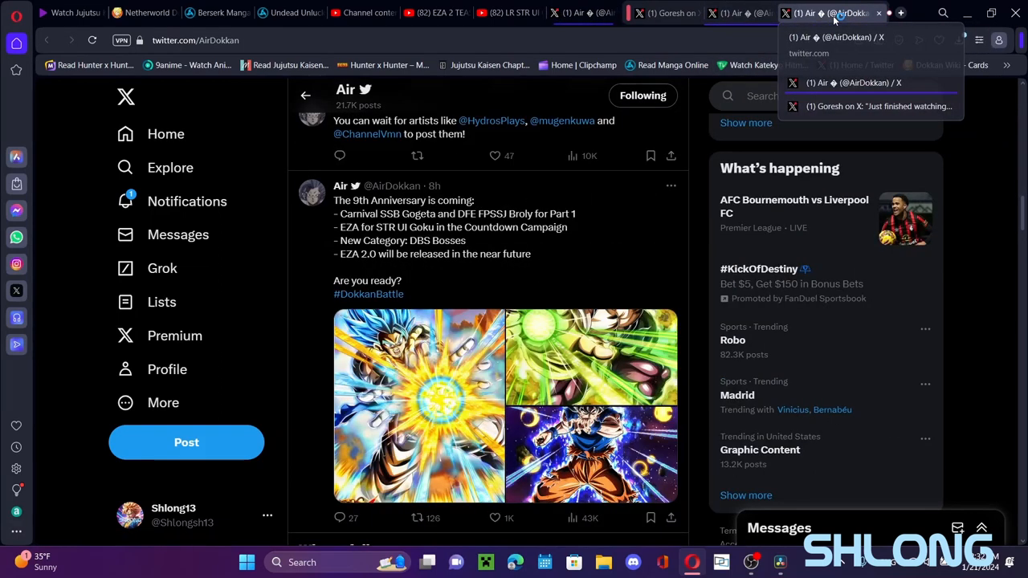
click(673, 12)
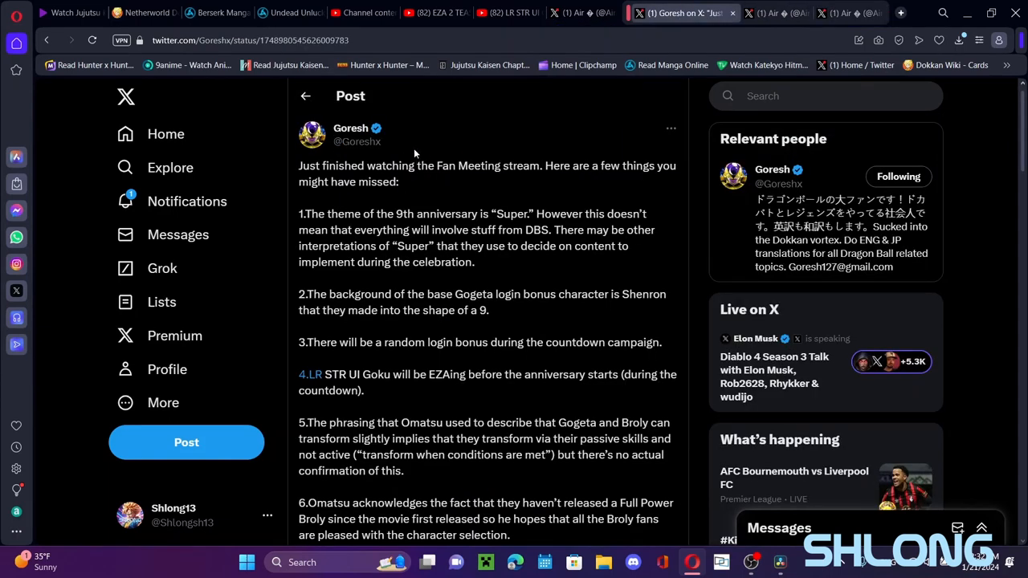
mouse_move(417, 165)
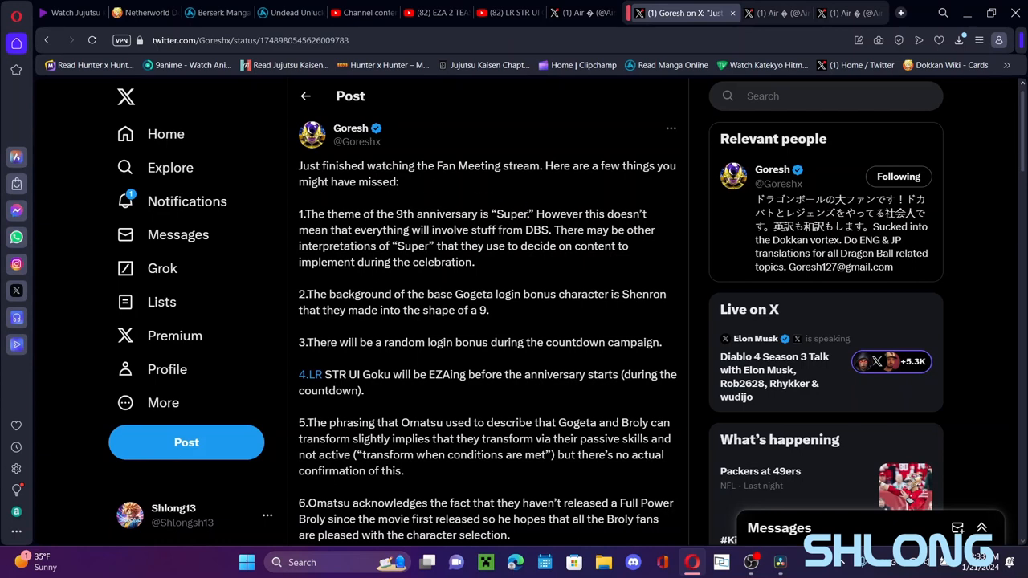
Highlight the word 'Super' in point 1 of Goresh's Fan Meeting takeaways while reading.
double_click(512, 214)
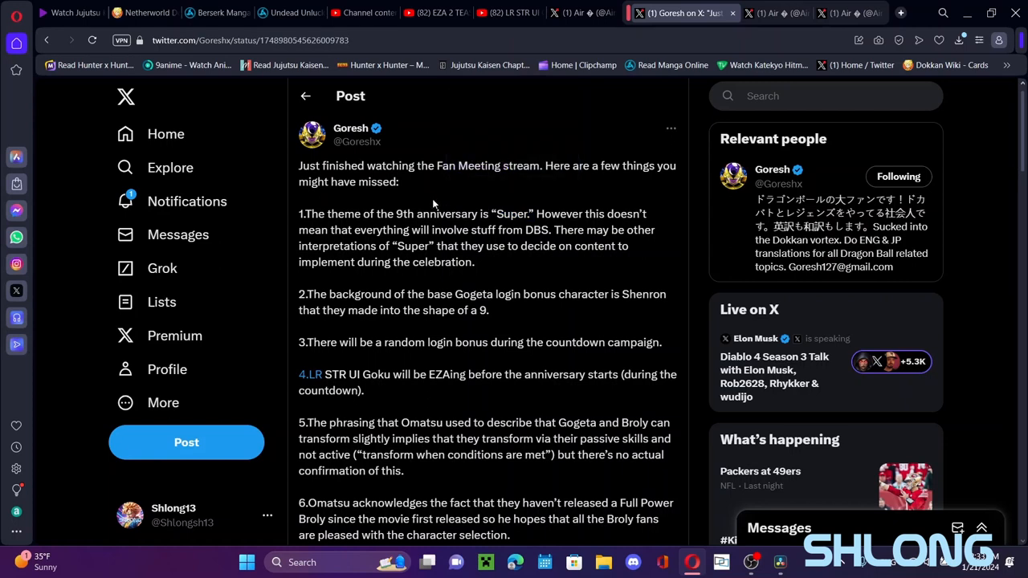
double_click(509, 213)
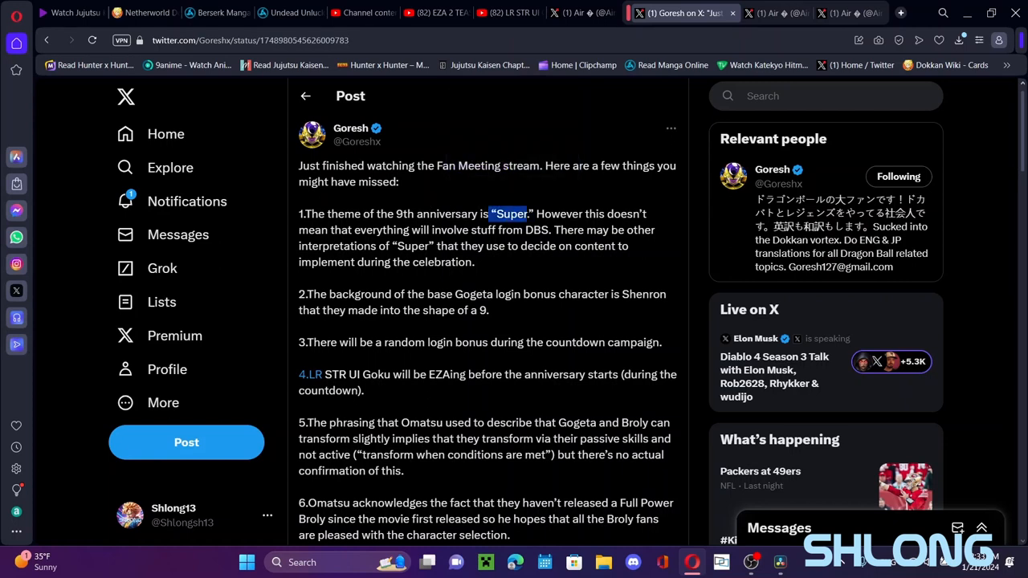
double_click(508, 213)
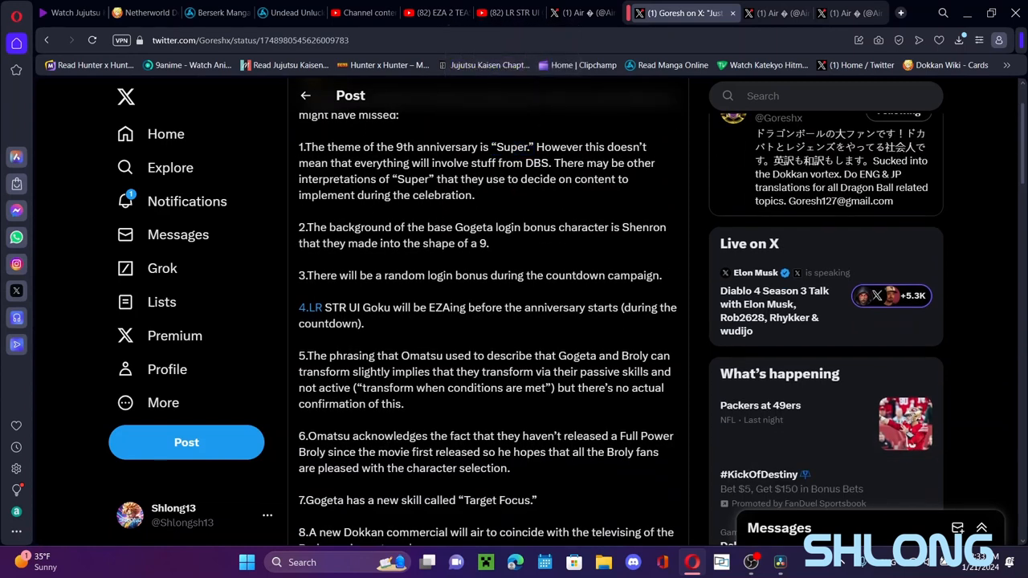
scroll(down, 3)
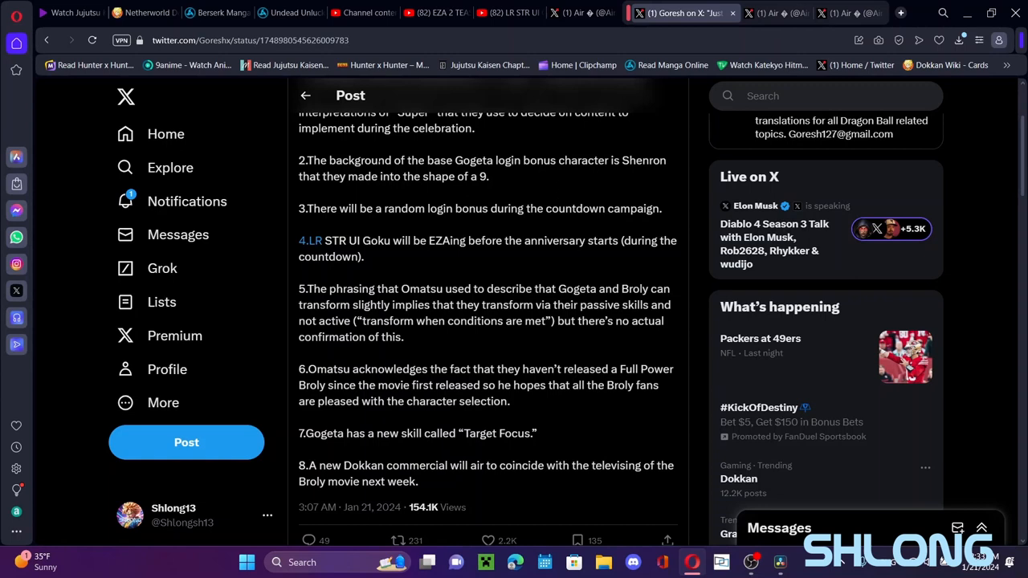
drag(378, 161, 527, 160)
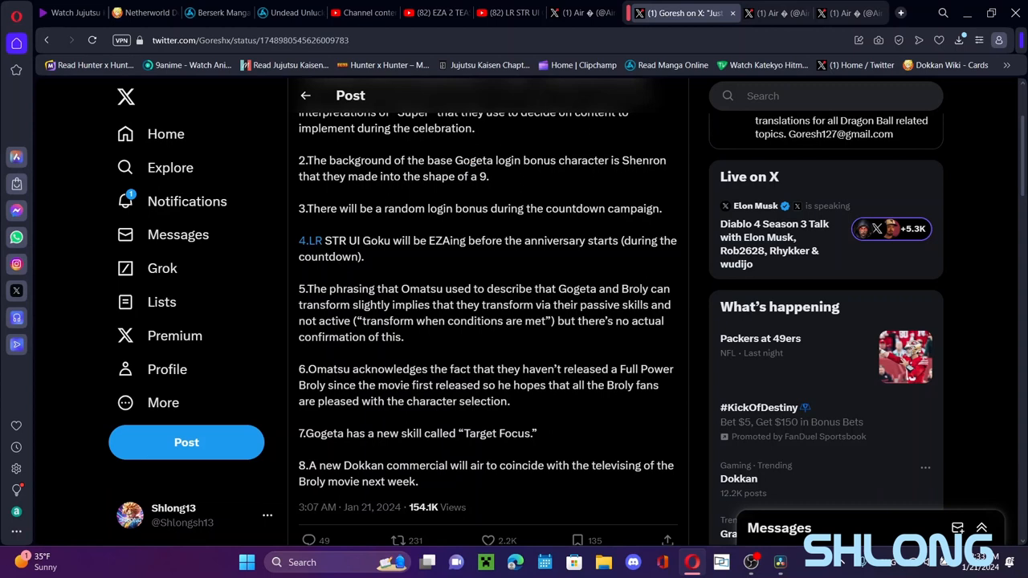
double_click(474, 160)
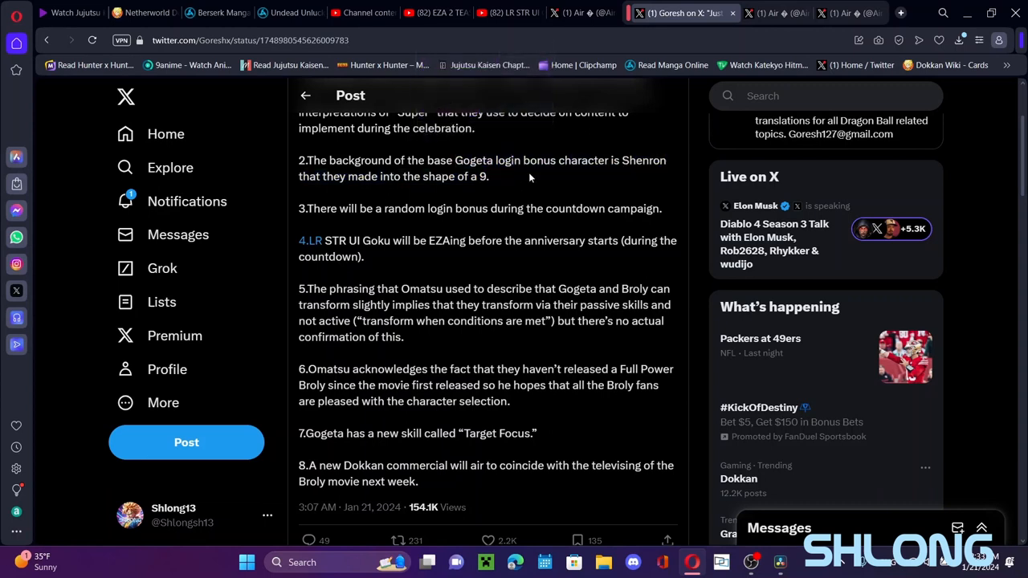
scroll(down, 3)
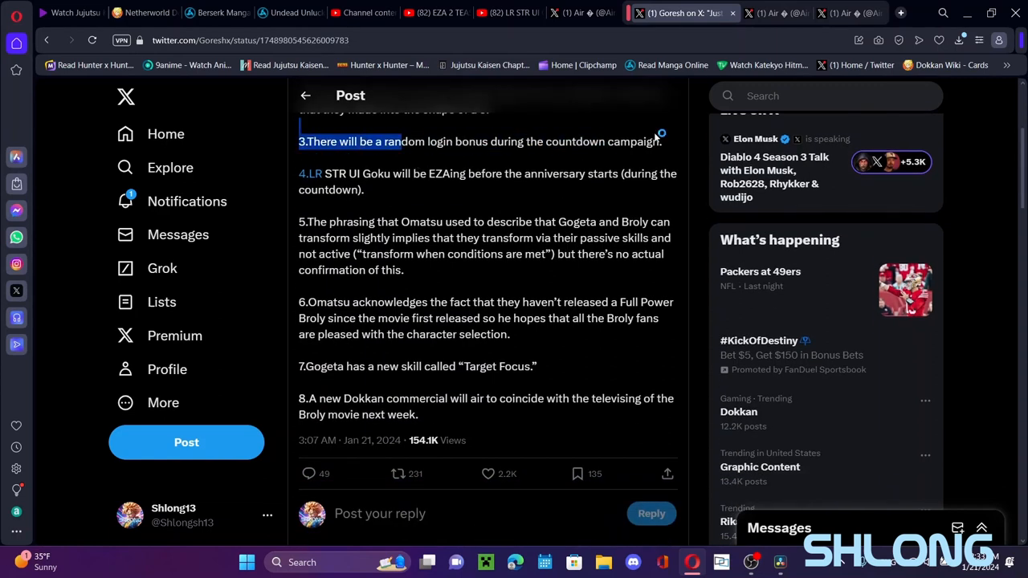
drag(382, 141, 662, 142)
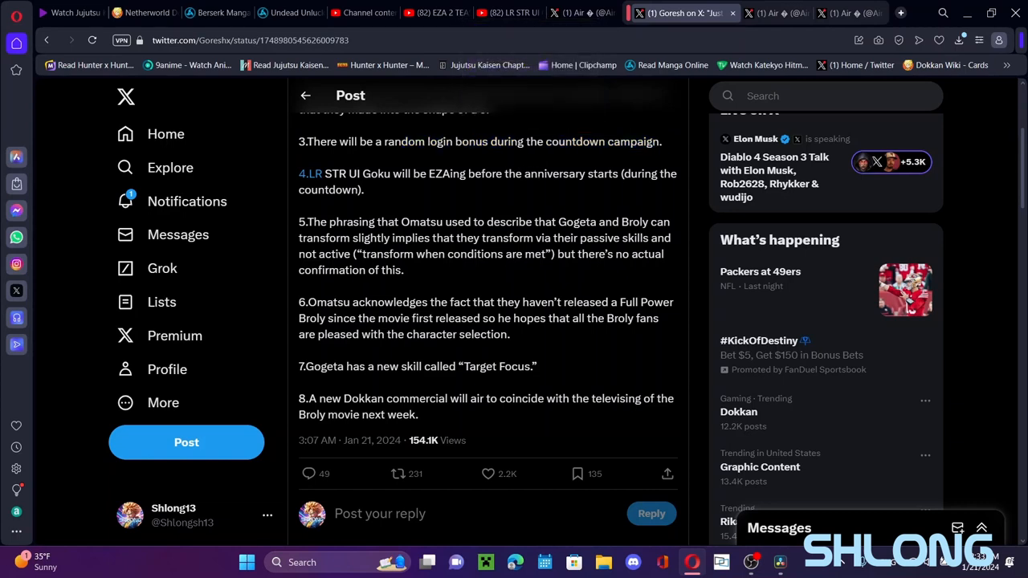
mouse_move(350, 138)
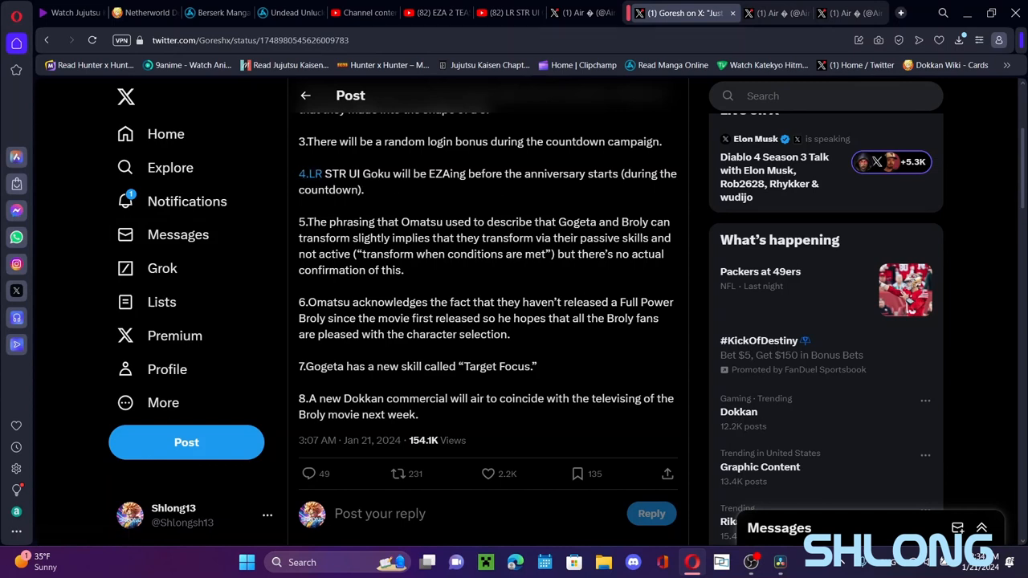
double_click(324, 190)
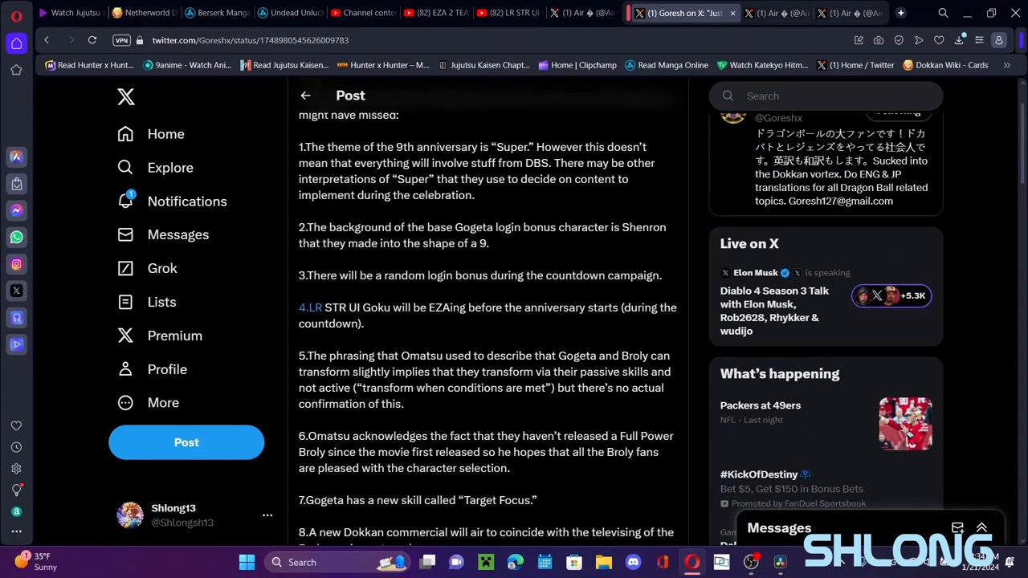
scroll(down, 3)
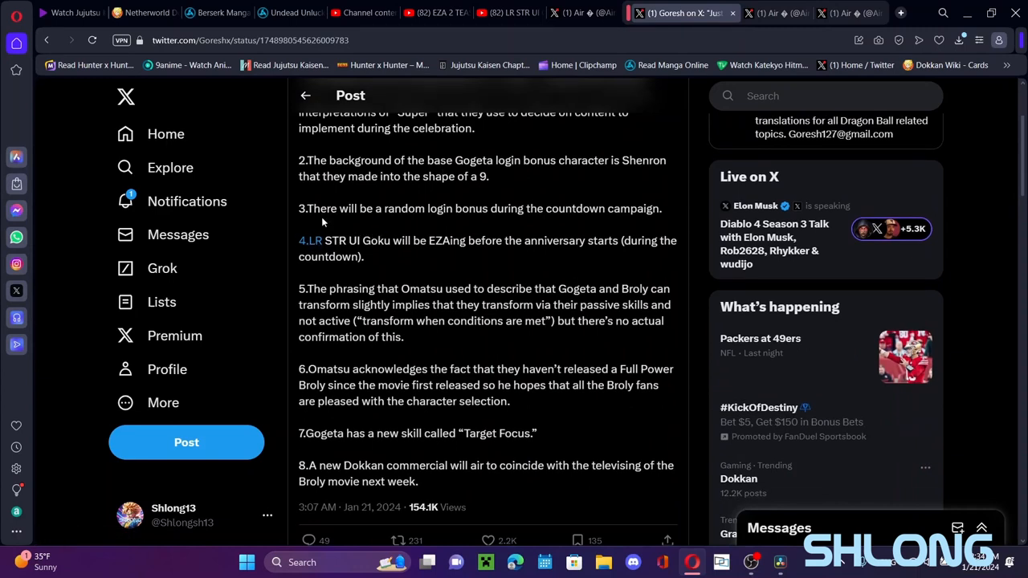
scroll(down, 3)
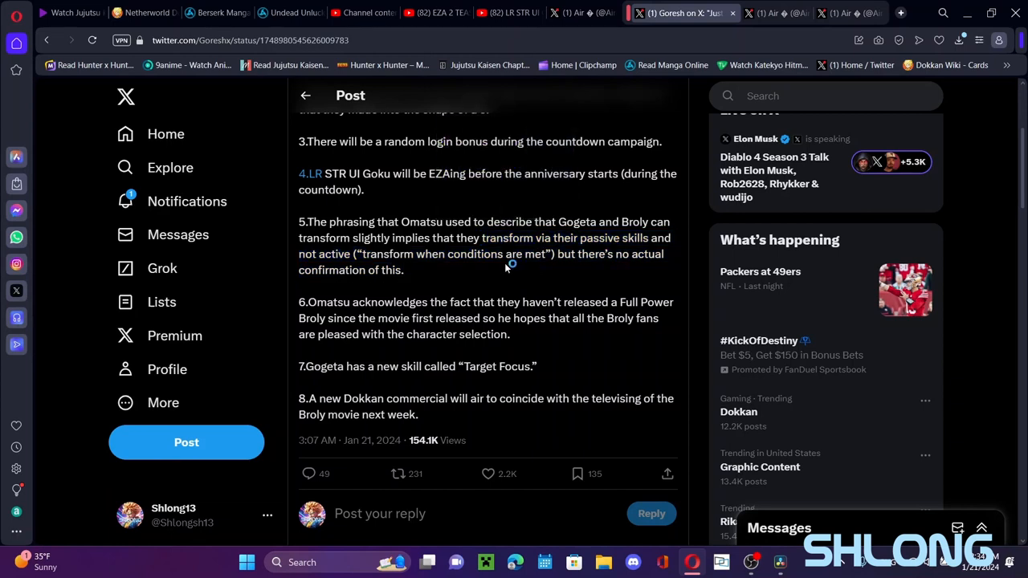
mouse_move(620, 199)
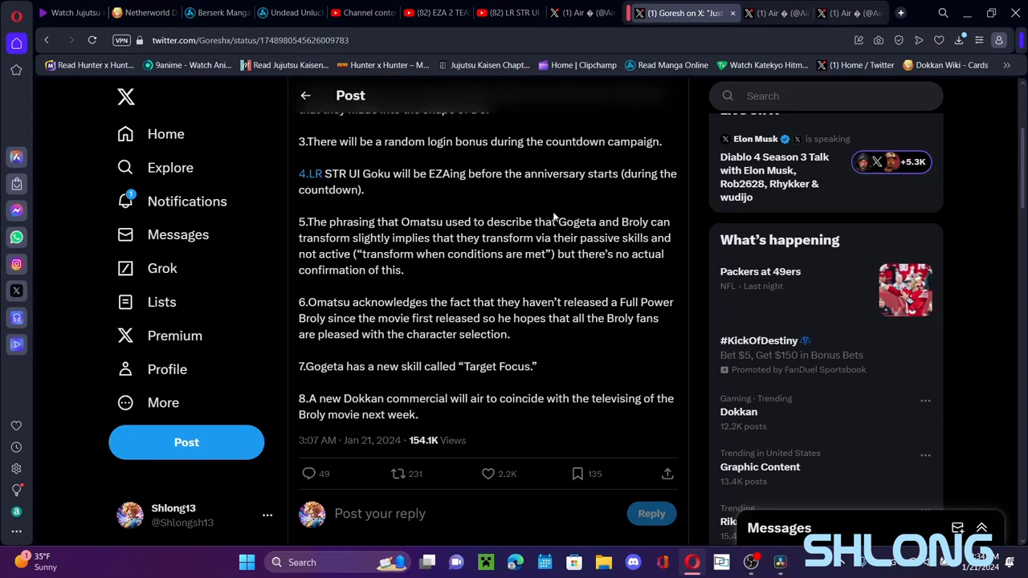
mouse_move(405, 282)
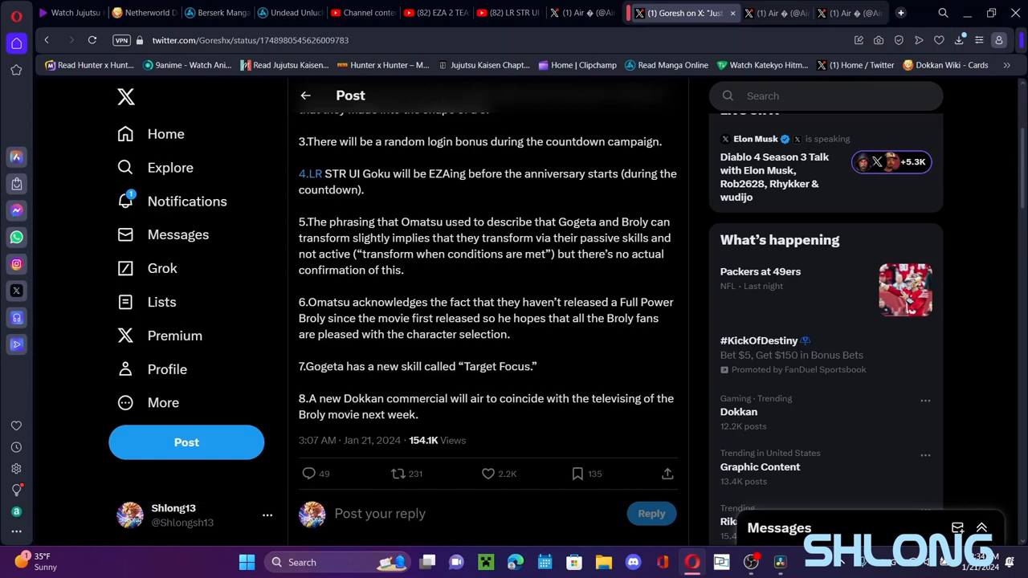
Highlight the note that Full Power Broly is not releasing, then clear the highlight.
scroll(down, 3)
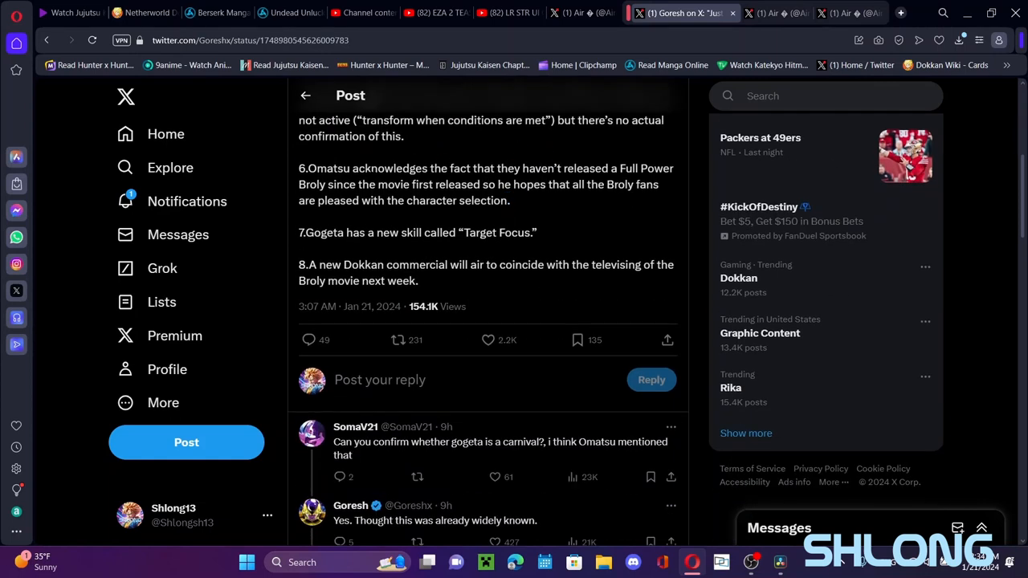
drag(555, 168, 677, 169)
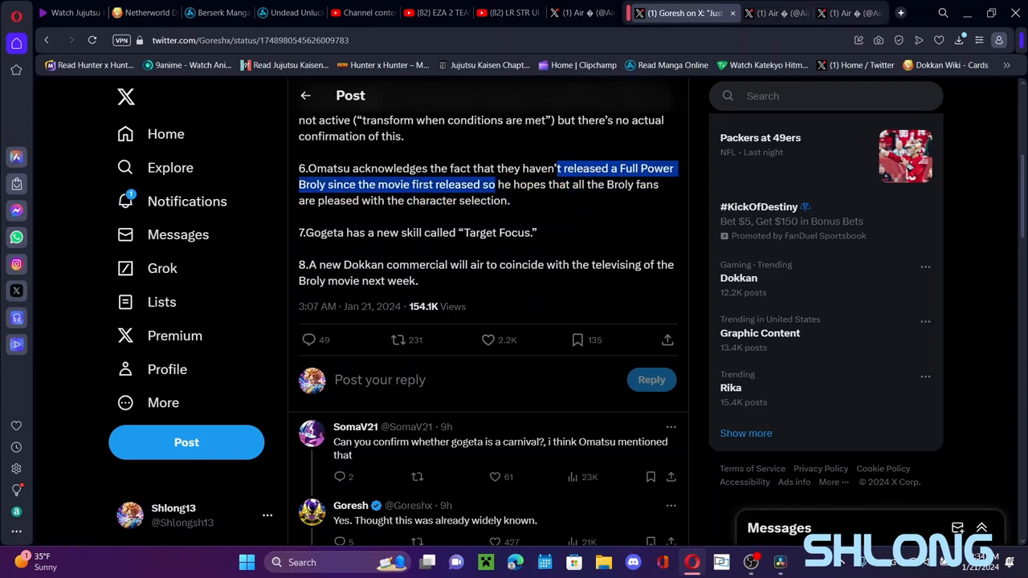
click(517, 196)
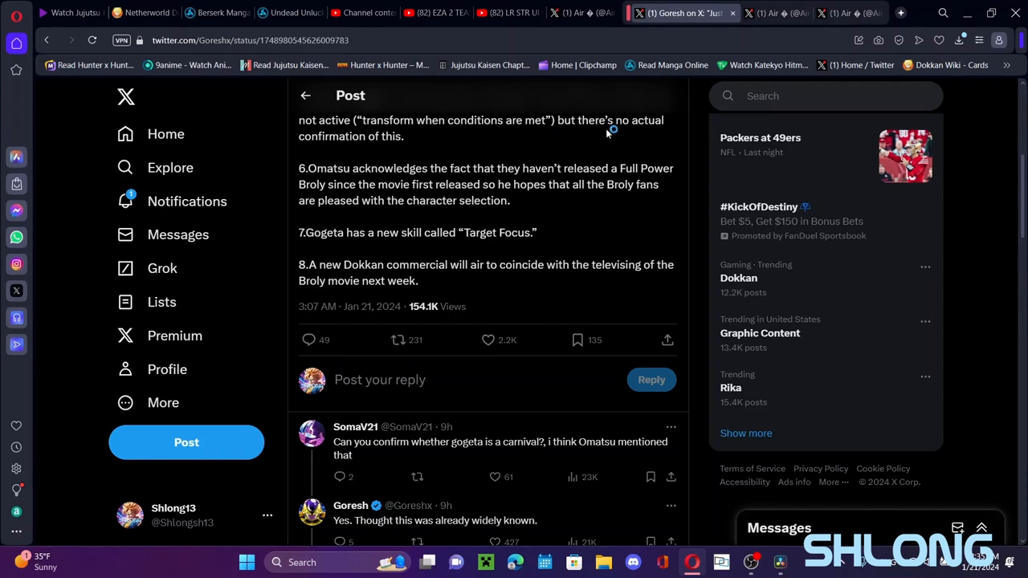
mouse_move(640, 157)
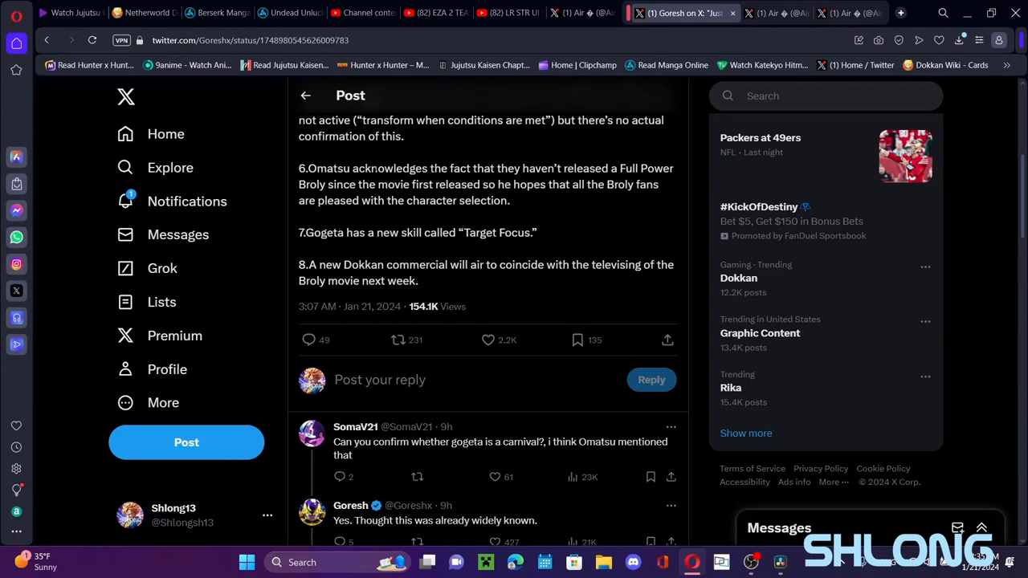
Move to item 7 and highlight Gogeta's new 'Target Focus' skill name.
scroll(down, 3)
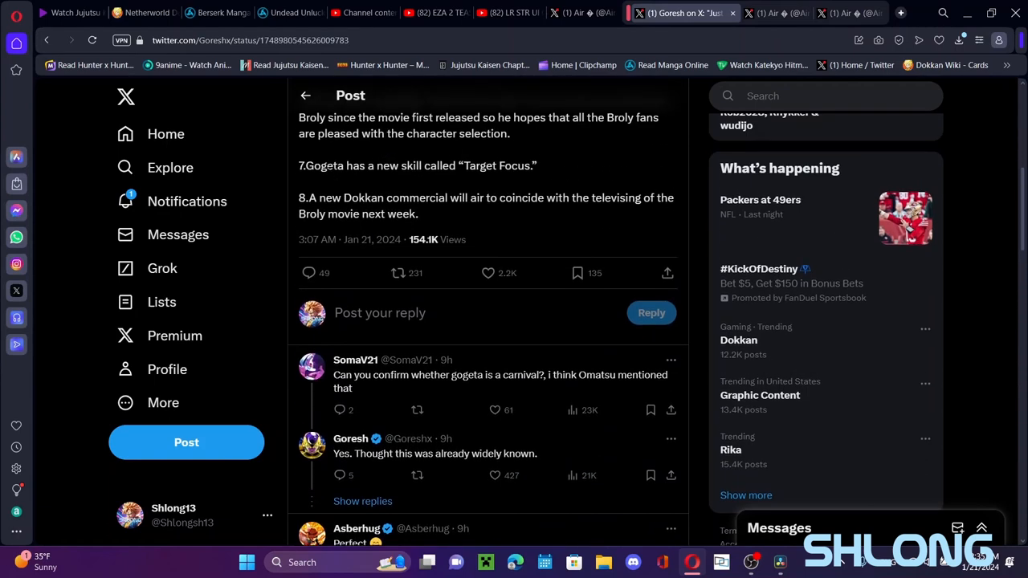
drag(312, 166, 537, 166)
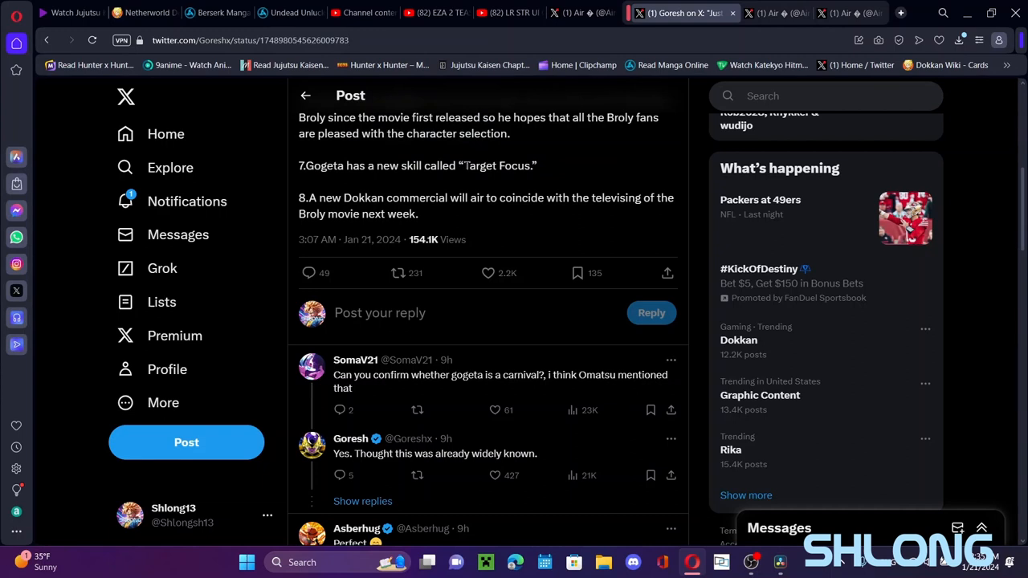
double_click(498, 166)
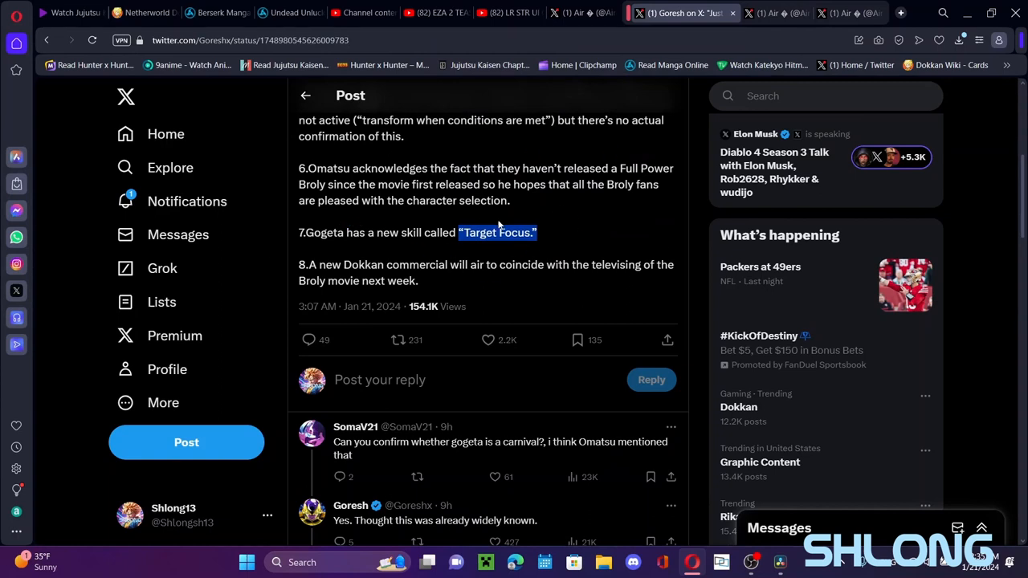
Dismiss the selection popup and bring up Air's Dokkan news profile page.
scroll(down, 3)
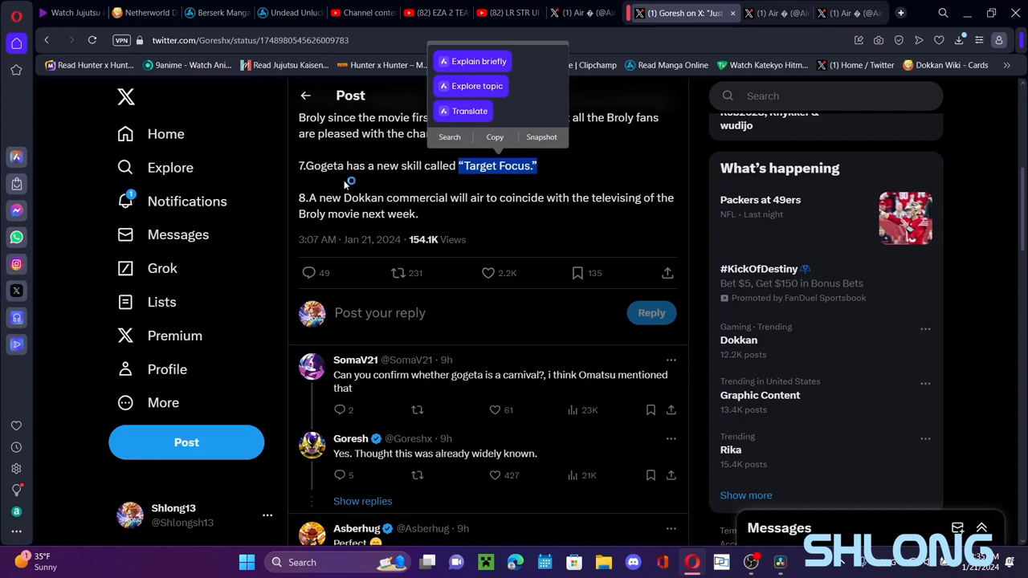
click(443, 189)
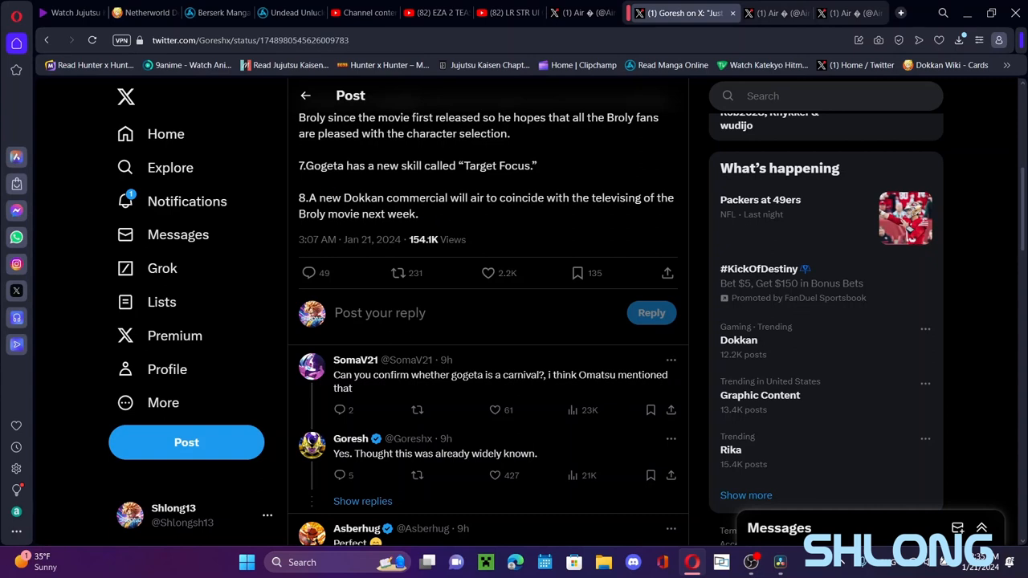
drag(488, 198, 417, 214)
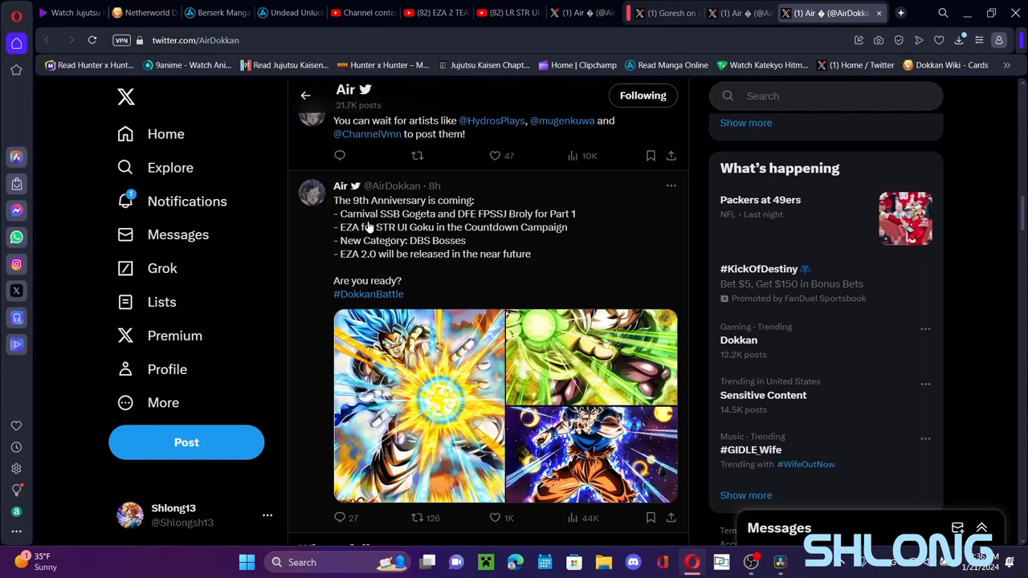
mouse_move(519, 234)
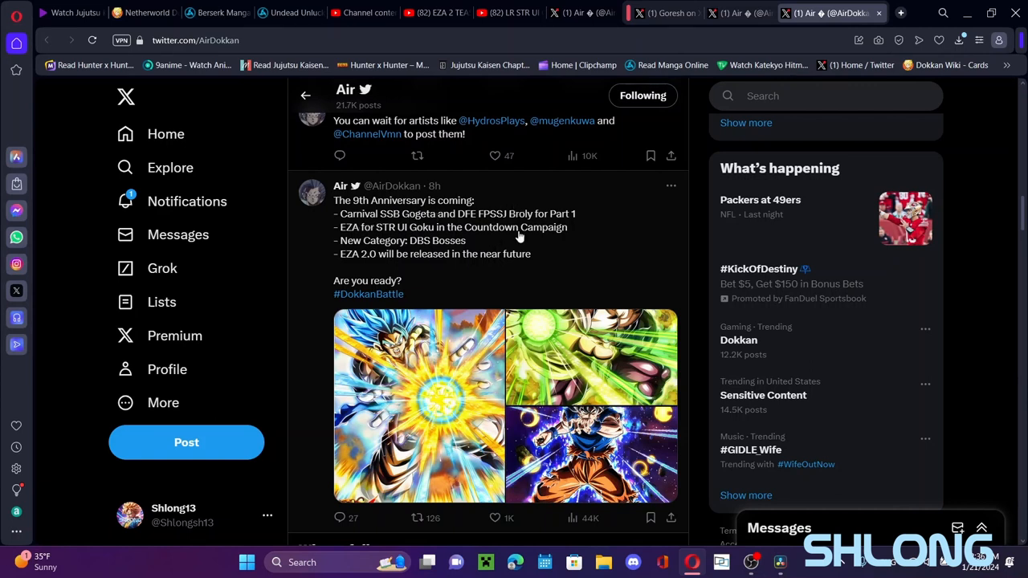
mouse_move(526, 213)
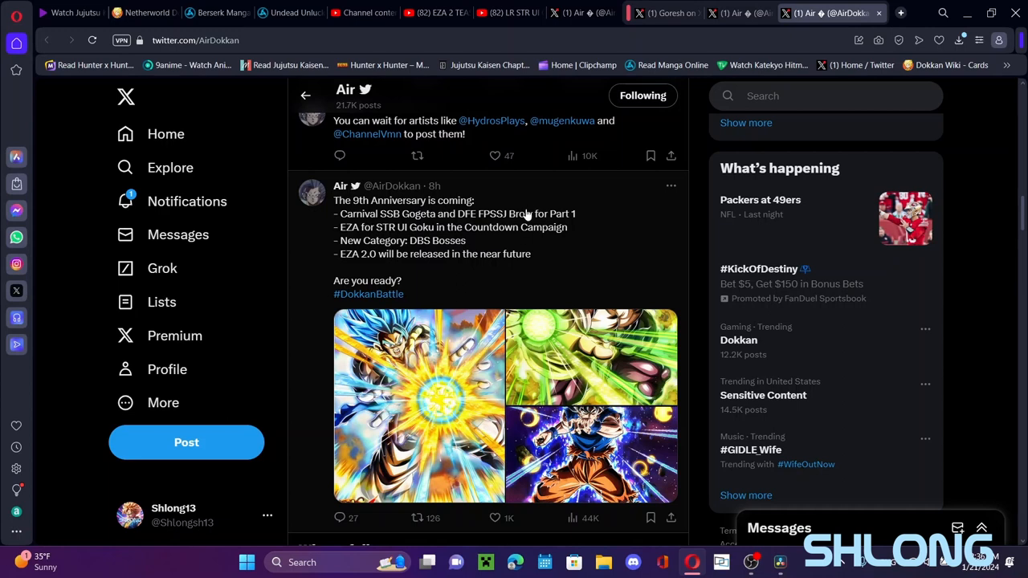
mouse_move(409, 213)
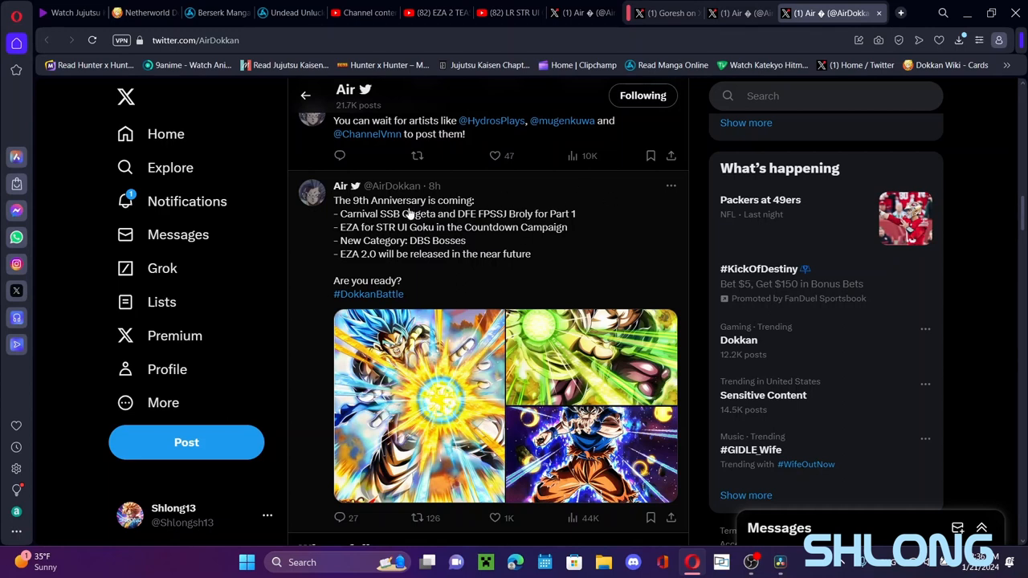
mouse_move(400, 227)
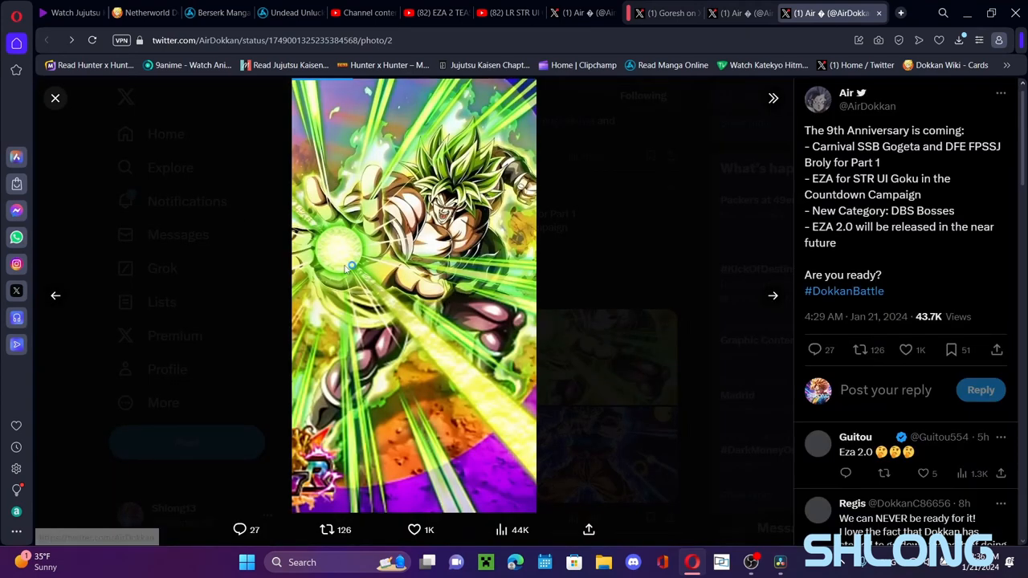
click(54, 98)
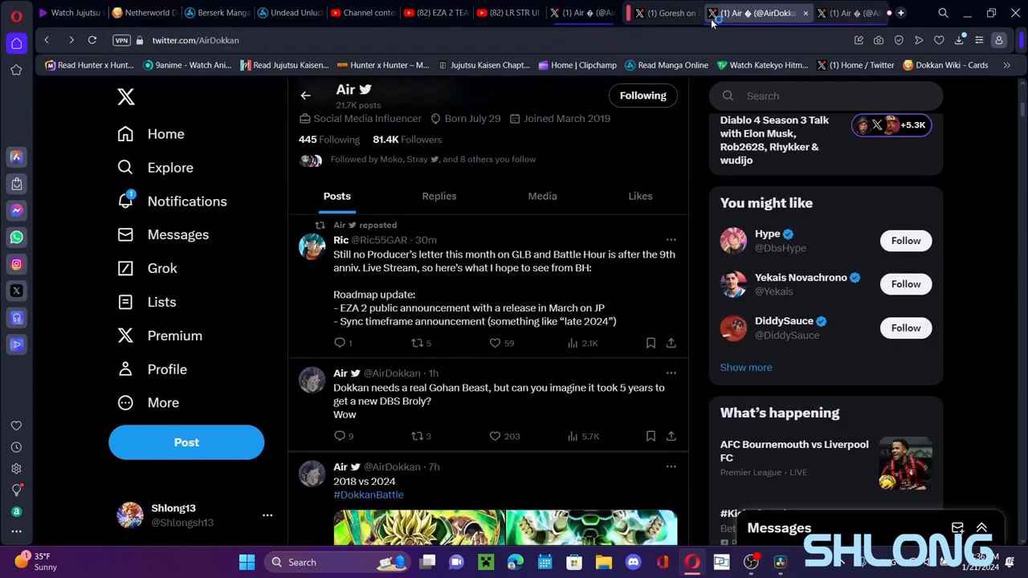
click(673, 13)
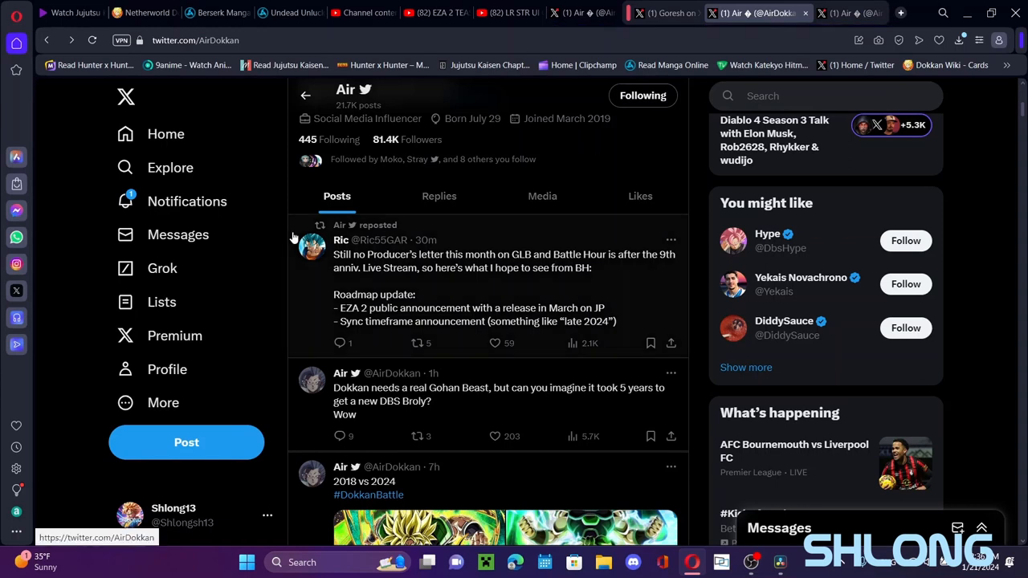
scroll(down, 3)
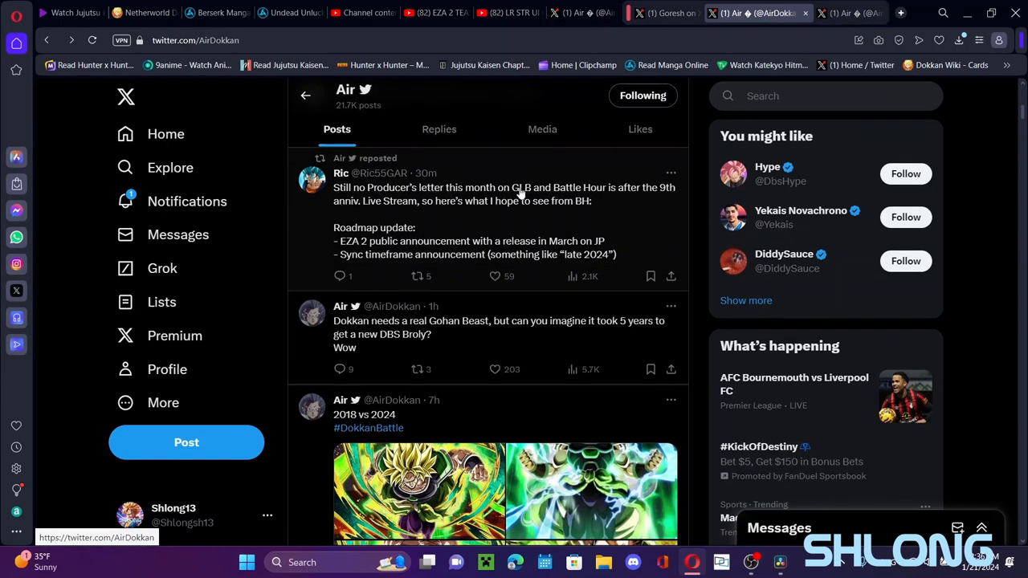
mouse_move(625, 190)
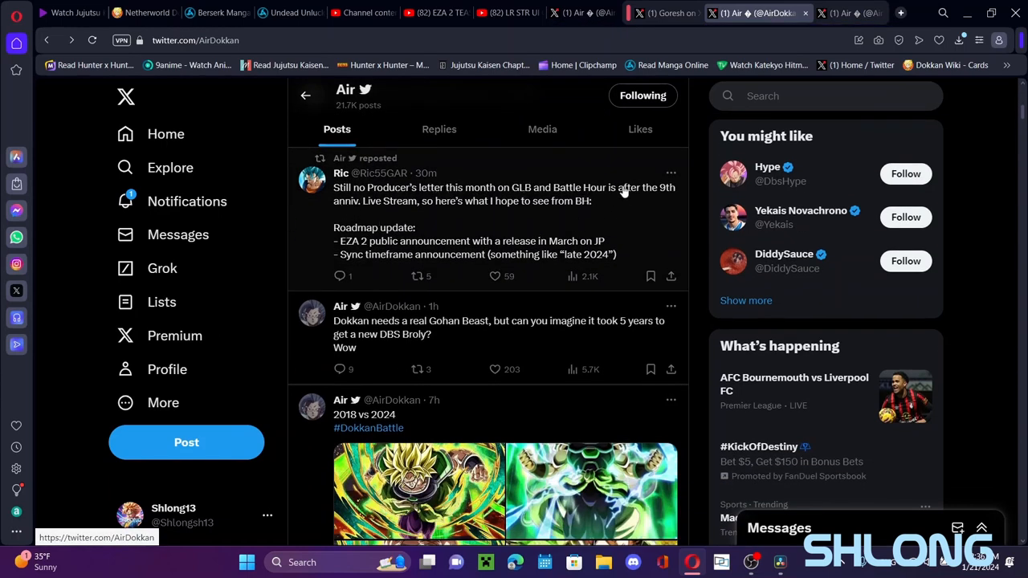
mouse_move(607, 191)
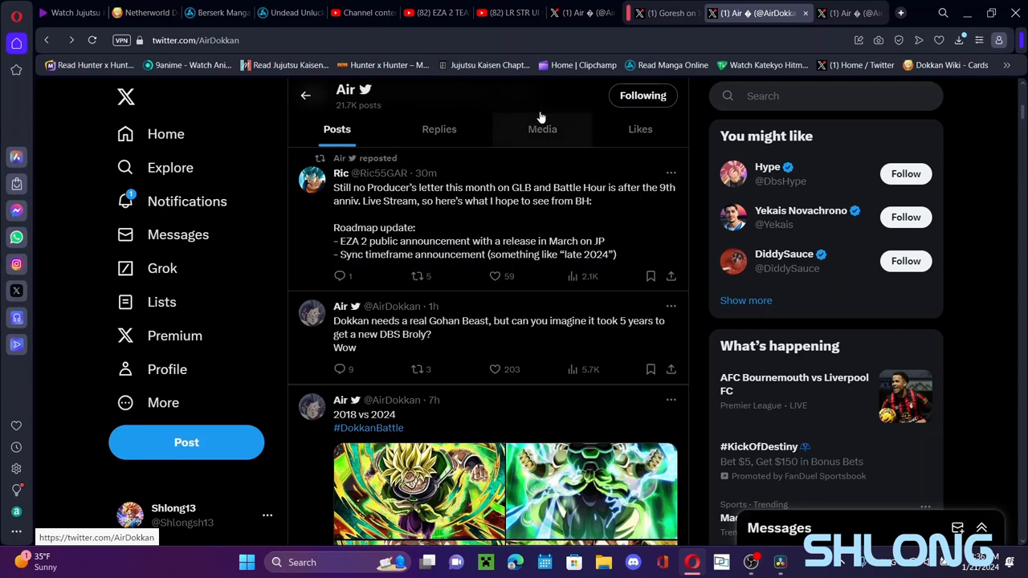
scroll(down, 3)
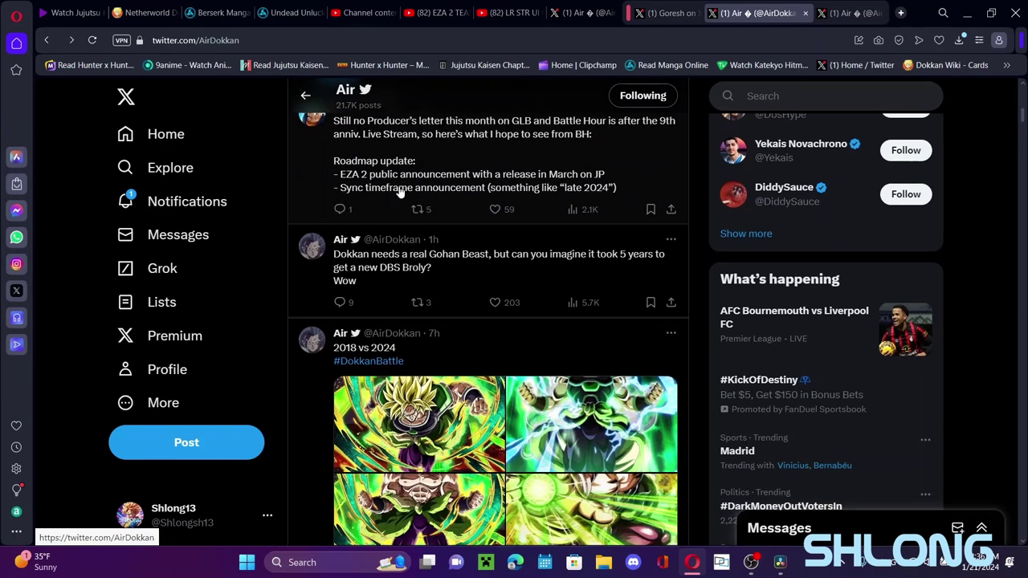
mouse_move(376, 180)
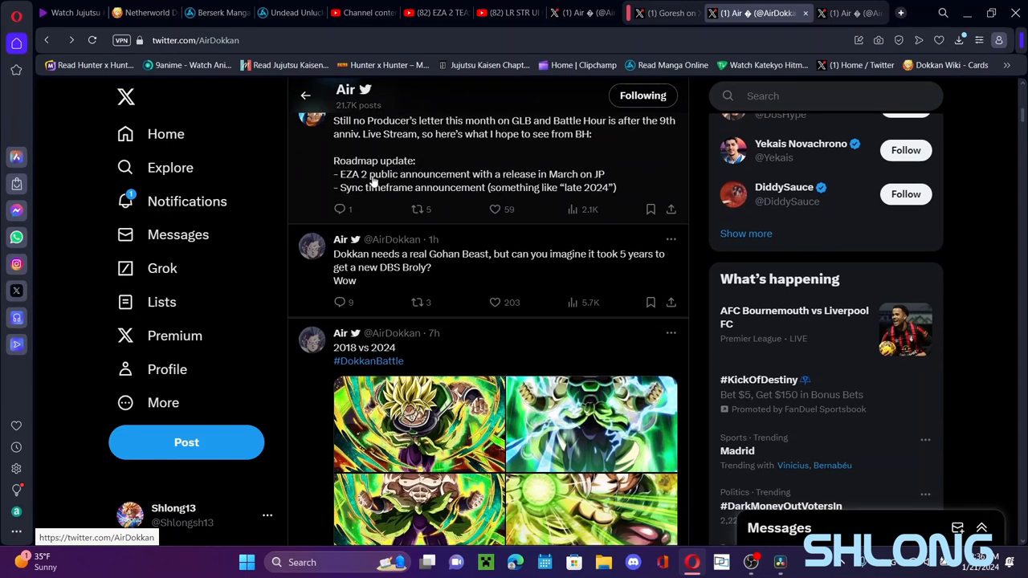
mouse_move(594, 185)
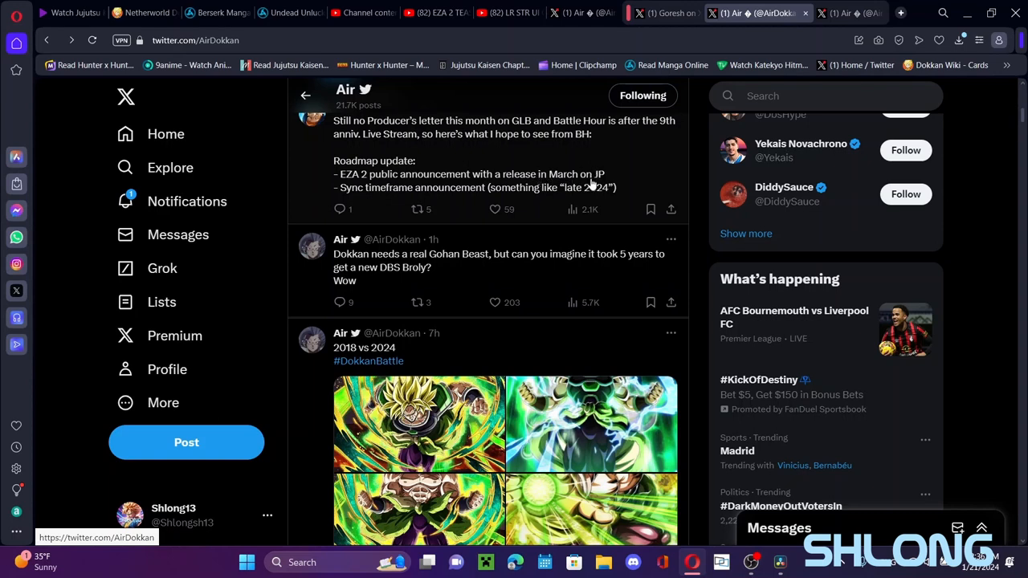
mouse_move(462, 192)
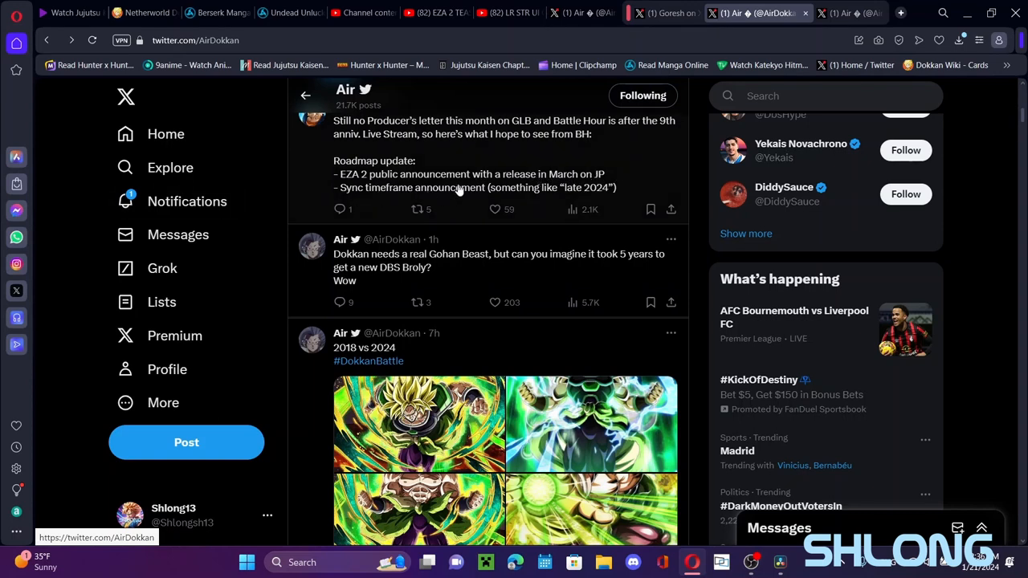
mouse_move(604, 205)
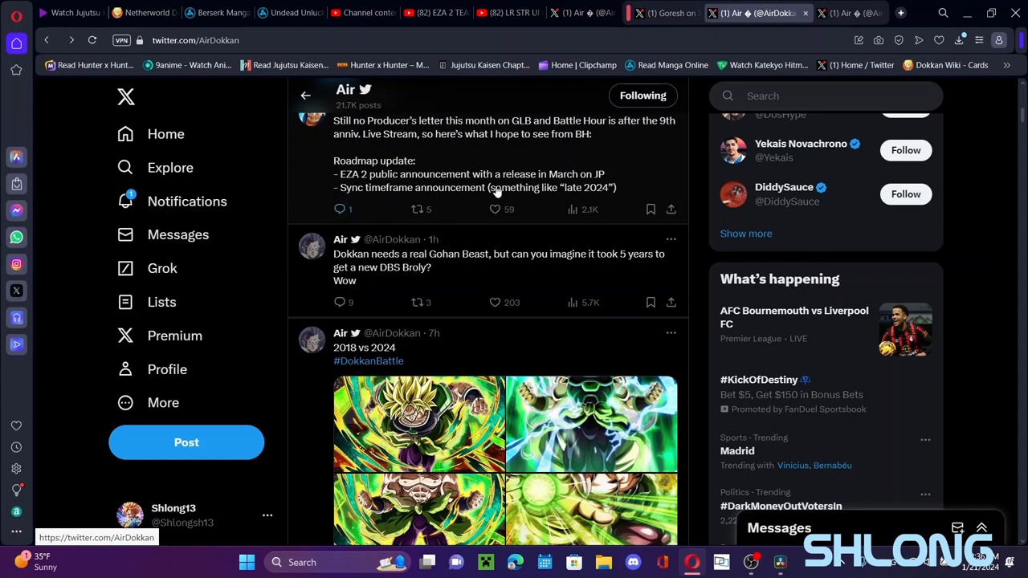
mouse_move(398, 209)
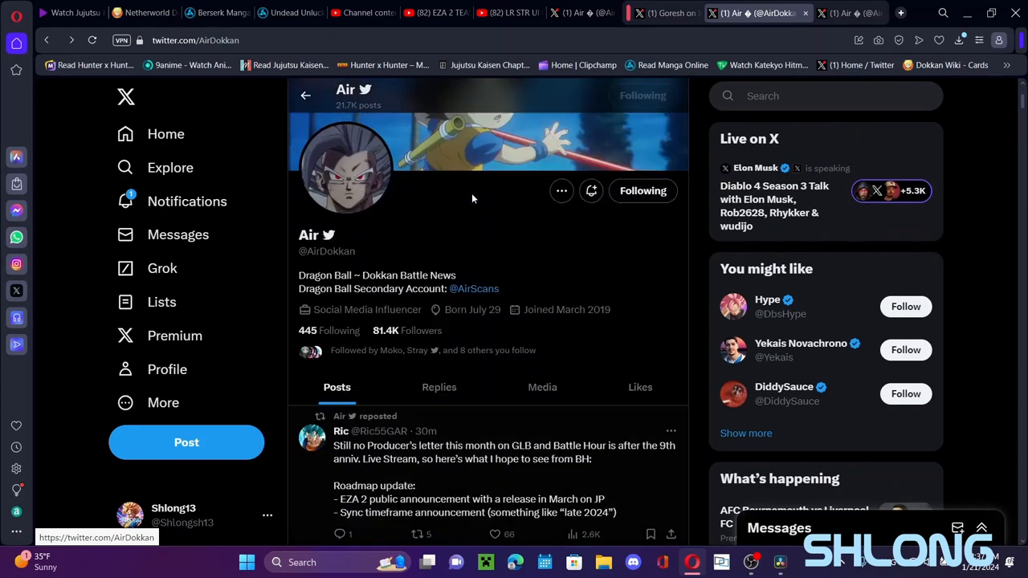
scroll(down, 3)
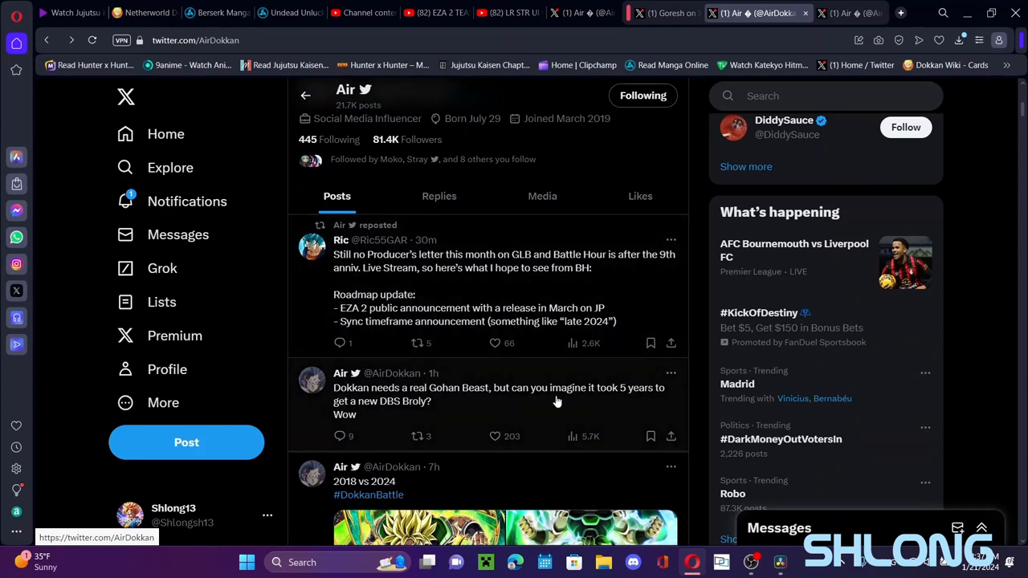
mouse_move(363, 414)
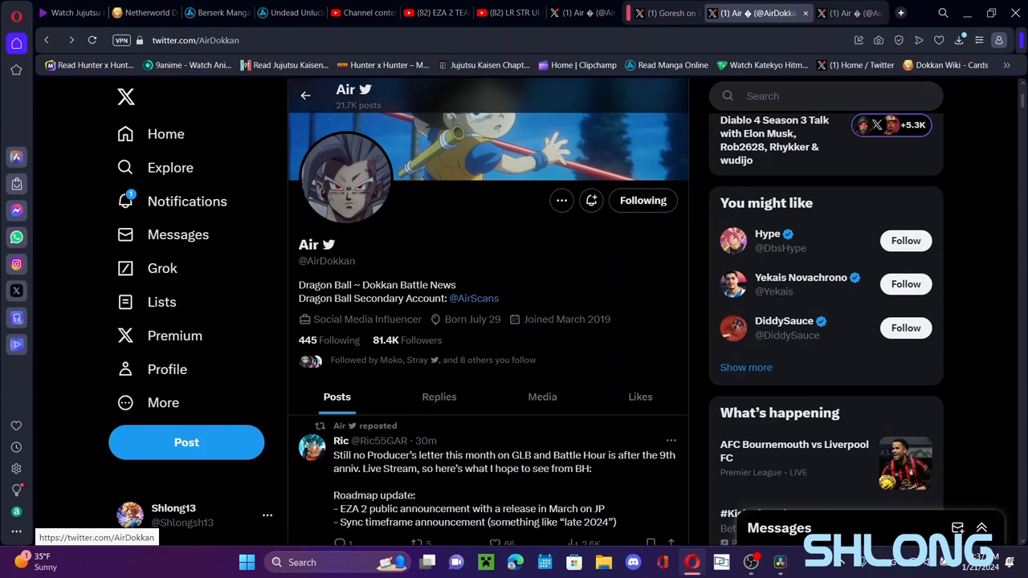
Check Air's newly announced statements post, then return to the Super Janemba card page on Dokkan Wiki.
click(672, 13)
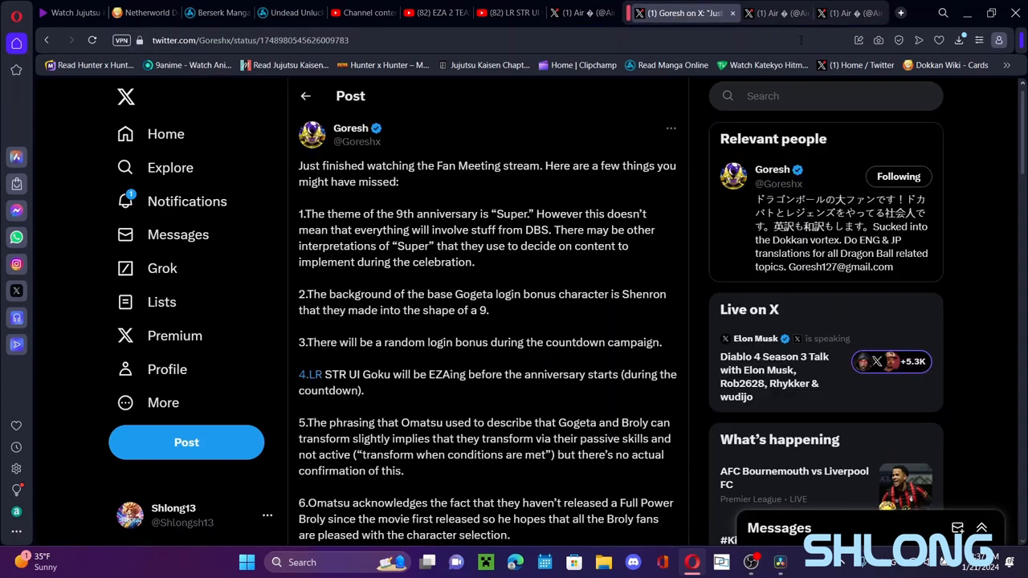
click(844, 13)
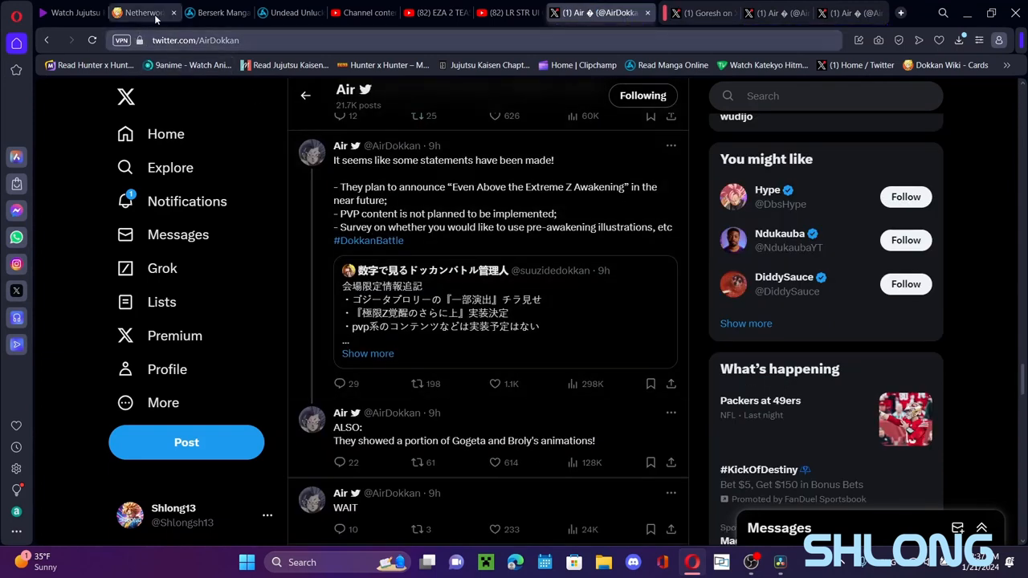
double_click(463, 186)
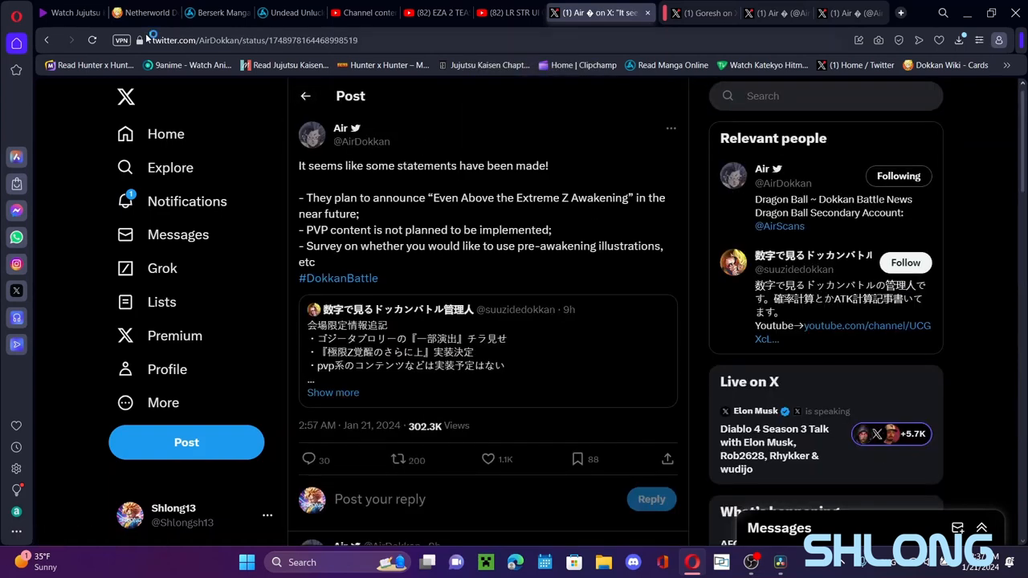
click(161, 13)
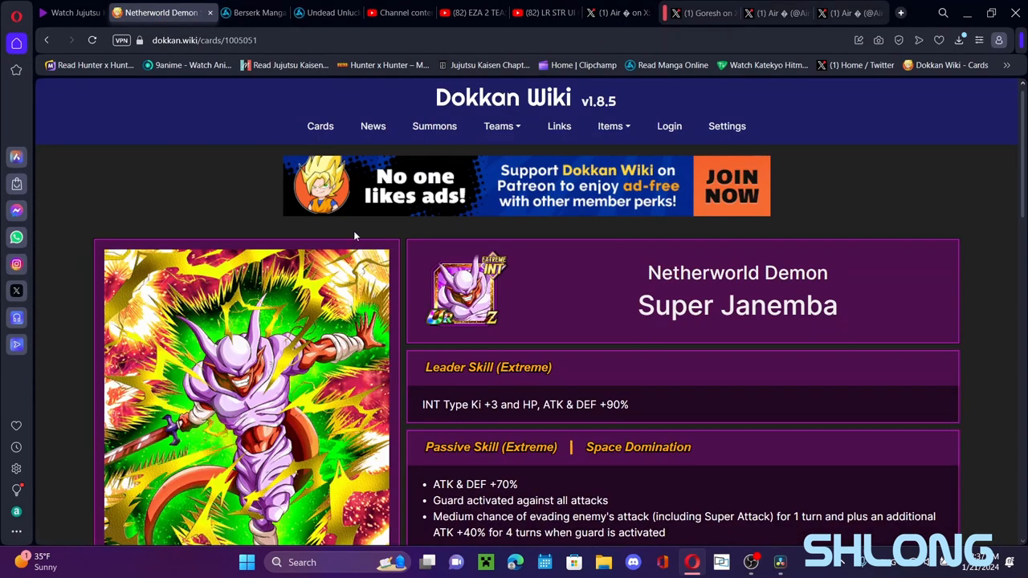
Back out to the full Cards catalogue and search 'ssj3' to list the Super Saiyan 3 cards.
click(48, 42)
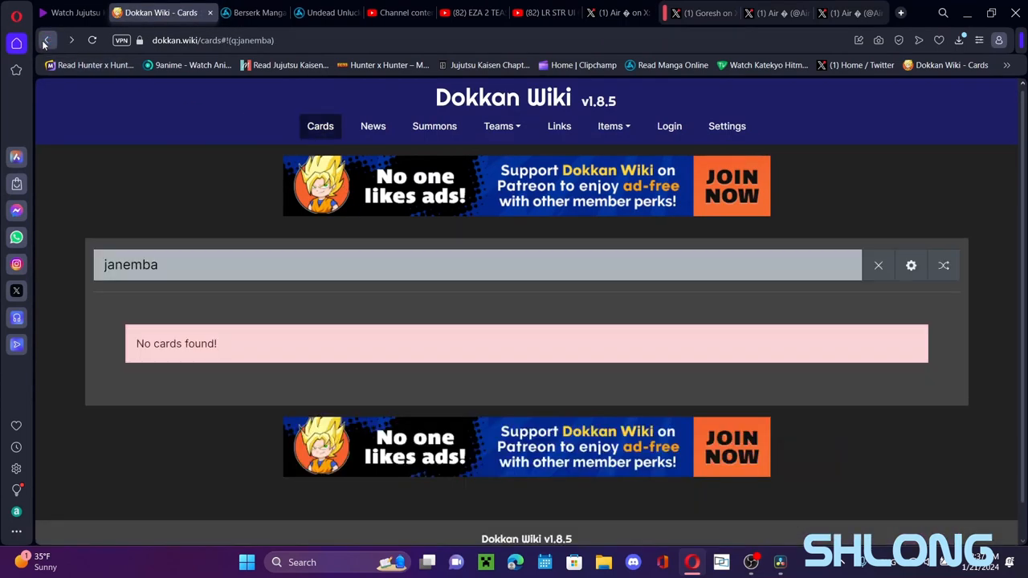
click(48, 40)
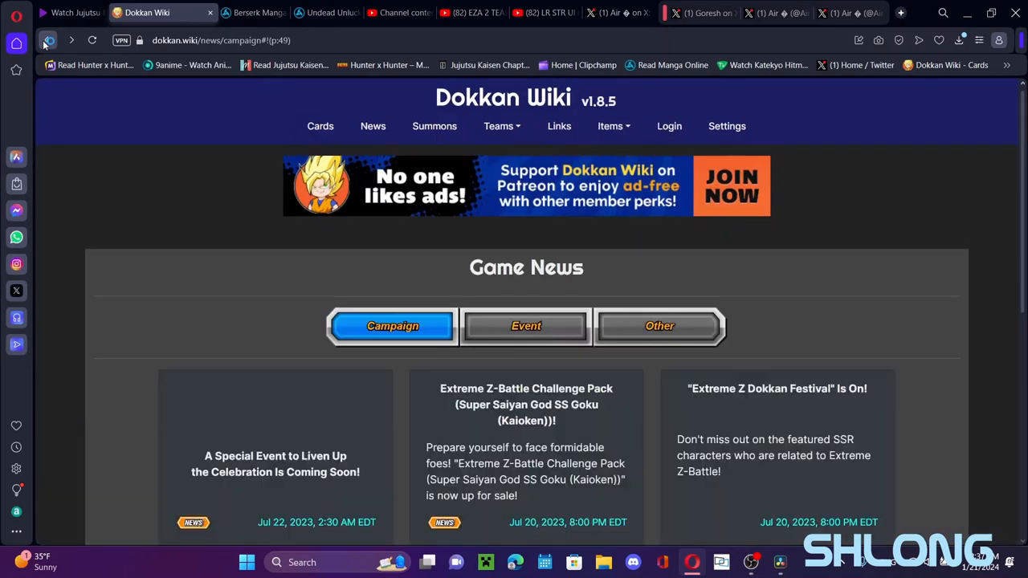
click(320, 126)
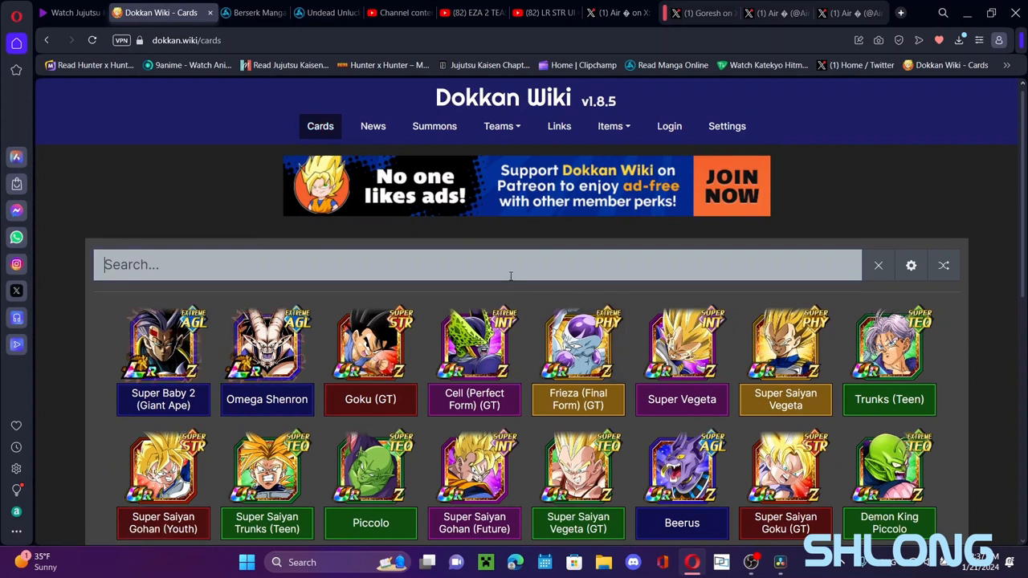
scroll(down, 3)
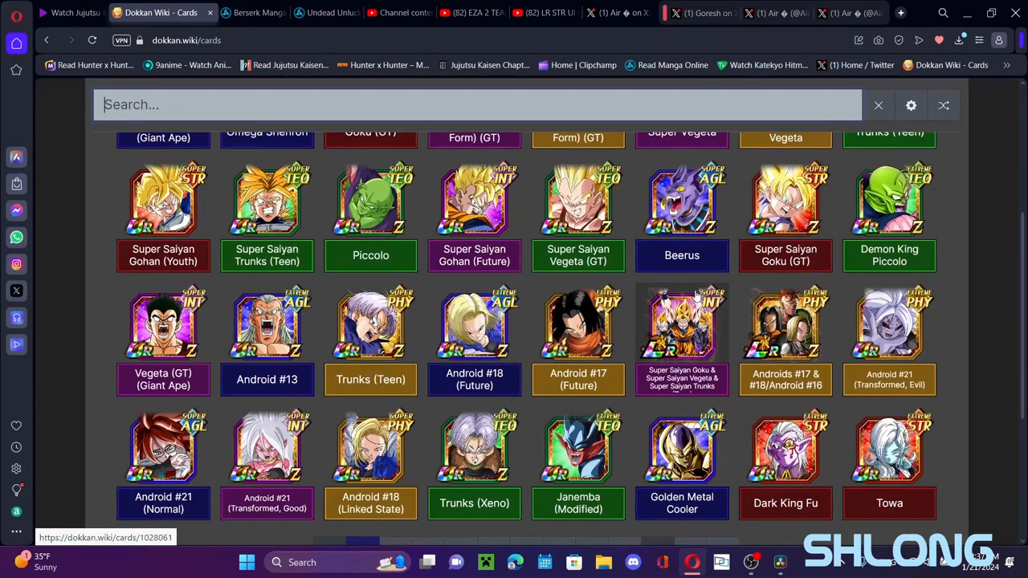
scroll(down, 3)
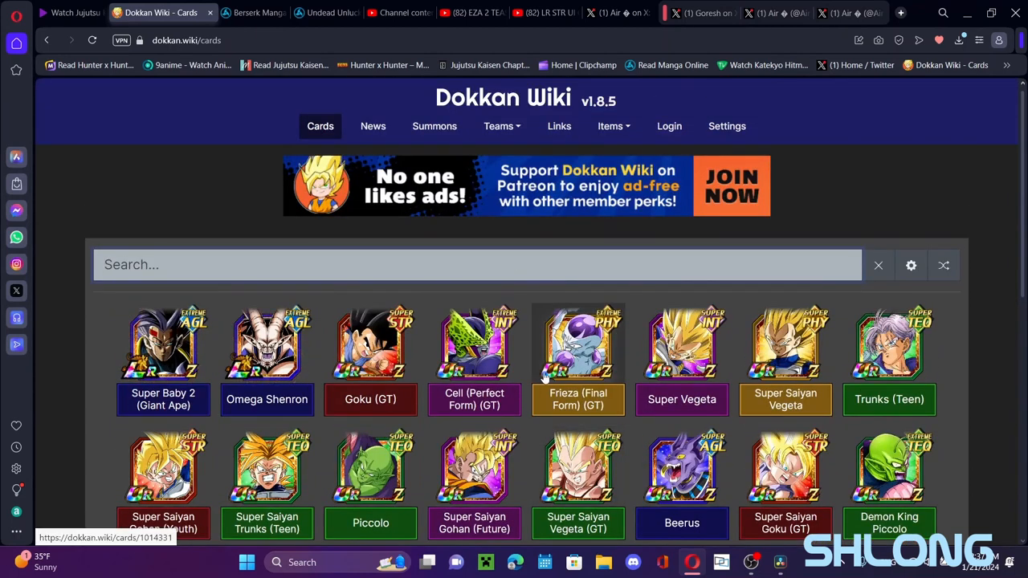
text(ssj3)
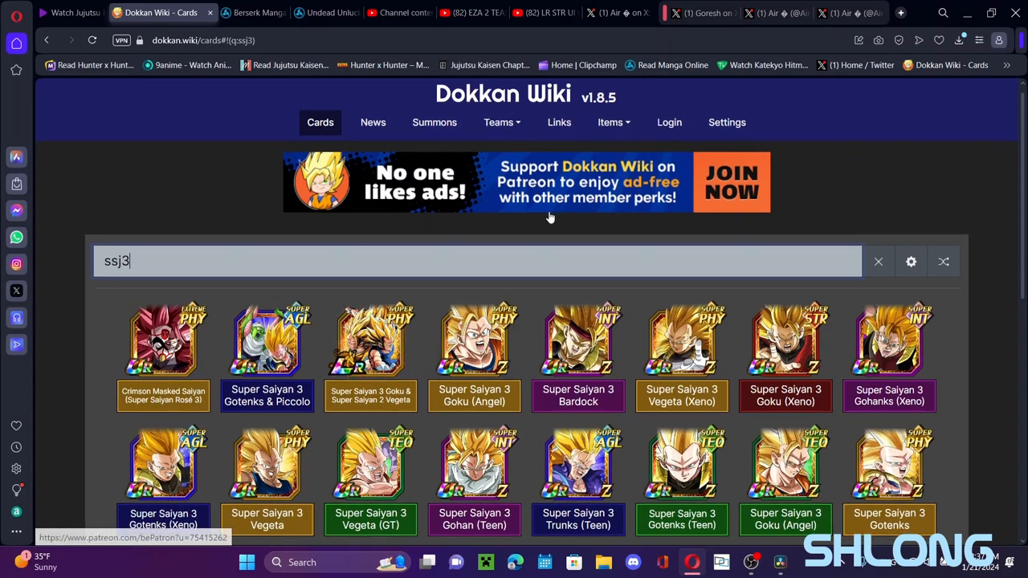
scroll(down, 3)
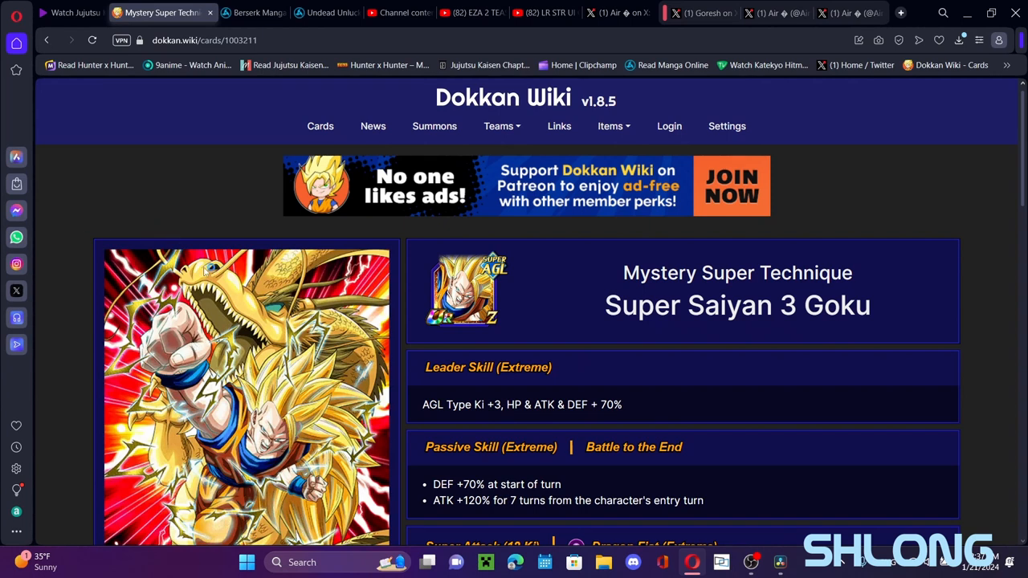
Read through the Super Saiyan 3 Goku card's skills, stats and links, then return to Air's announced statements post.
scroll(down, 3)
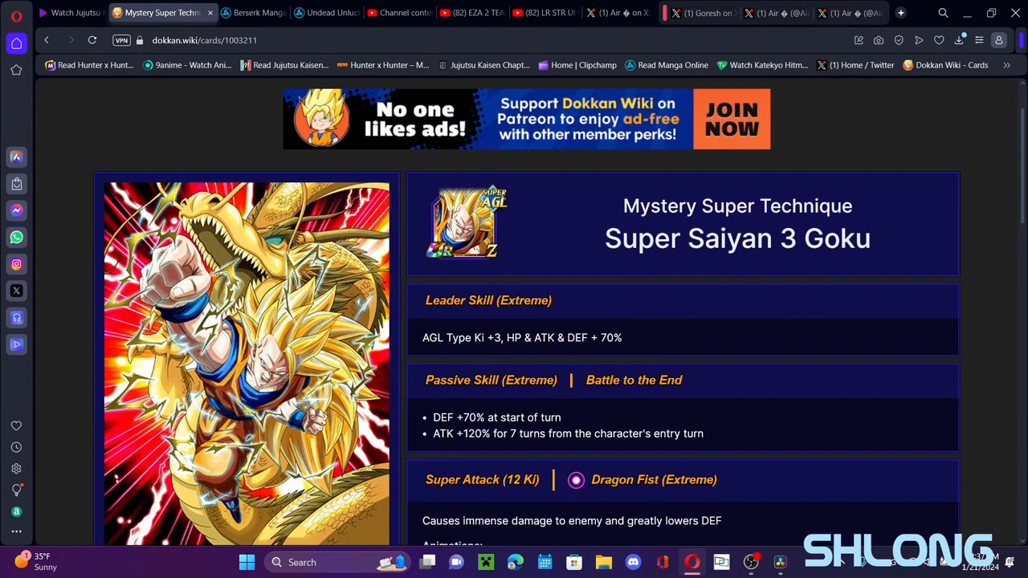
drag(433, 417, 570, 433)
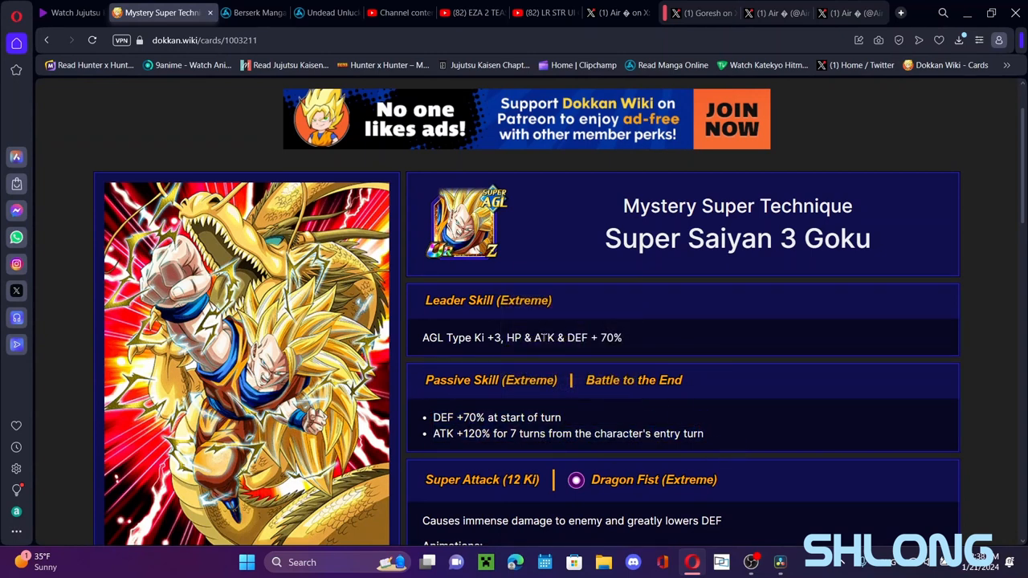
scroll(down, 3)
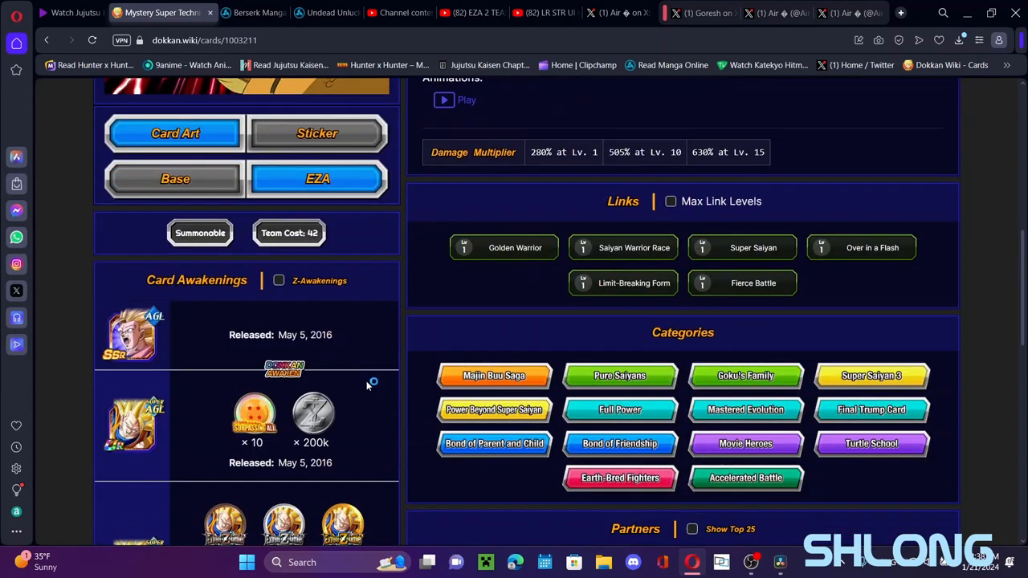
scroll(down, 3)
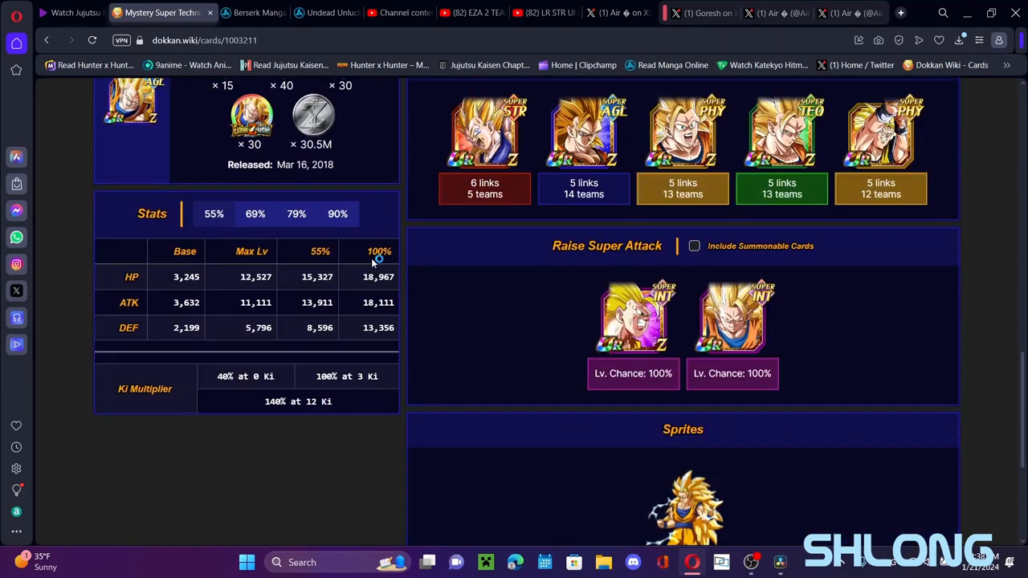
mouse_move(369, 358)
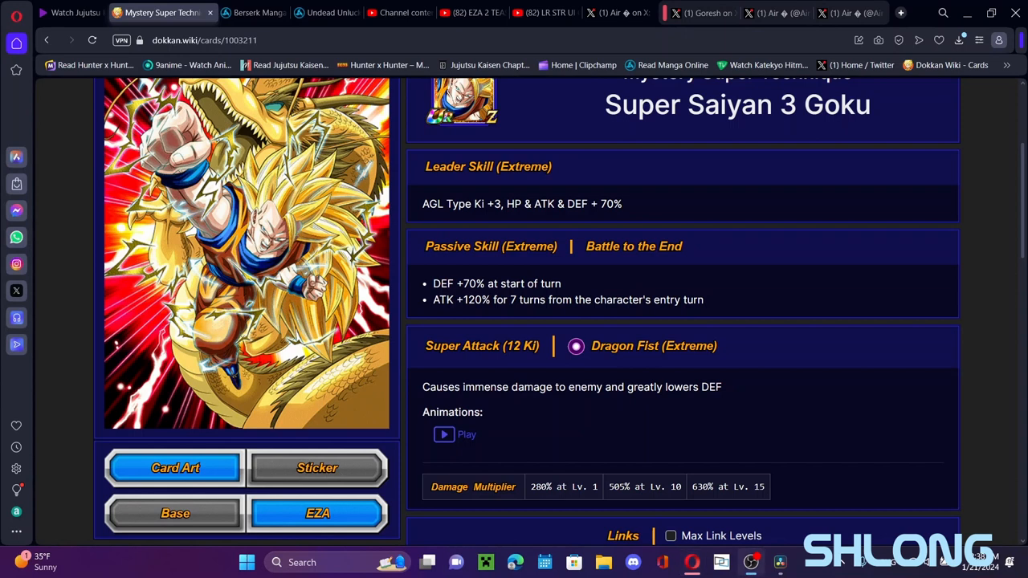
mouse_move(589, 231)
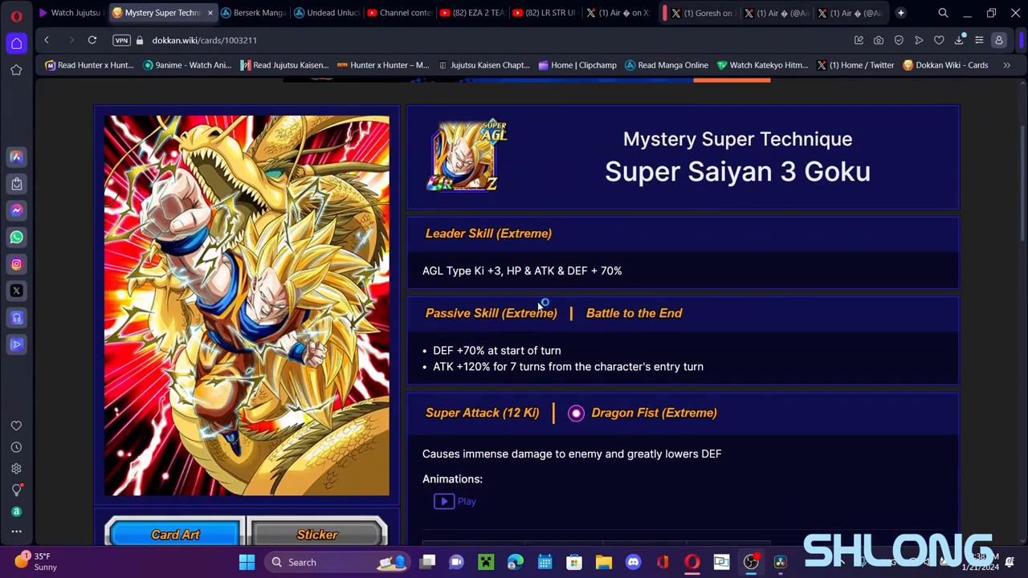
mouse_move(561, 244)
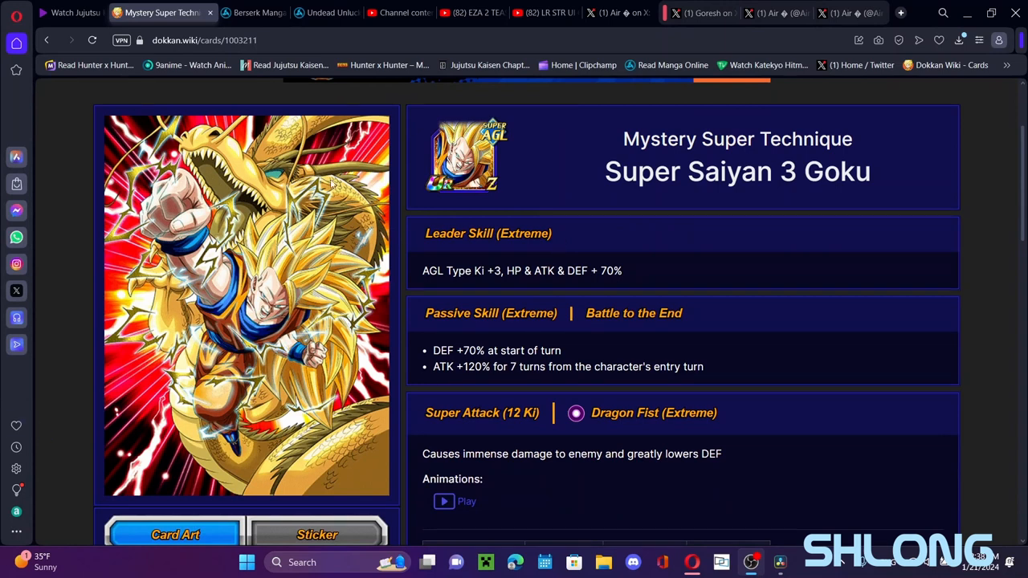
click(597, 13)
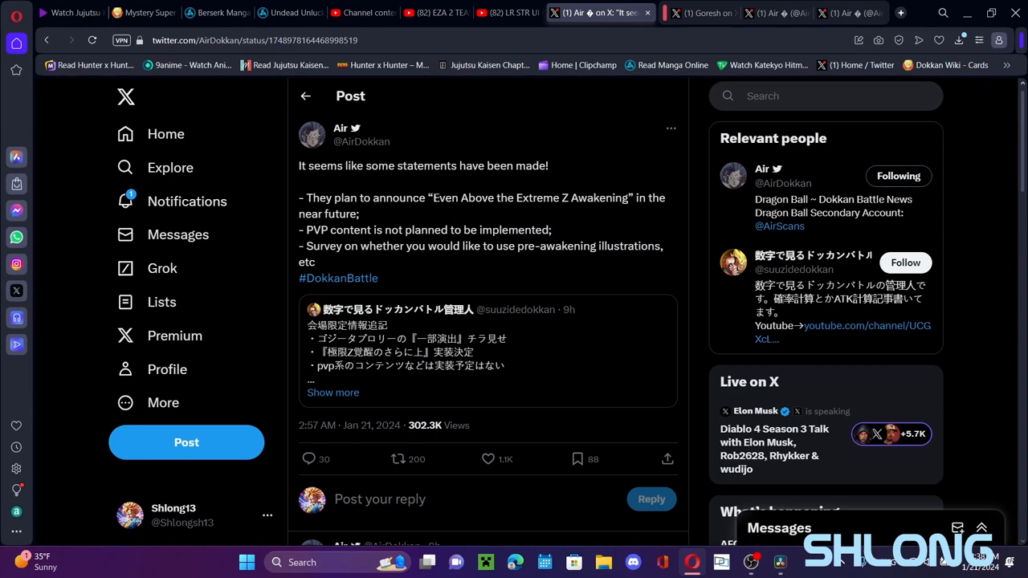
Mark 'Even Above the Extreme Z Awakening', then view the 9th Anniversary post's artwork full size.
drag(428, 197, 623, 197)
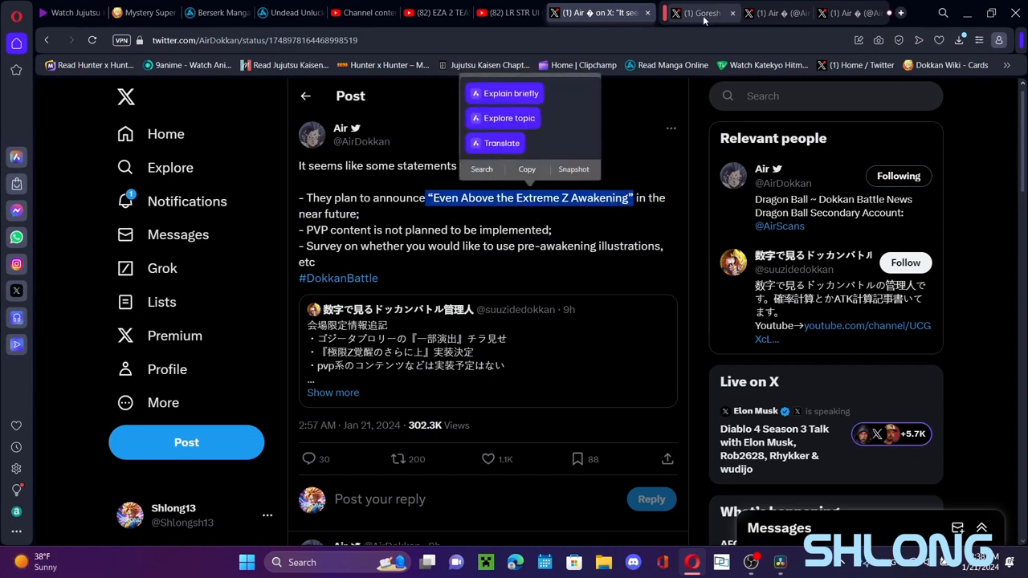
click(755, 13)
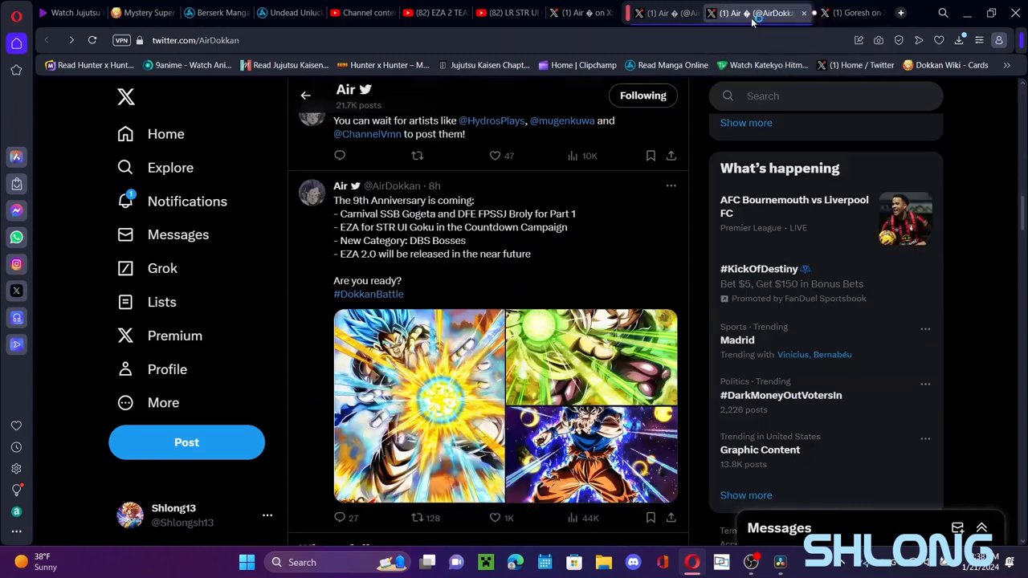
click(677, 12)
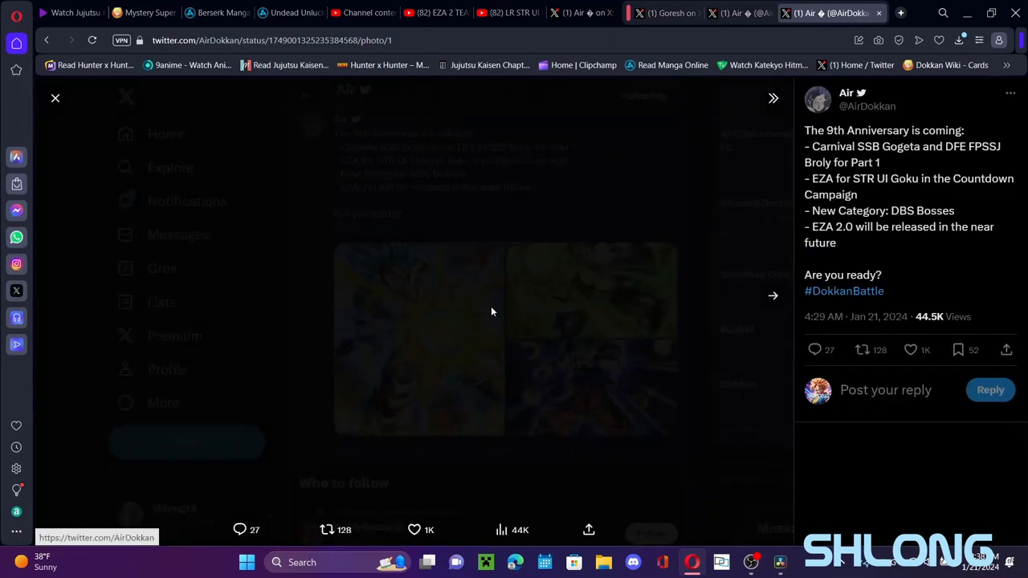
Advance the photo viewer to the full-size Broly artwork from the anniversary post.
click(772, 296)
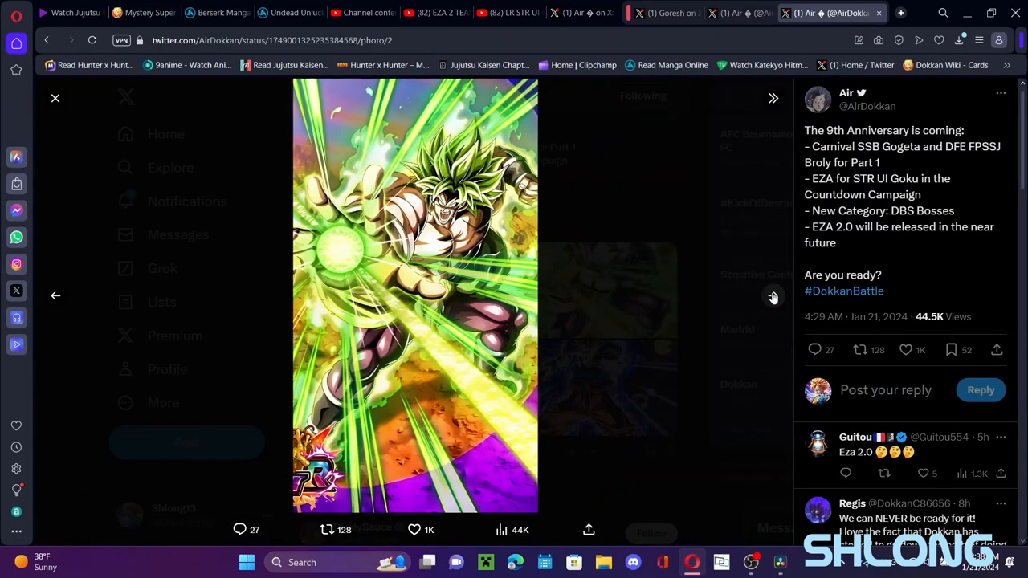
click(54, 296)
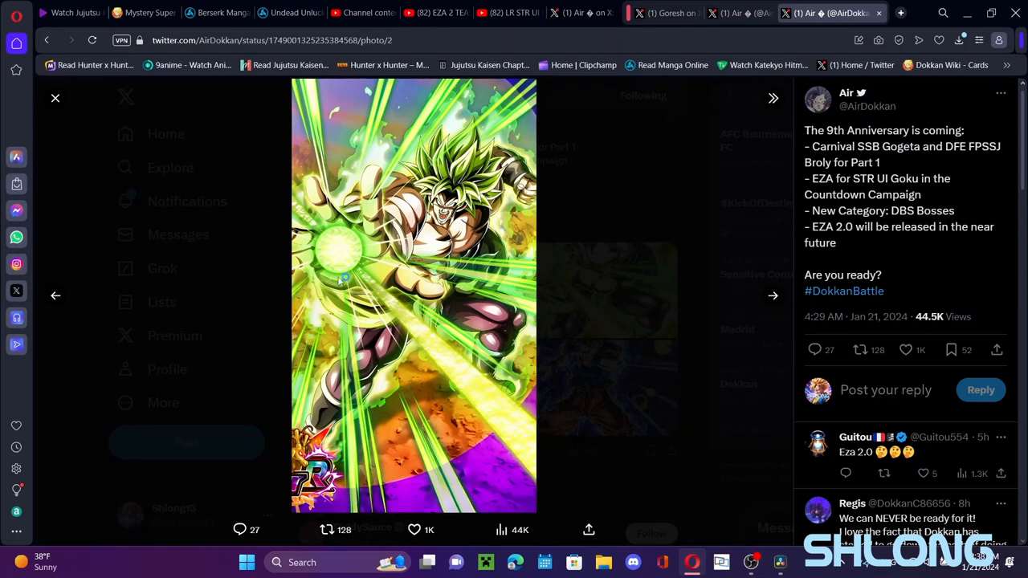
mouse_move(479, 297)
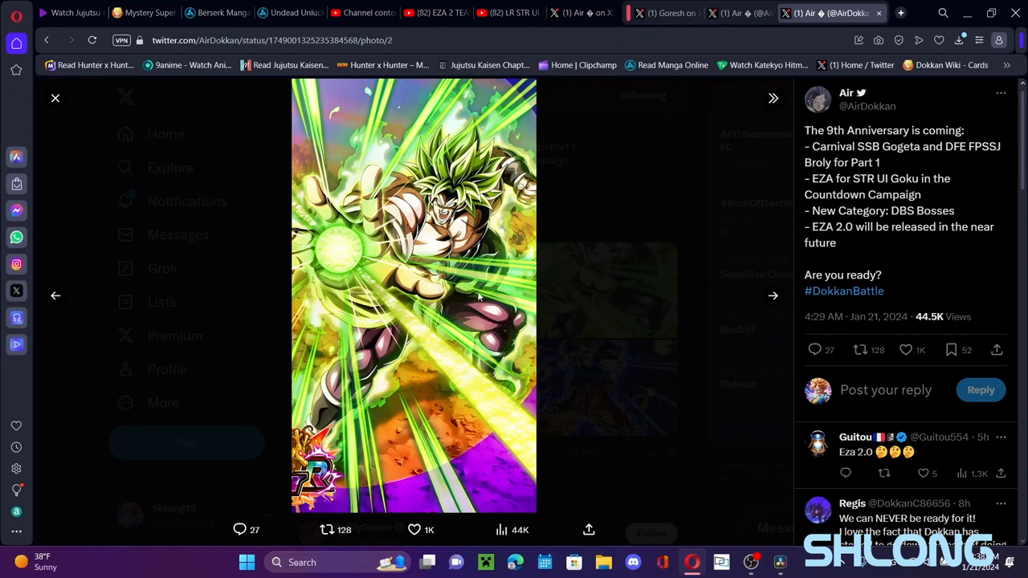
mouse_move(642, 270)
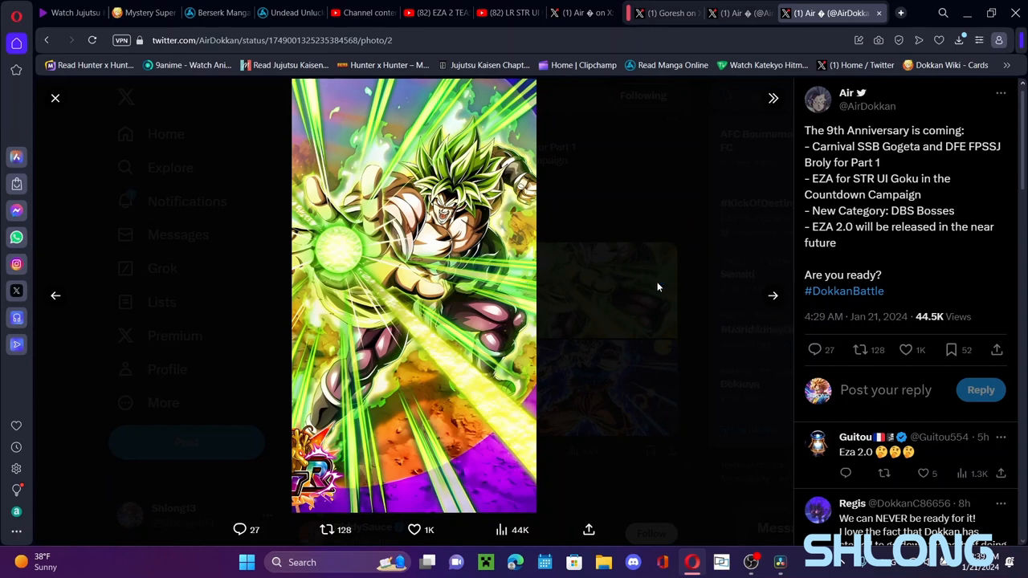
mouse_move(661, 305)
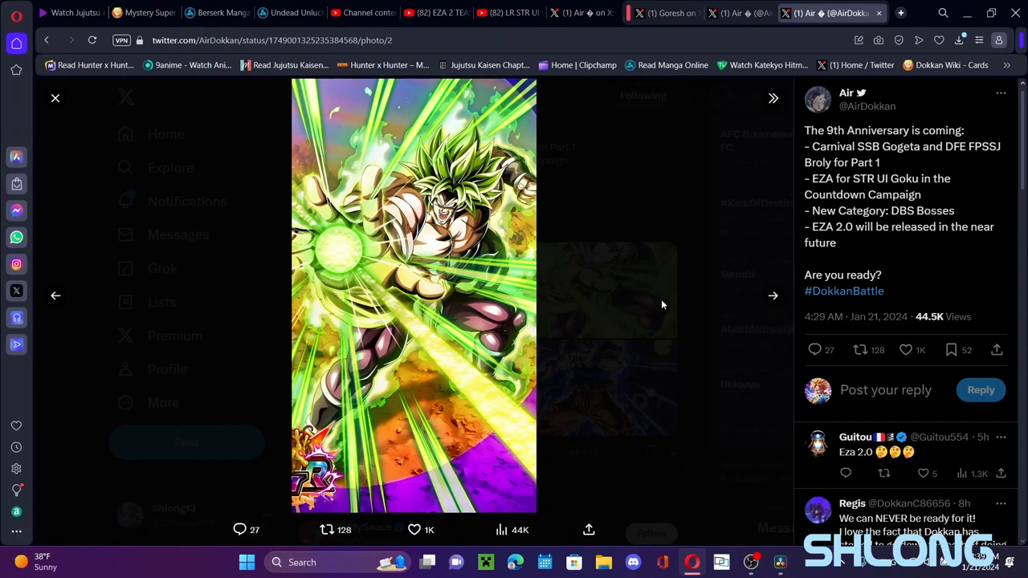